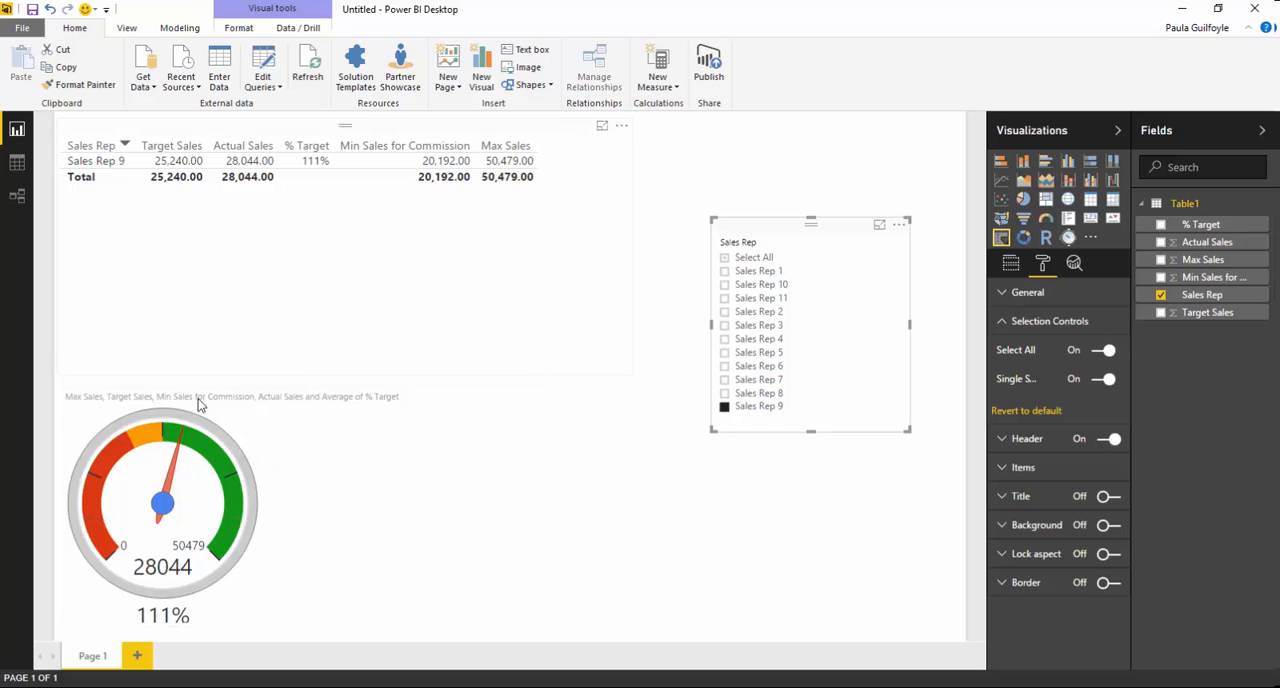
# Browse through the Visuals library list of custom visuals.
pyautogui.click(160, 500)
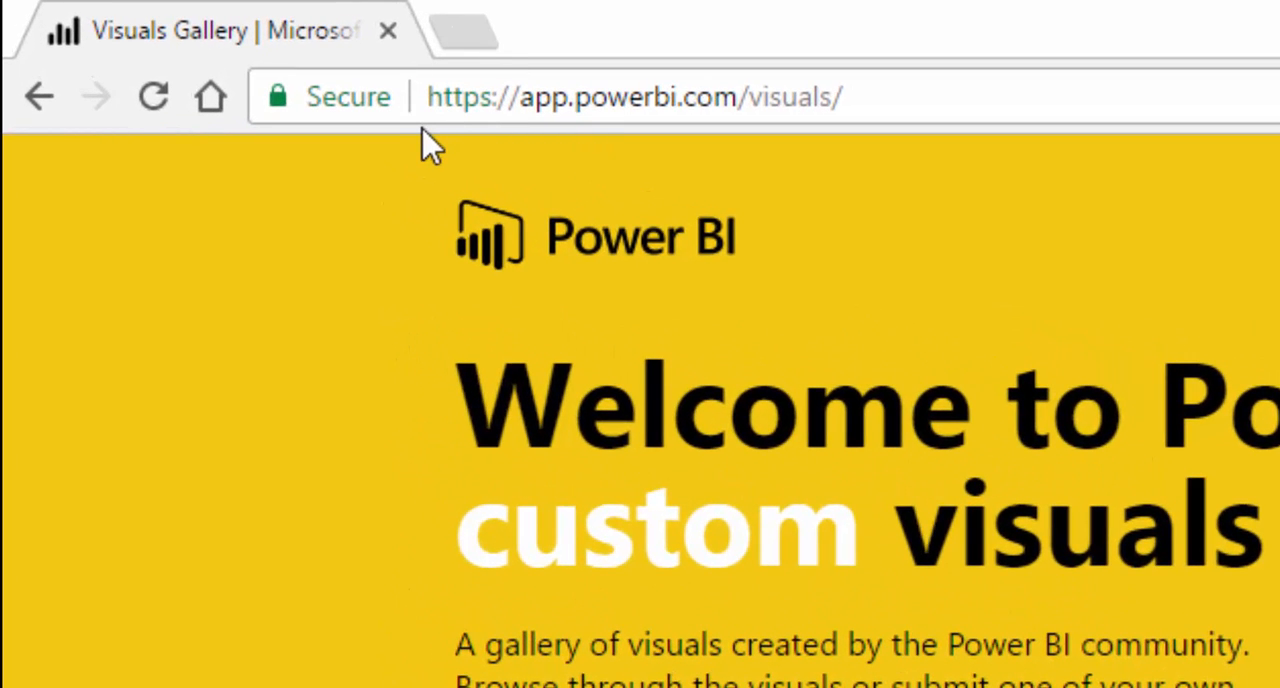
pyautogui.moveTo(596, 96)
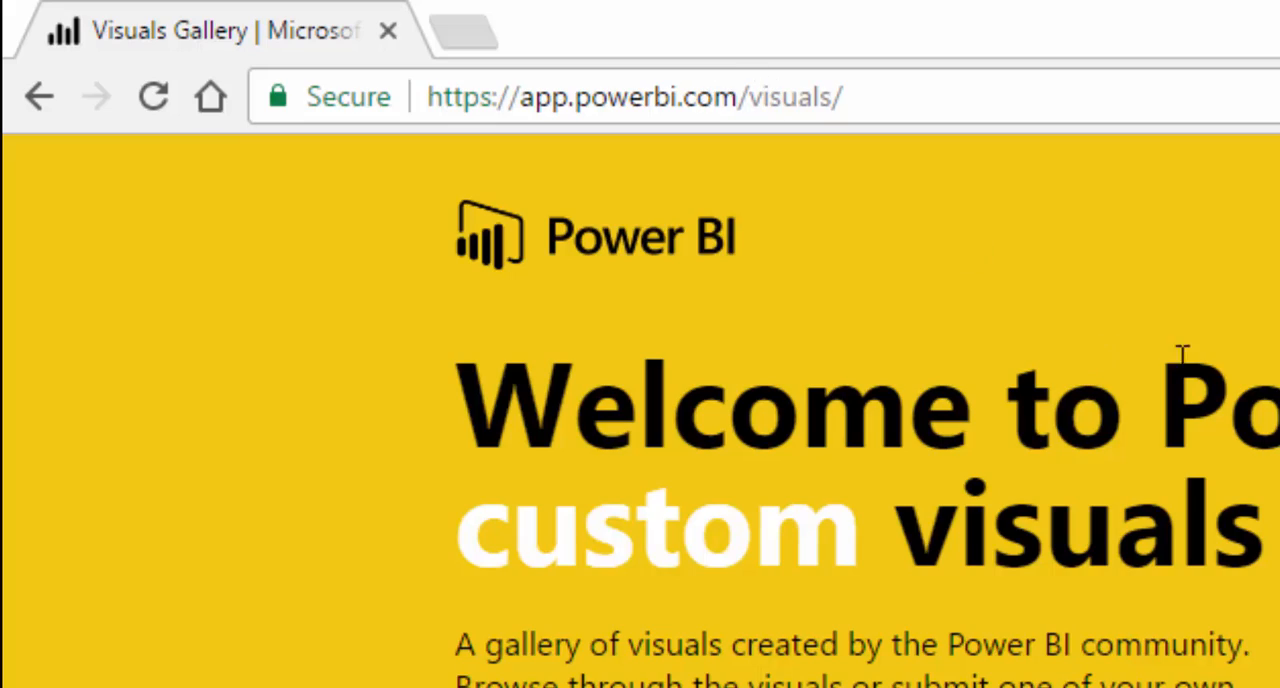
pyautogui.scroll(-3)
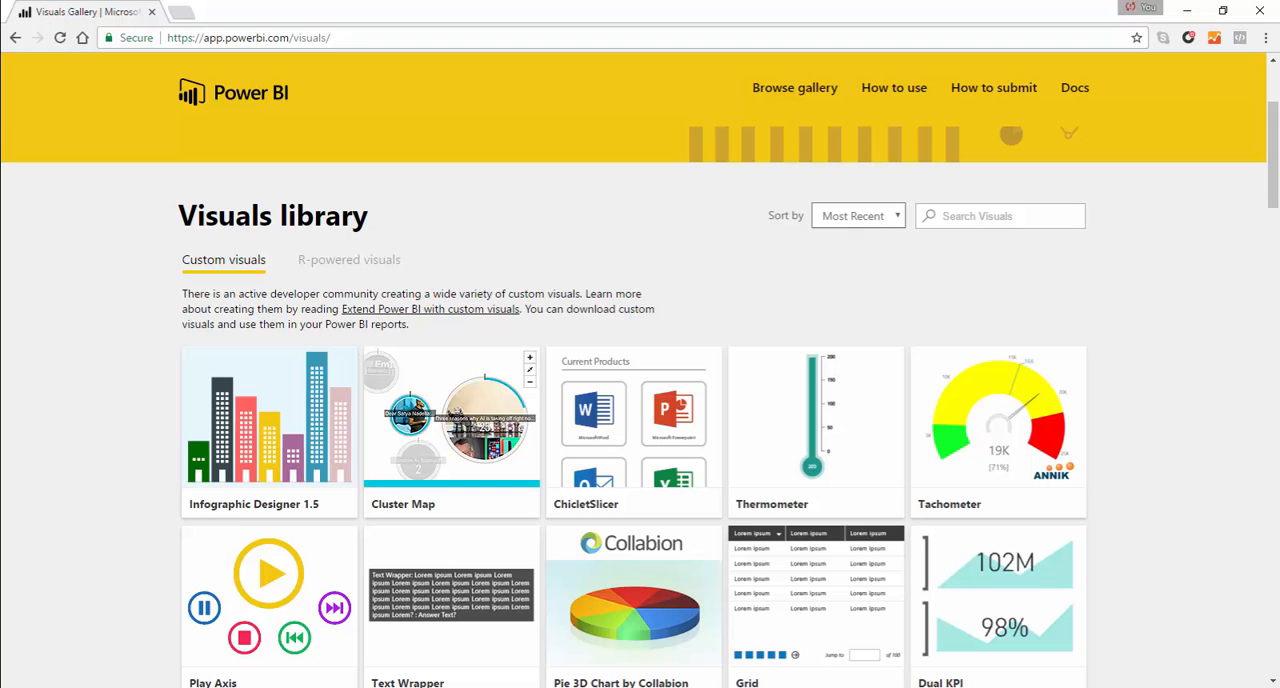
pyautogui.scroll(-3)
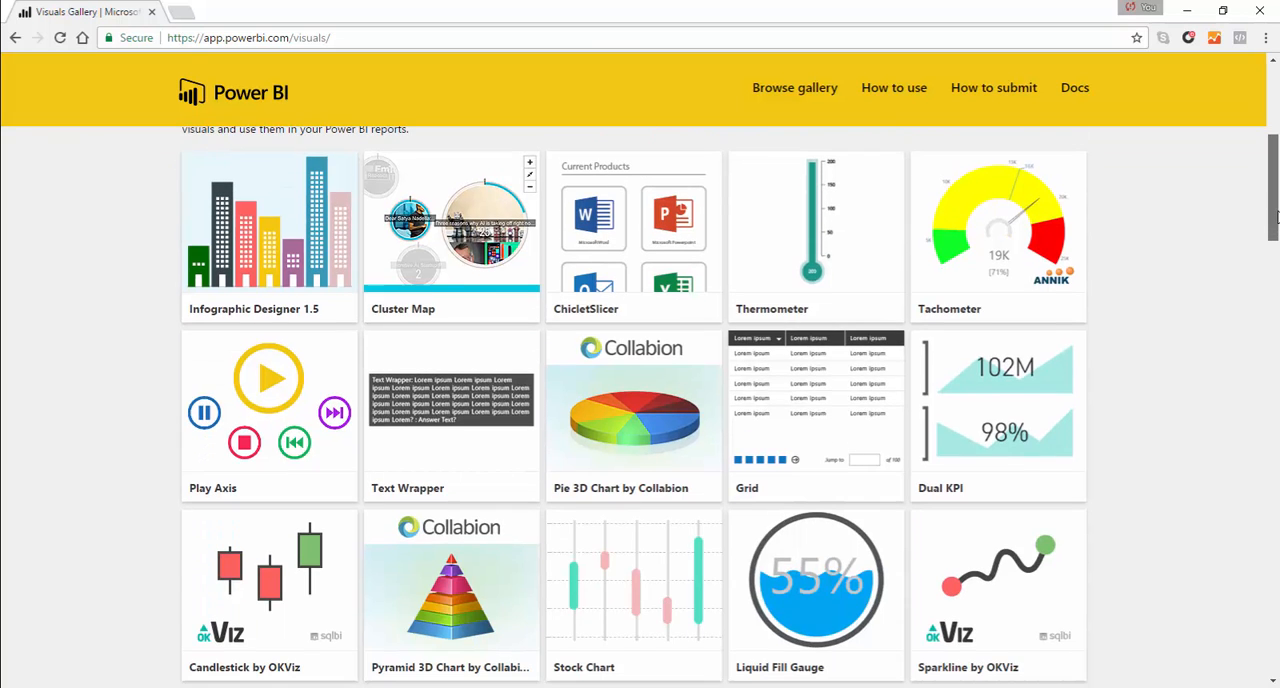
pyautogui.scroll(-3)
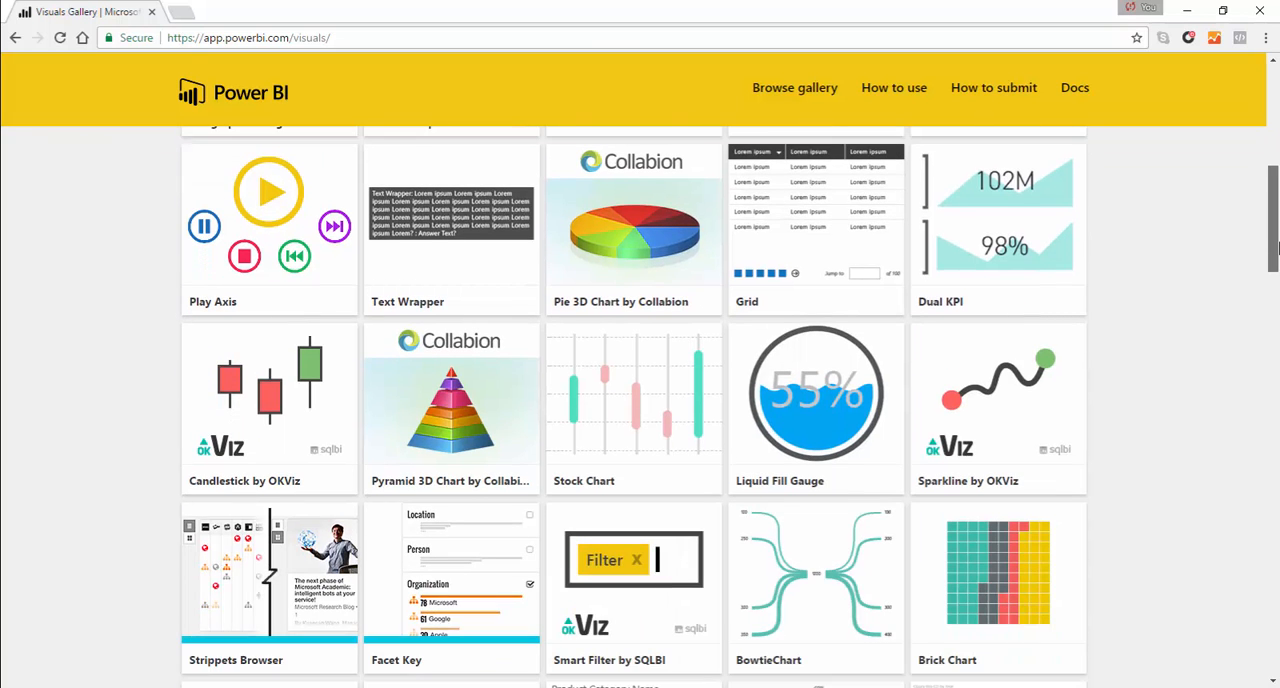
pyautogui.scroll(-3)
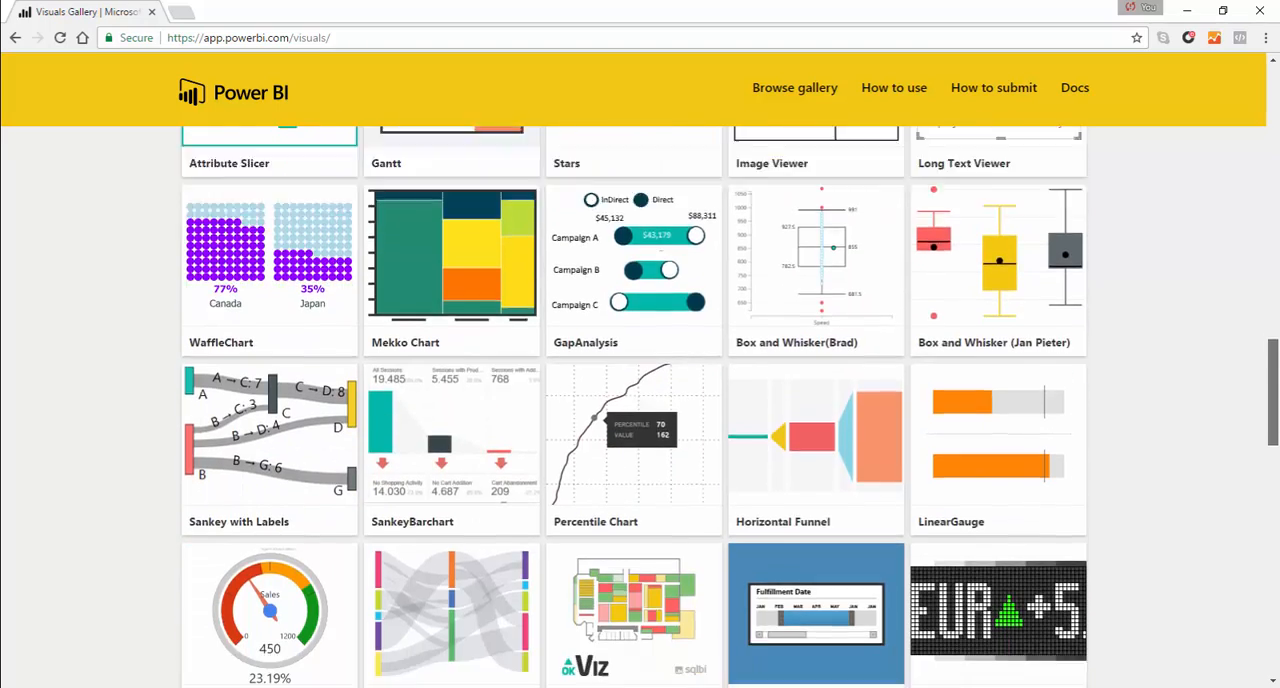
pyautogui.scroll(-3)
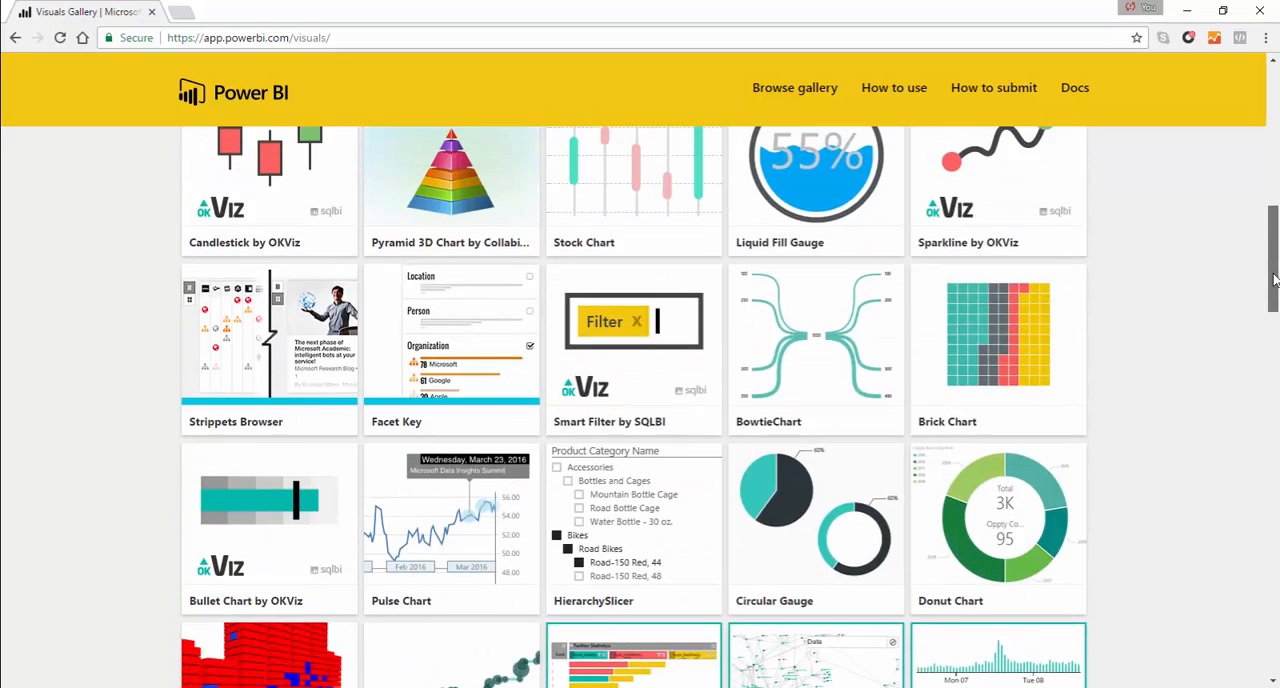
pyautogui.scroll(3)
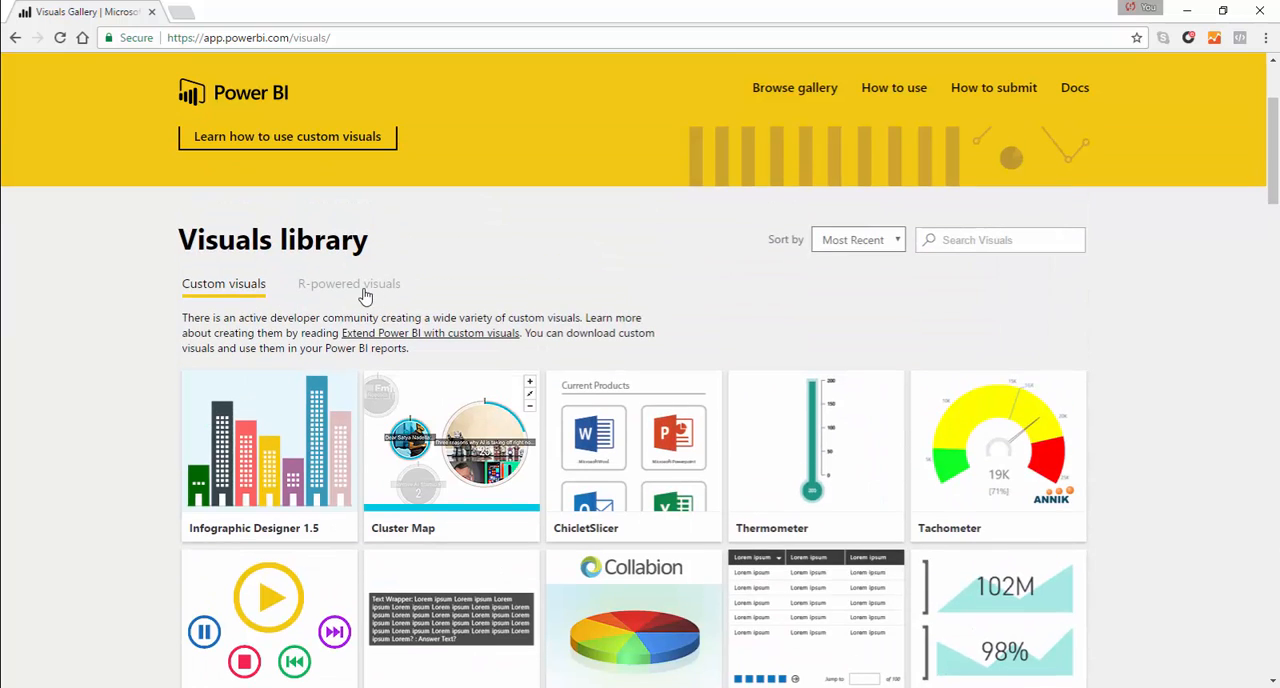
# View the R-powered visuals category, return to Custom visuals and scroll down to DialGauge.
pyautogui.click(348, 284)
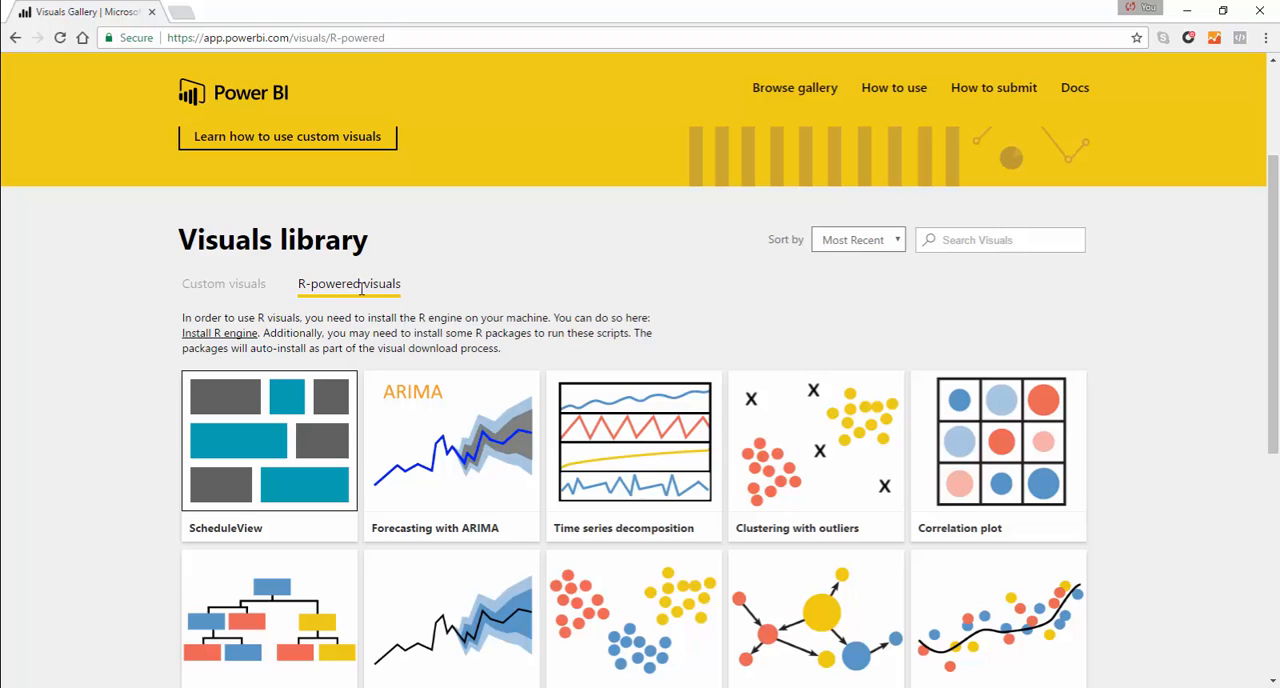
pyautogui.click(224, 284)
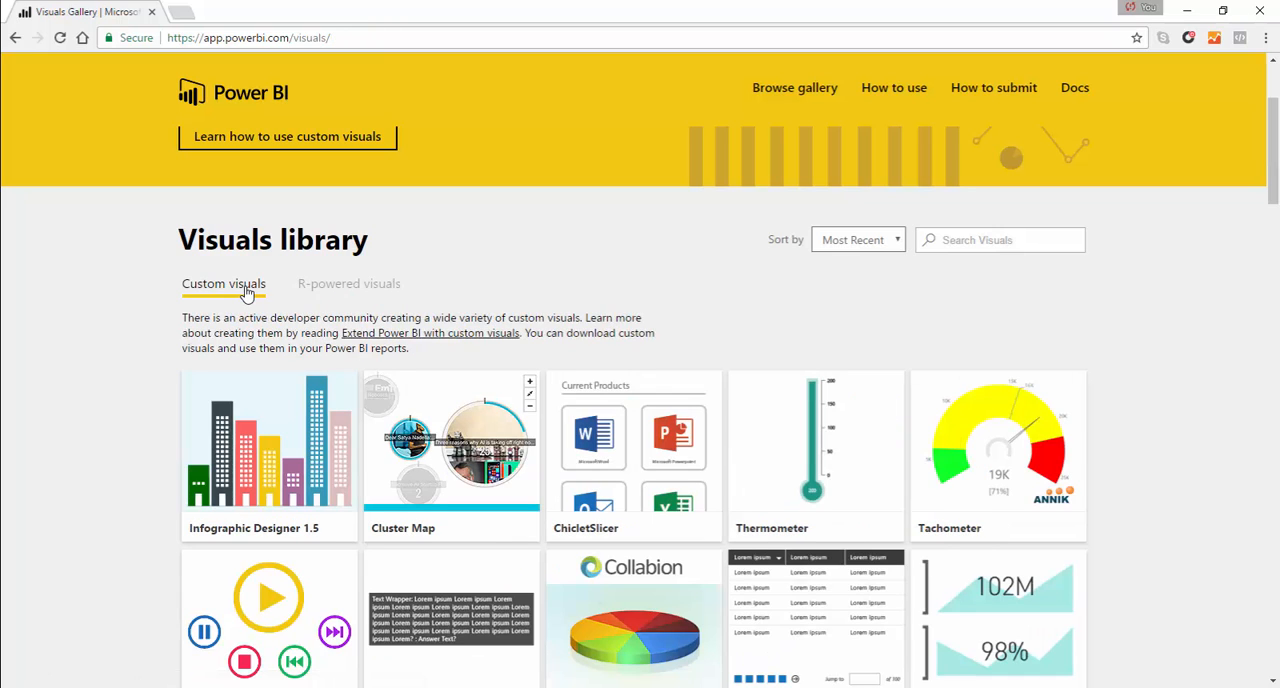
pyautogui.moveTo(286, 304)
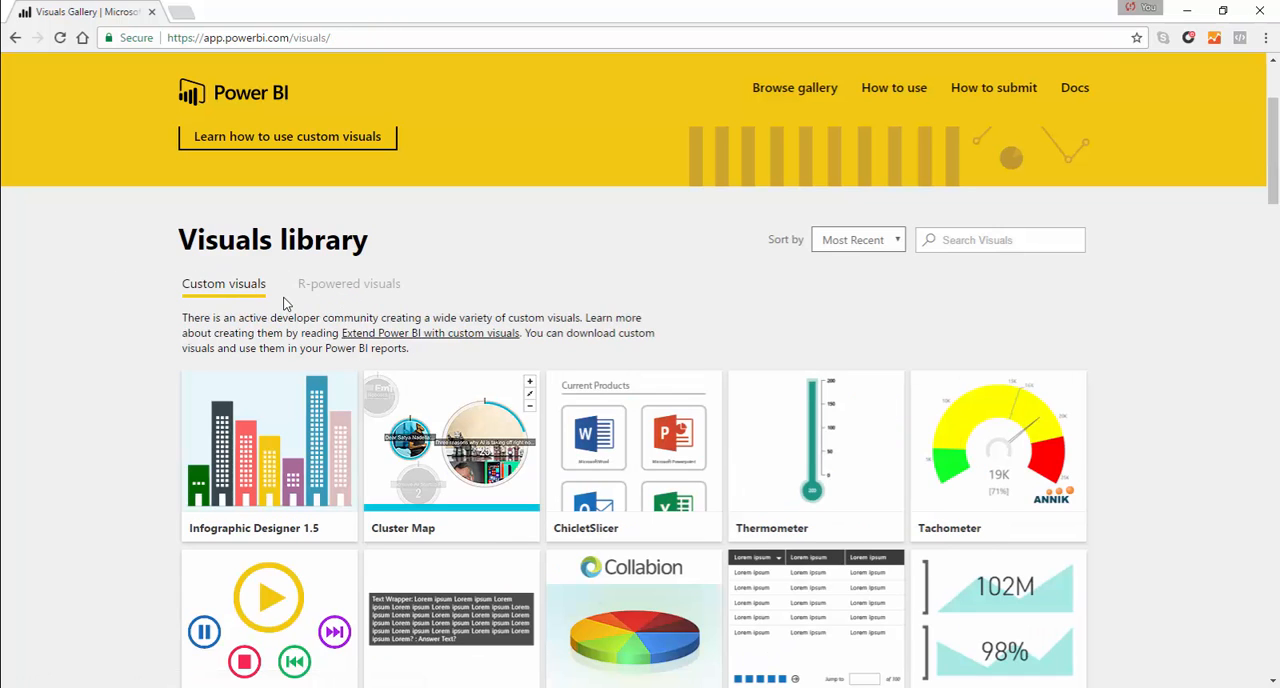
pyautogui.moveTo(142, 284)
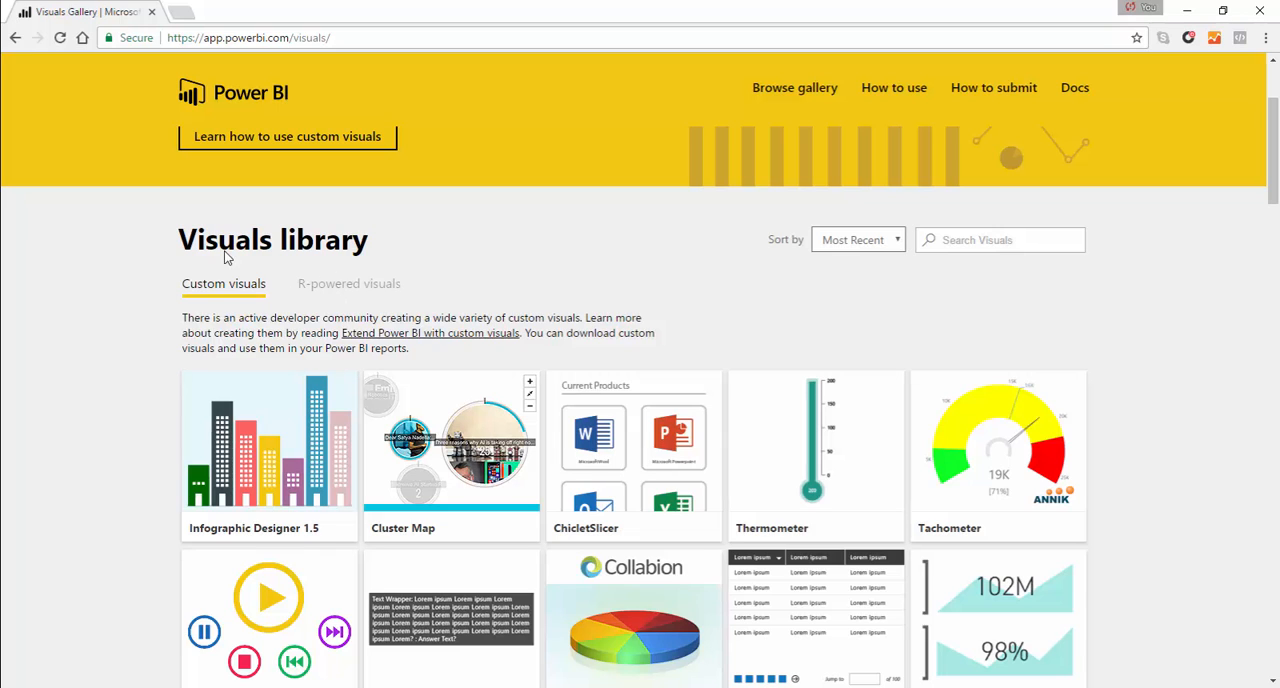
pyautogui.scroll(-3)
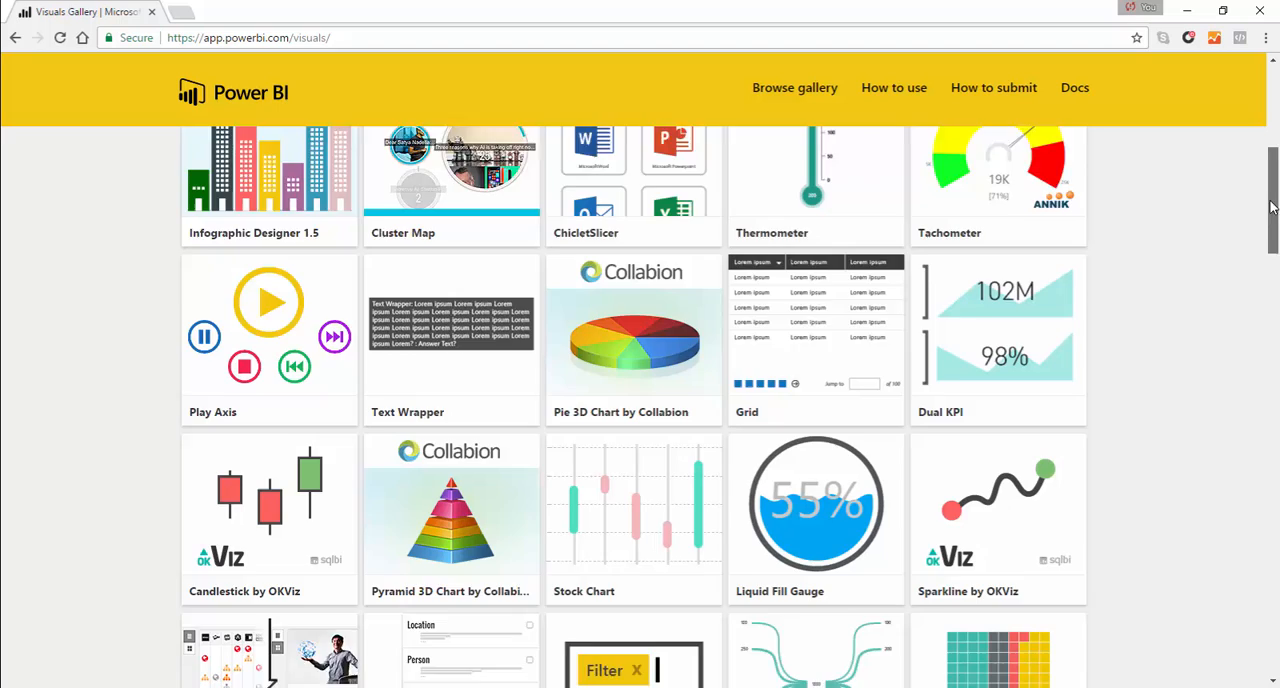
pyautogui.scroll(-3)
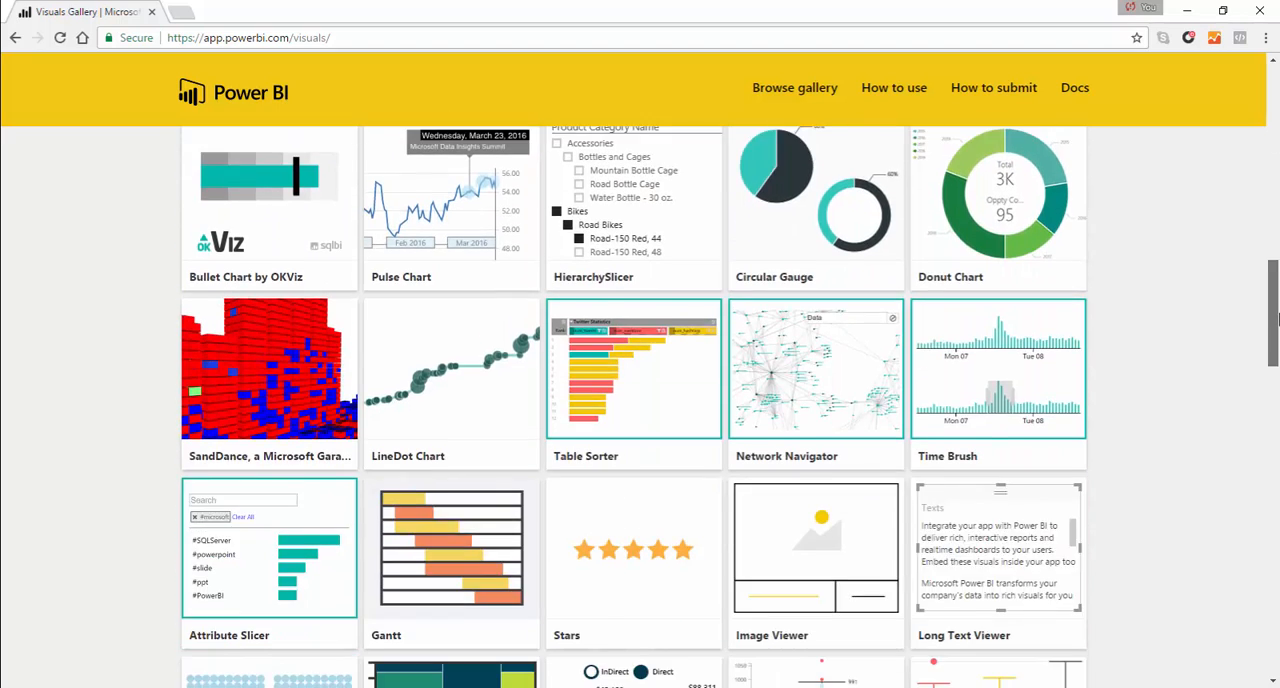
pyautogui.scroll(-3)
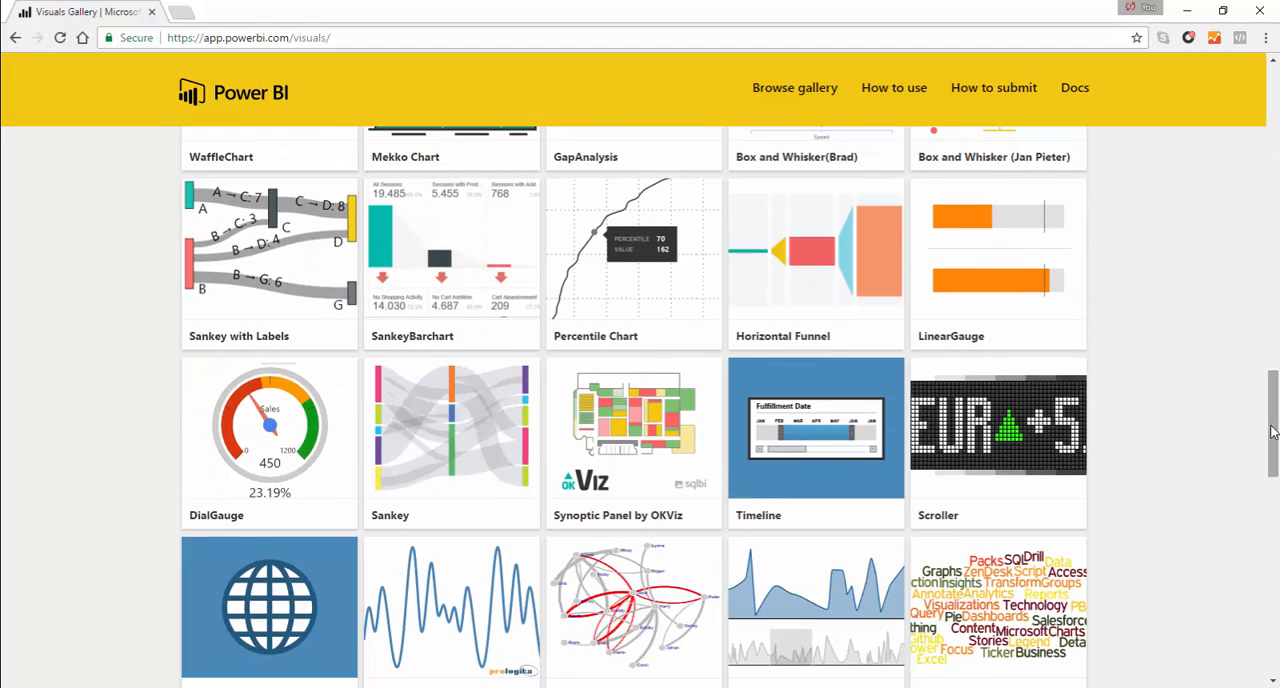
# Download the DialGauge visual, agreeing to its license terms.
pyautogui.click(268, 428)
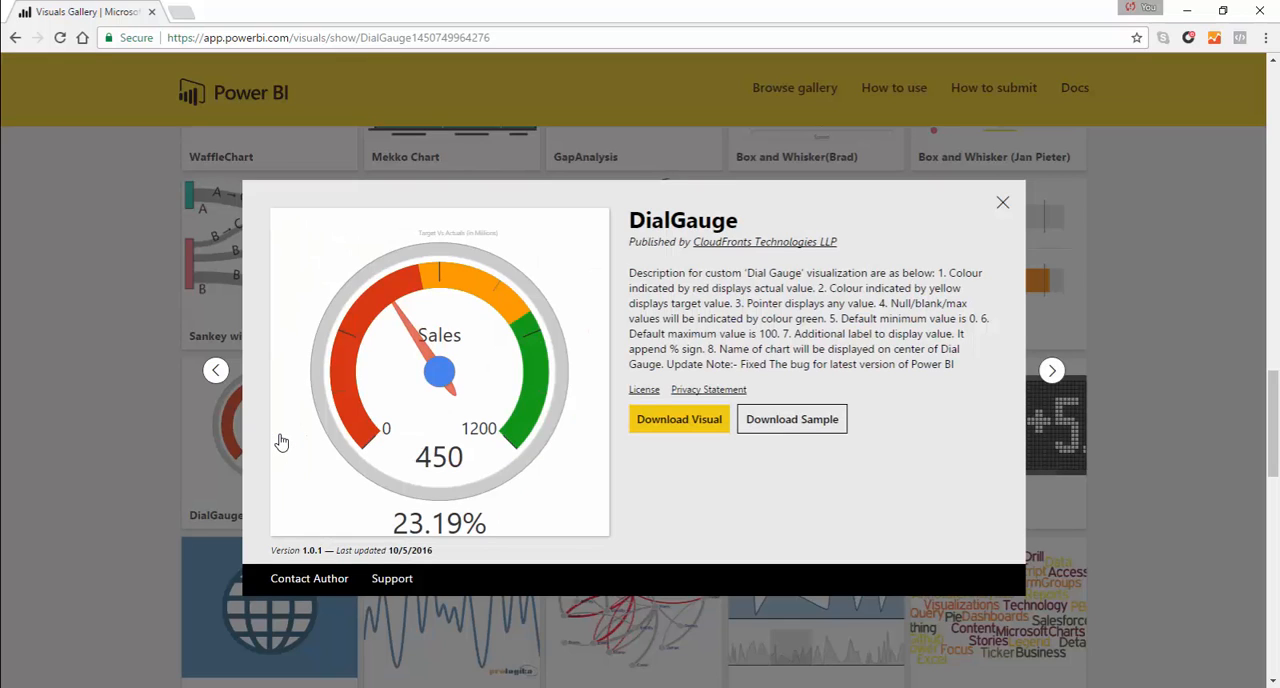
pyautogui.click(680, 420)
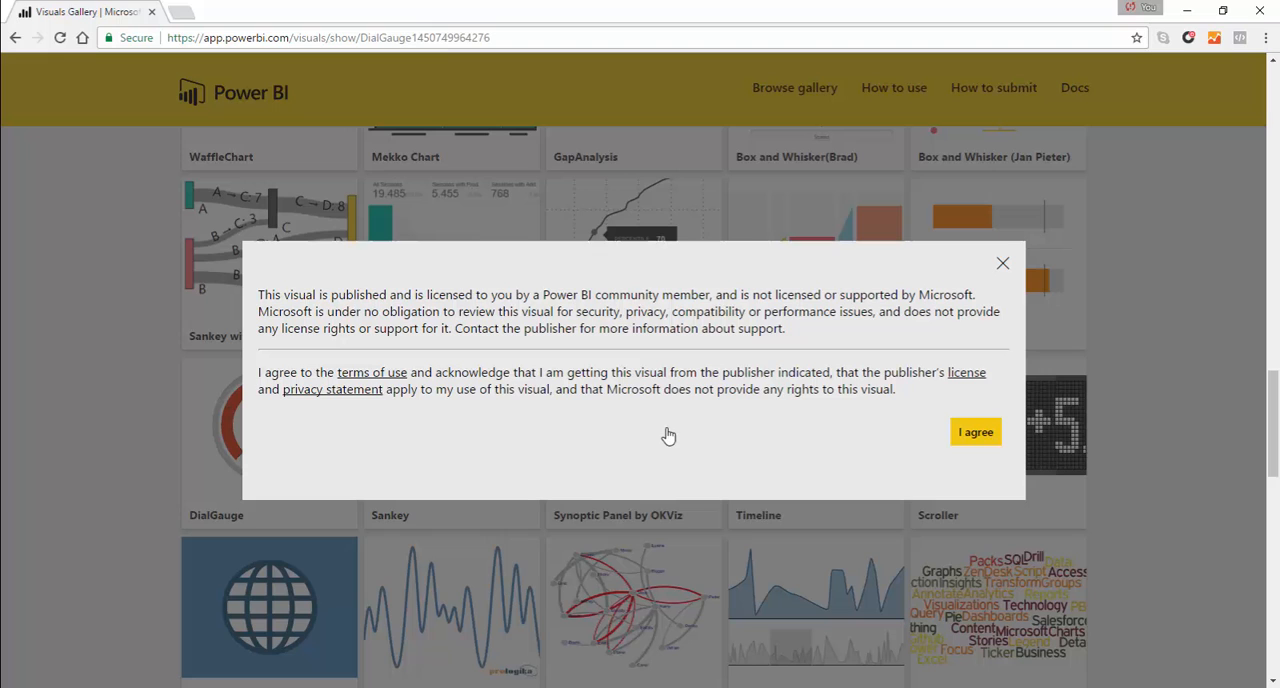
pyautogui.moveTo(976, 432)
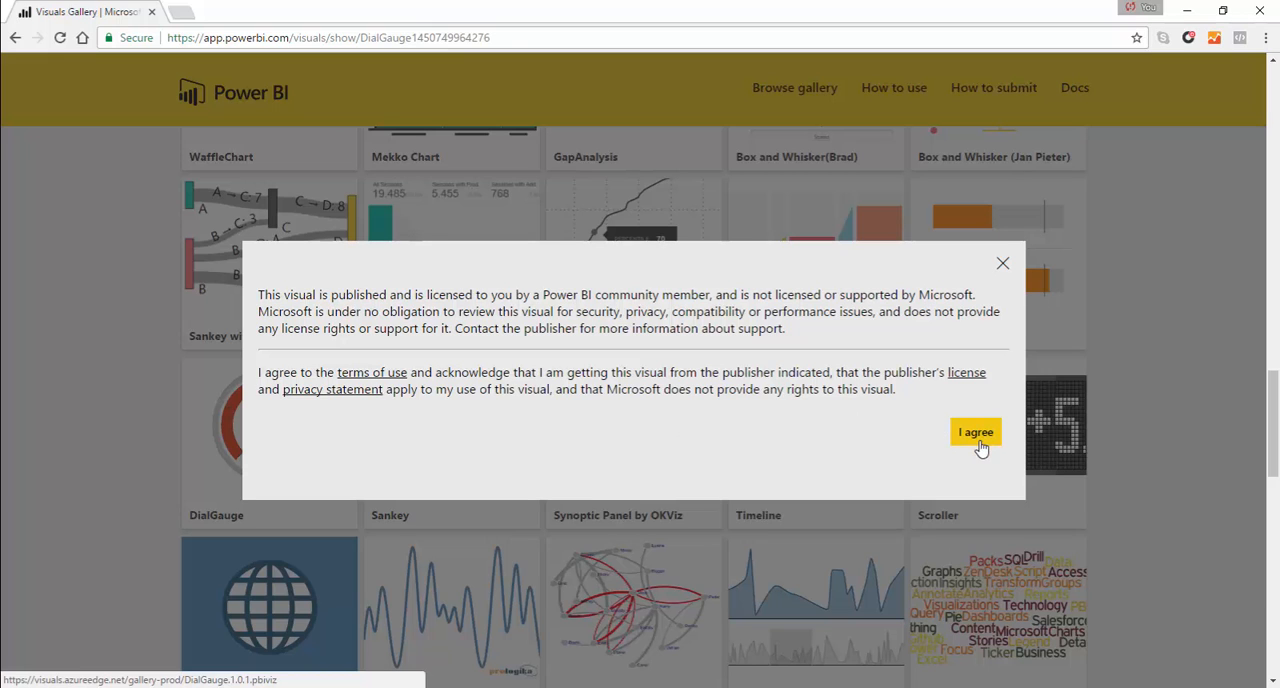
pyautogui.click(976, 432)
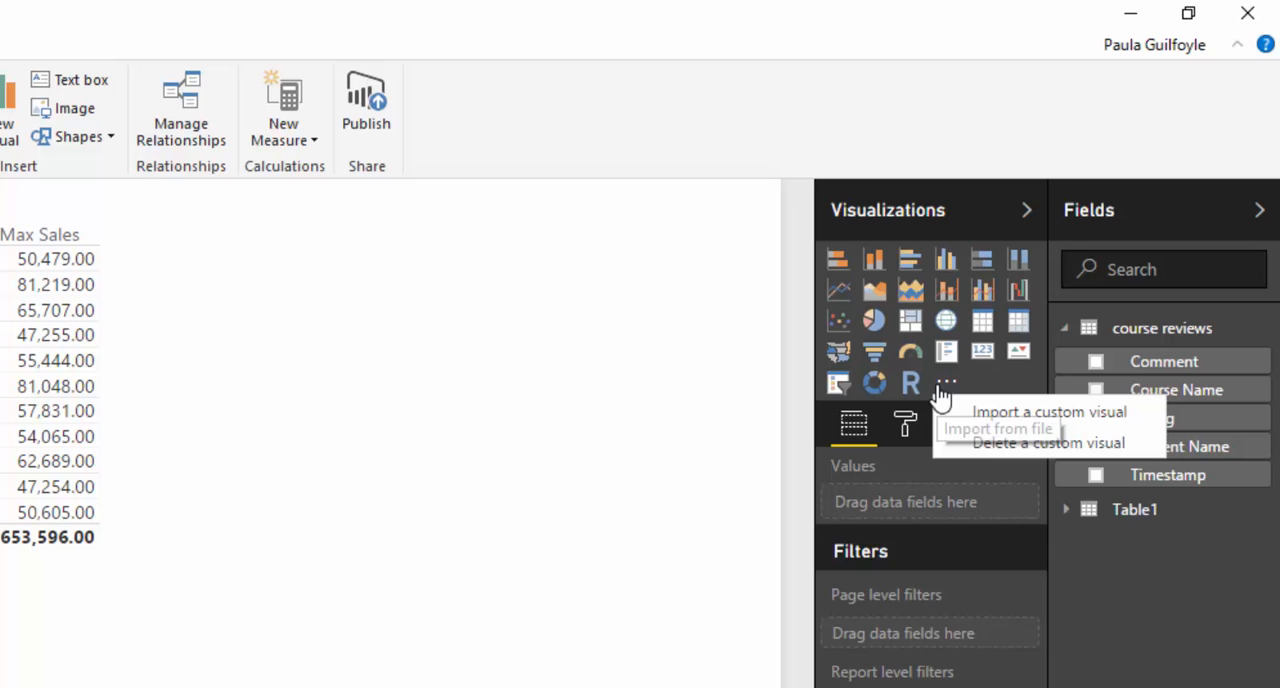
# Import the downloaded DialGauge file from the Custom Visuals folder, suppressing the warning.
pyautogui.click(1048, 410)
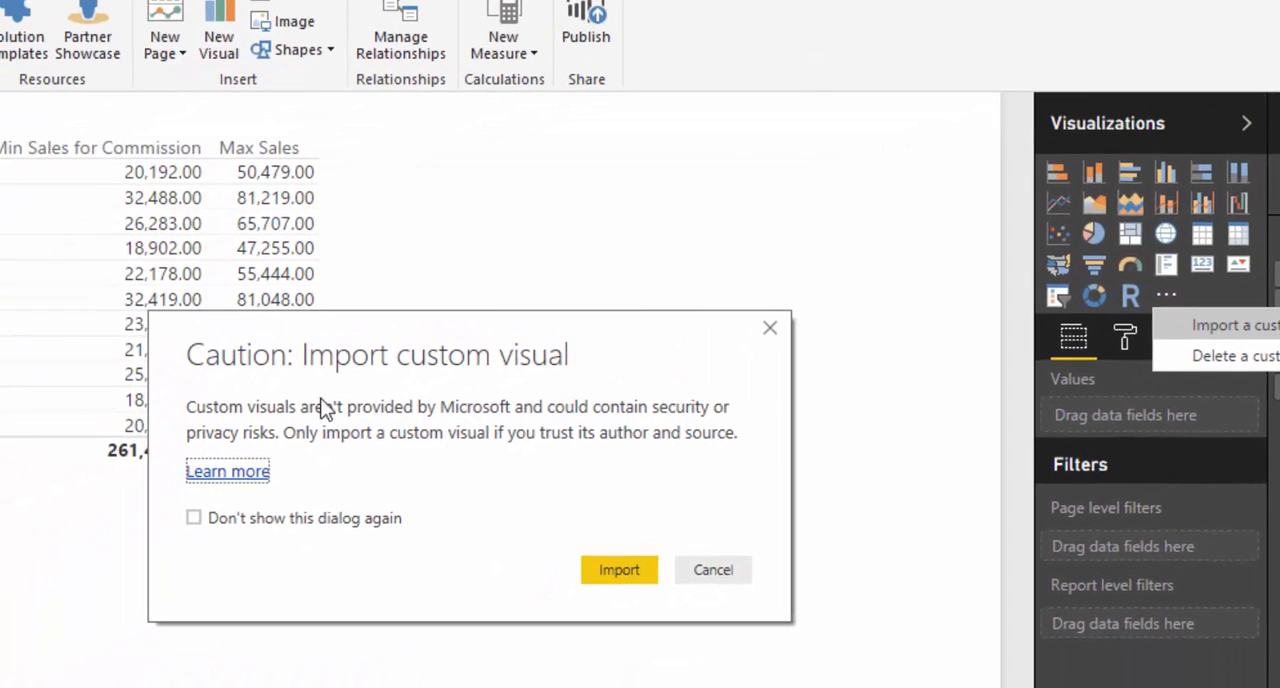
pyautogui.moveTo(300, 384)
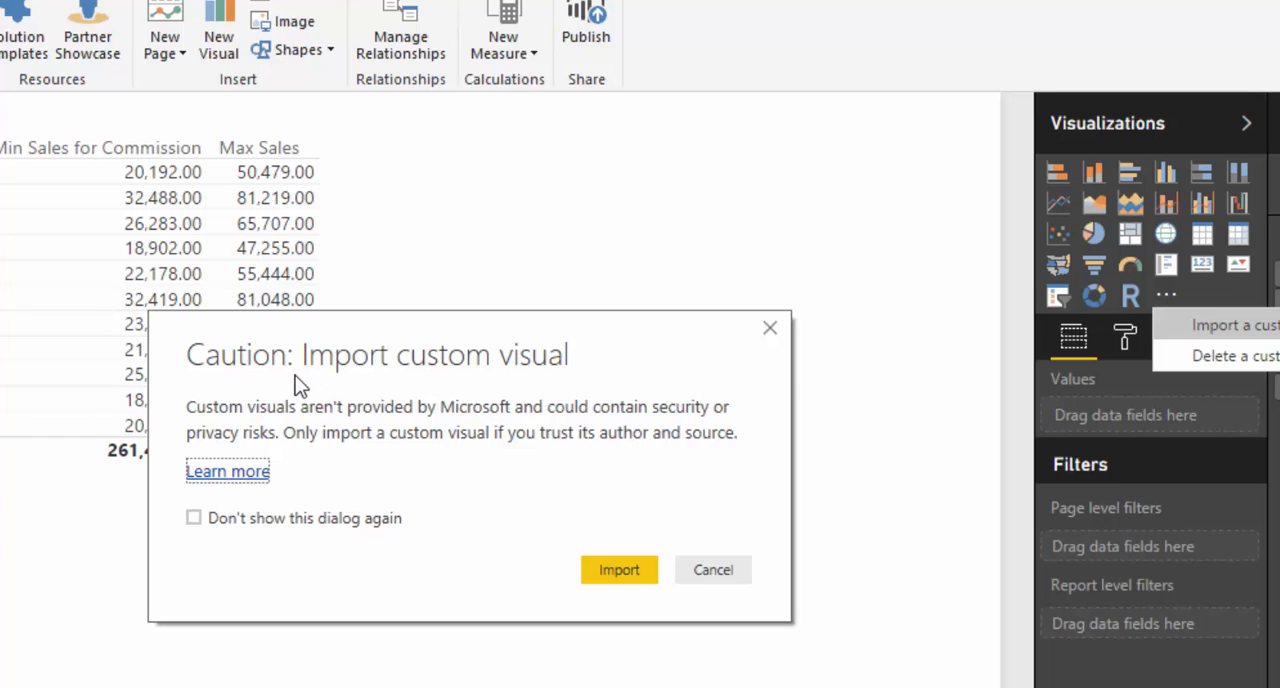
pyautogui.moveTo(104, 492)
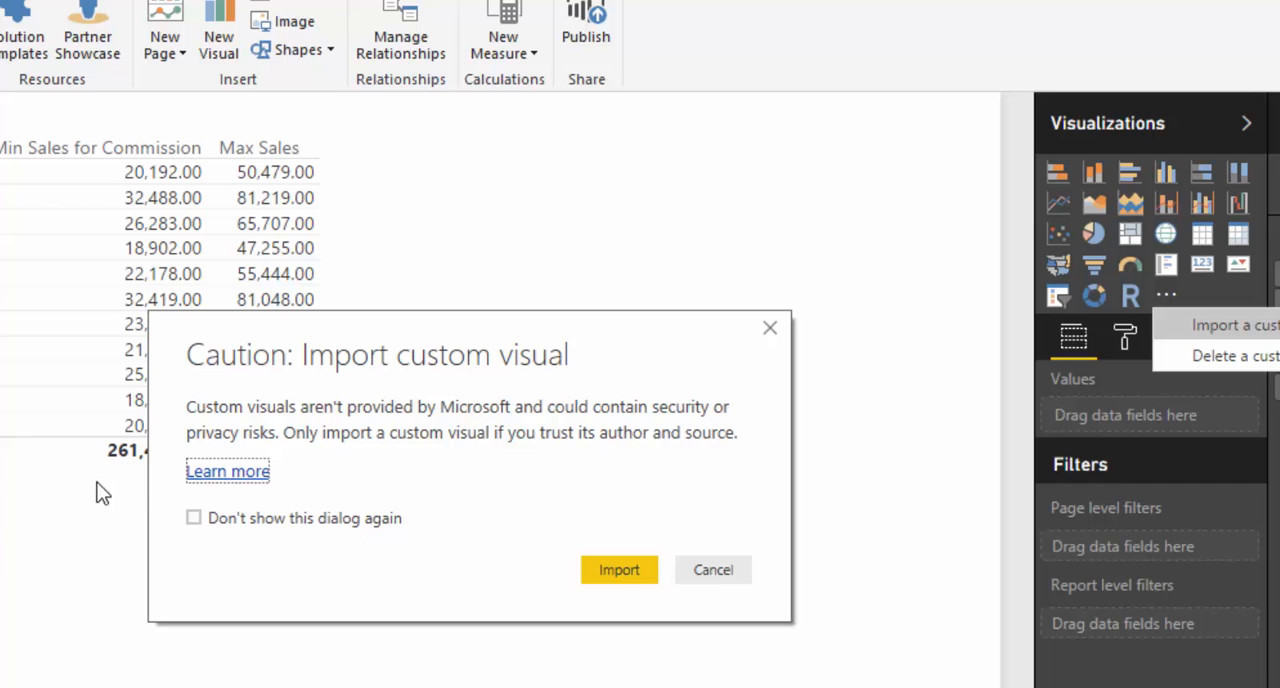
pyautogui.click(194, 518)
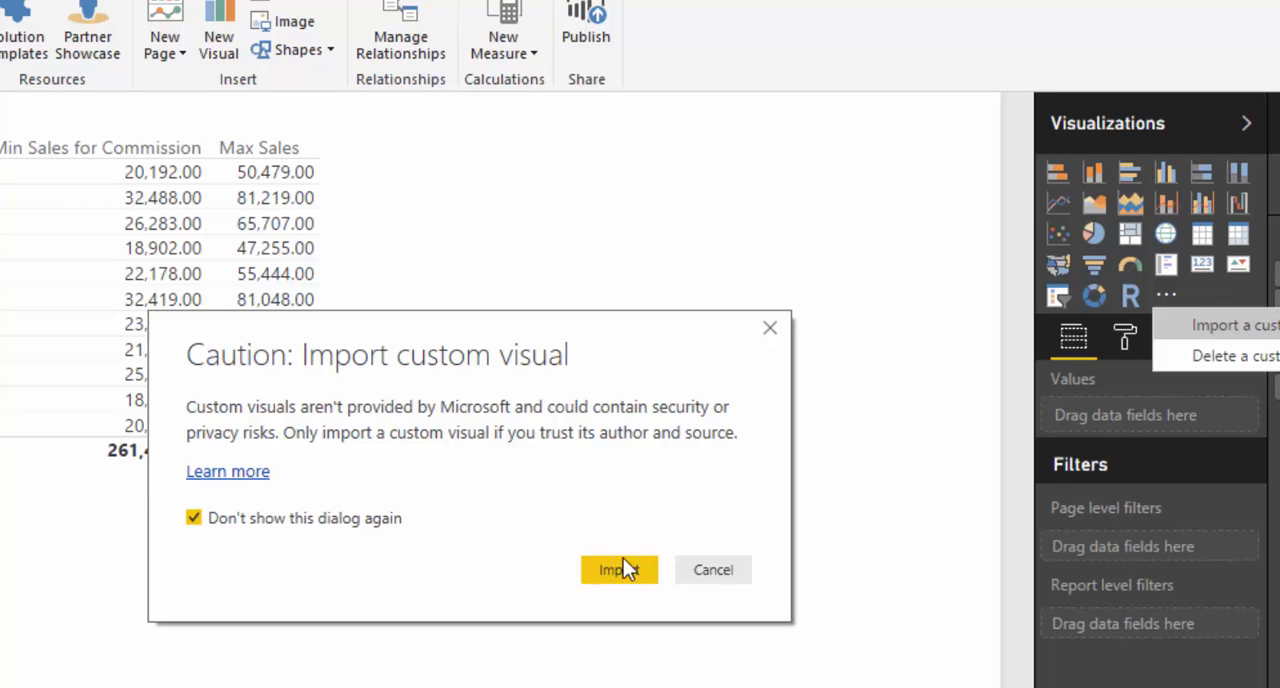
pyautogui.click(620, 568)
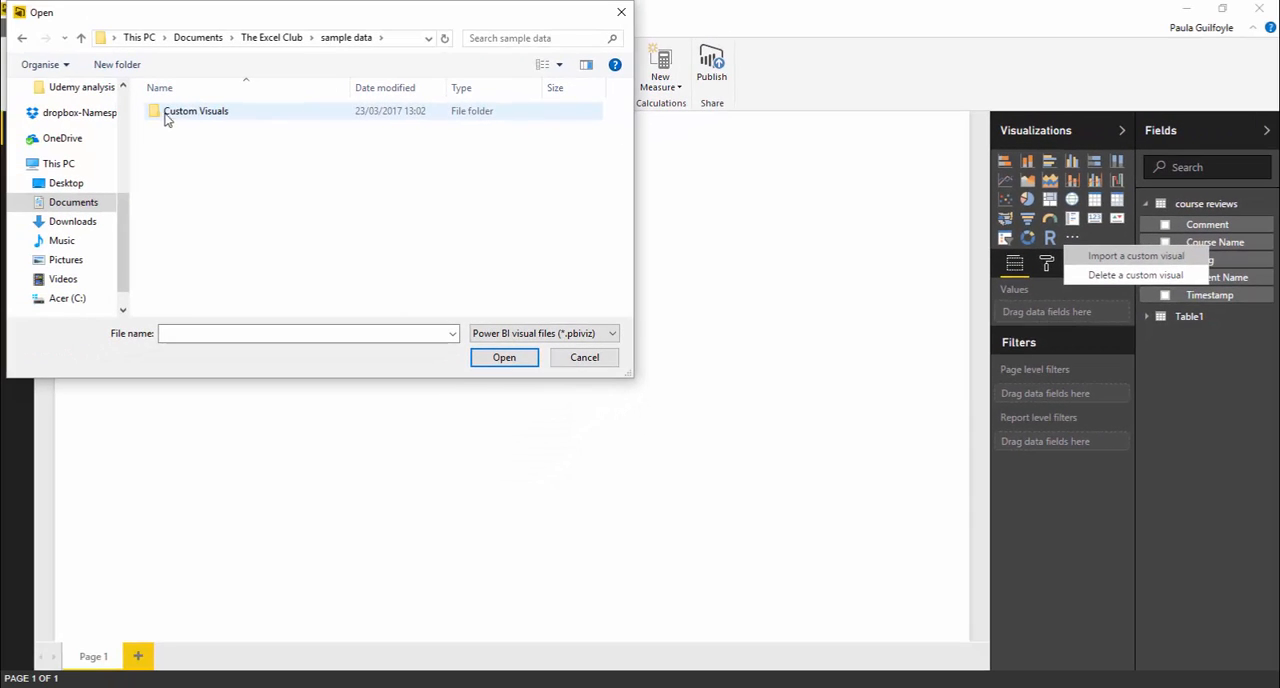
pyautogui.doubleClick(196, 110)
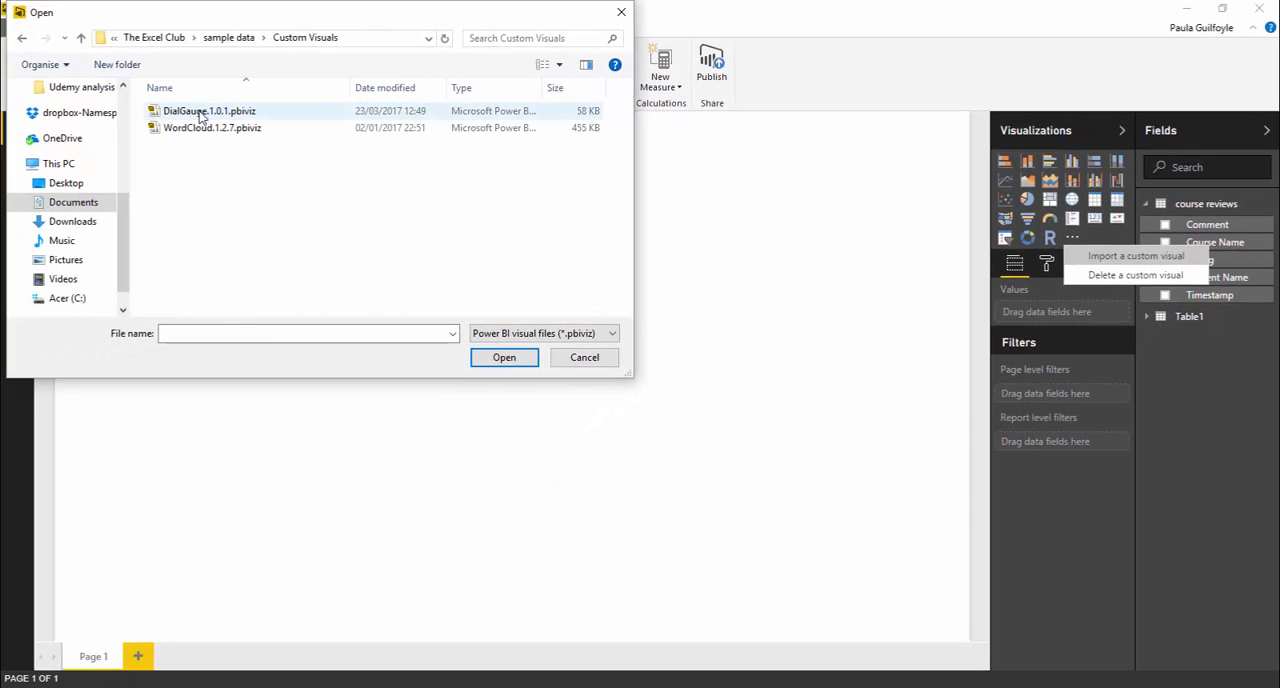
pyautogui.click(504, 356)
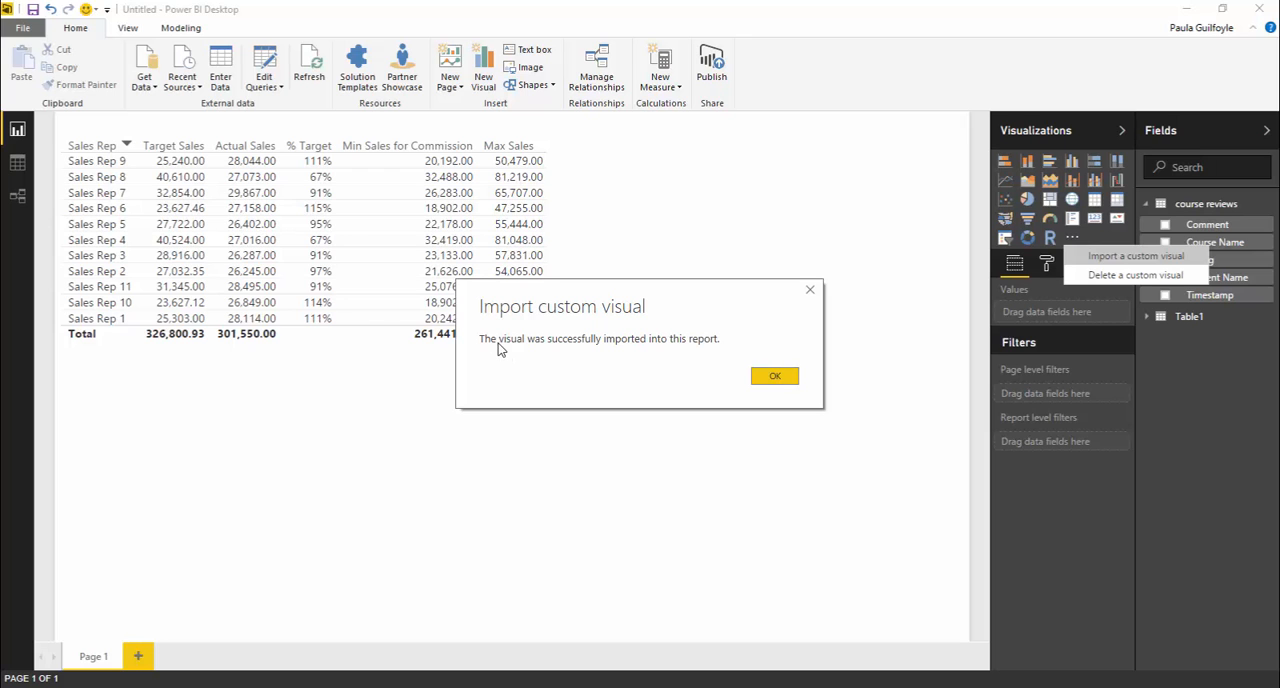
# Dismiss the import confirmation and add an empty DialGauge visual to the page.
pyautogui.click(774, 376)
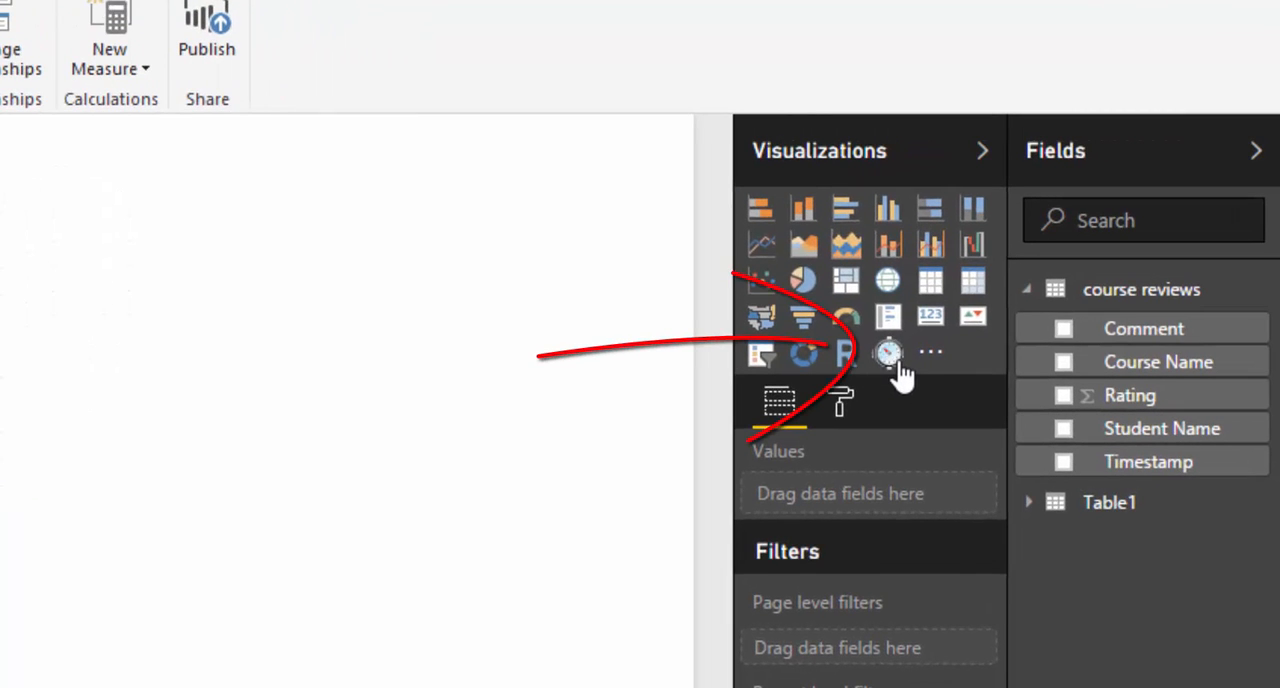
pyautogui.click(888, 352)
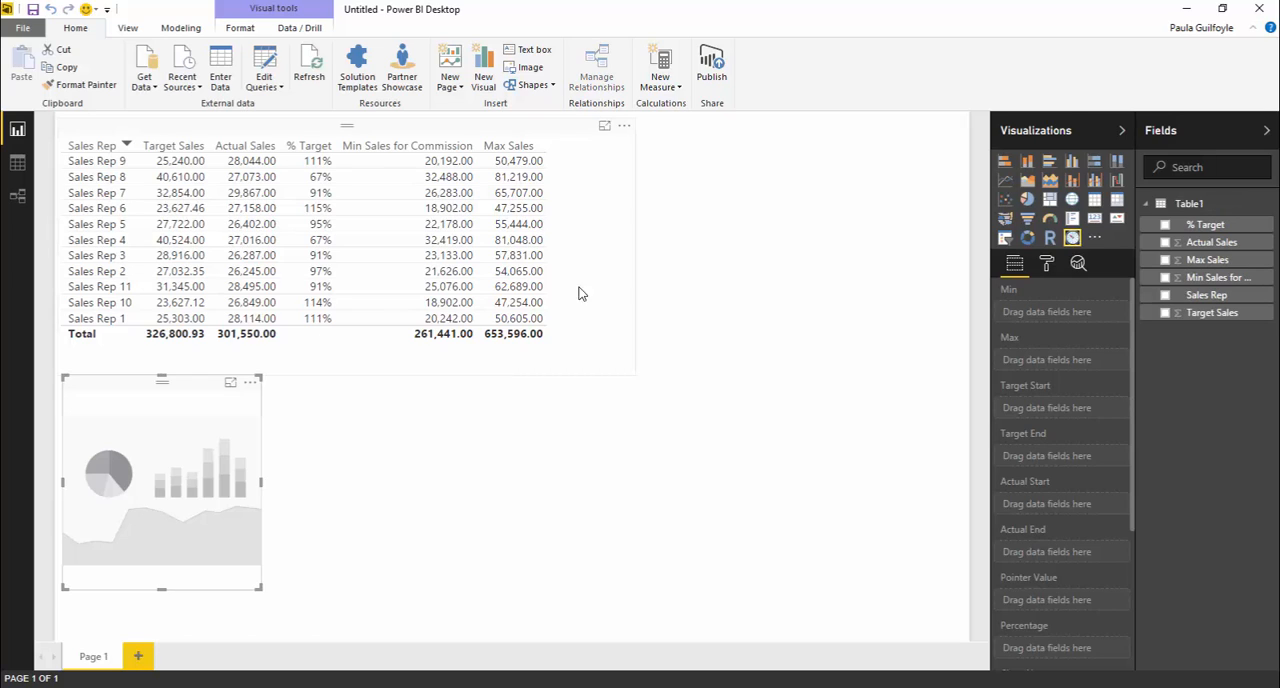
pyautogui.moveTo(360, 224)
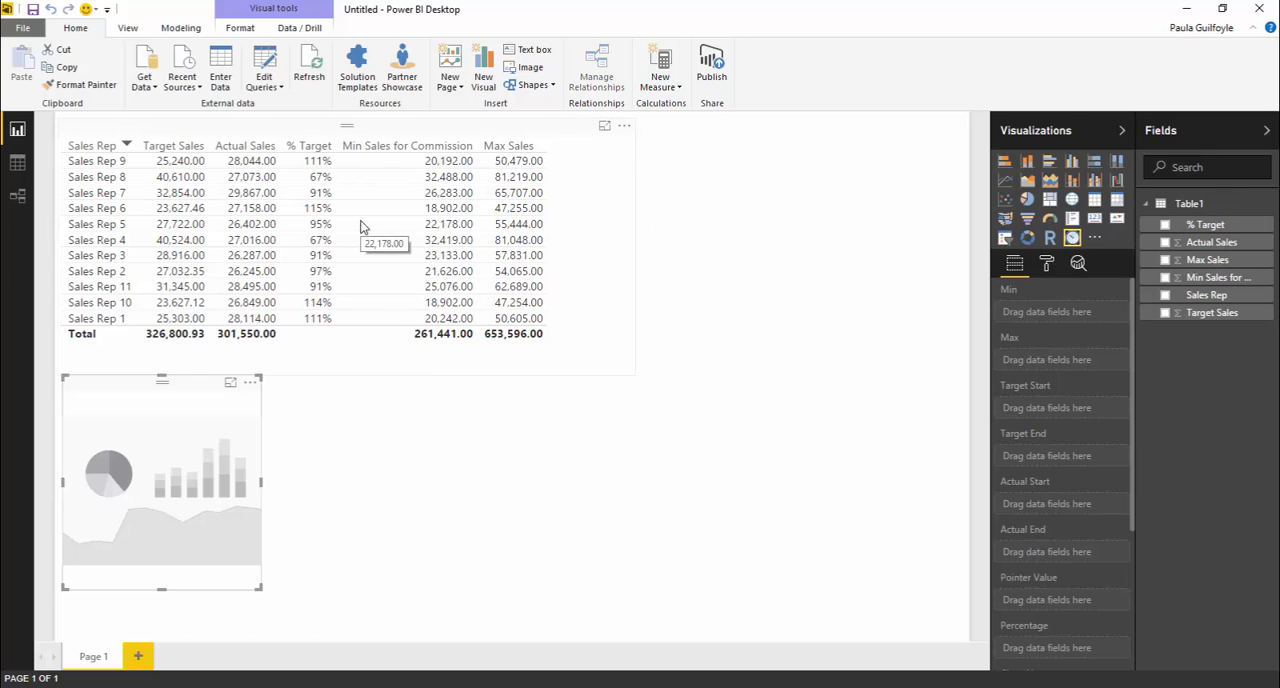
pyautogui.moveTo(92, 306)
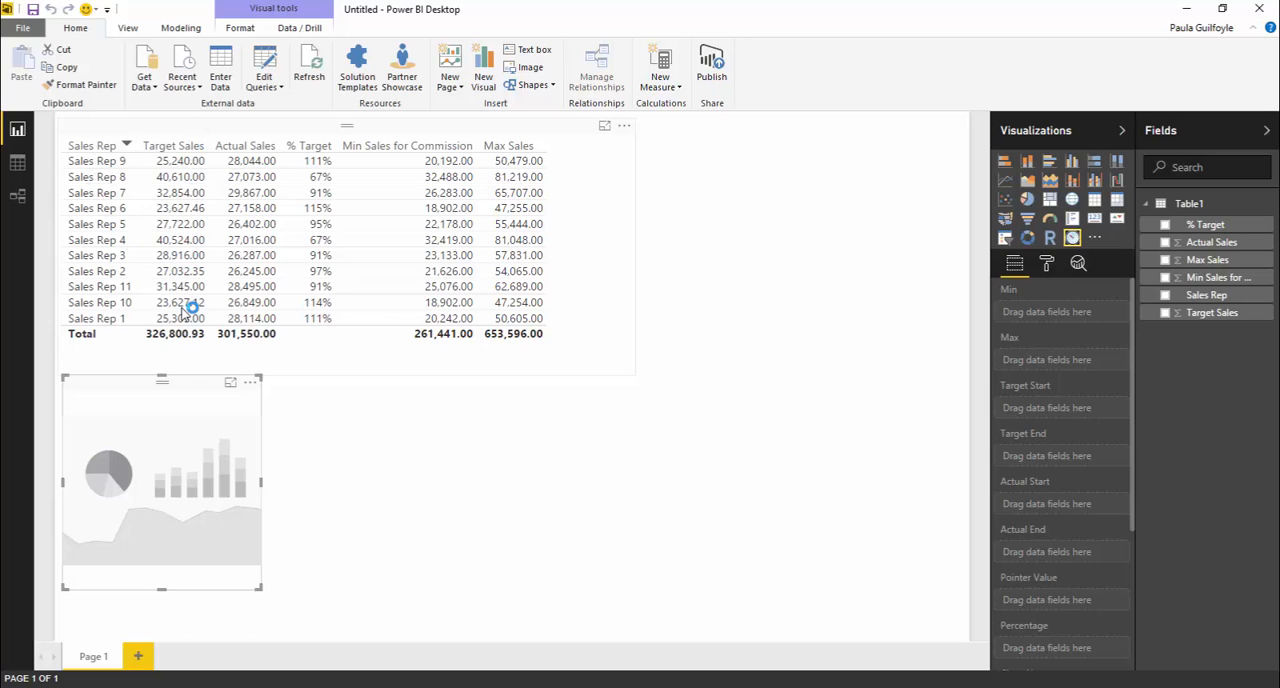
pyautogui.moveTo(244, 332)
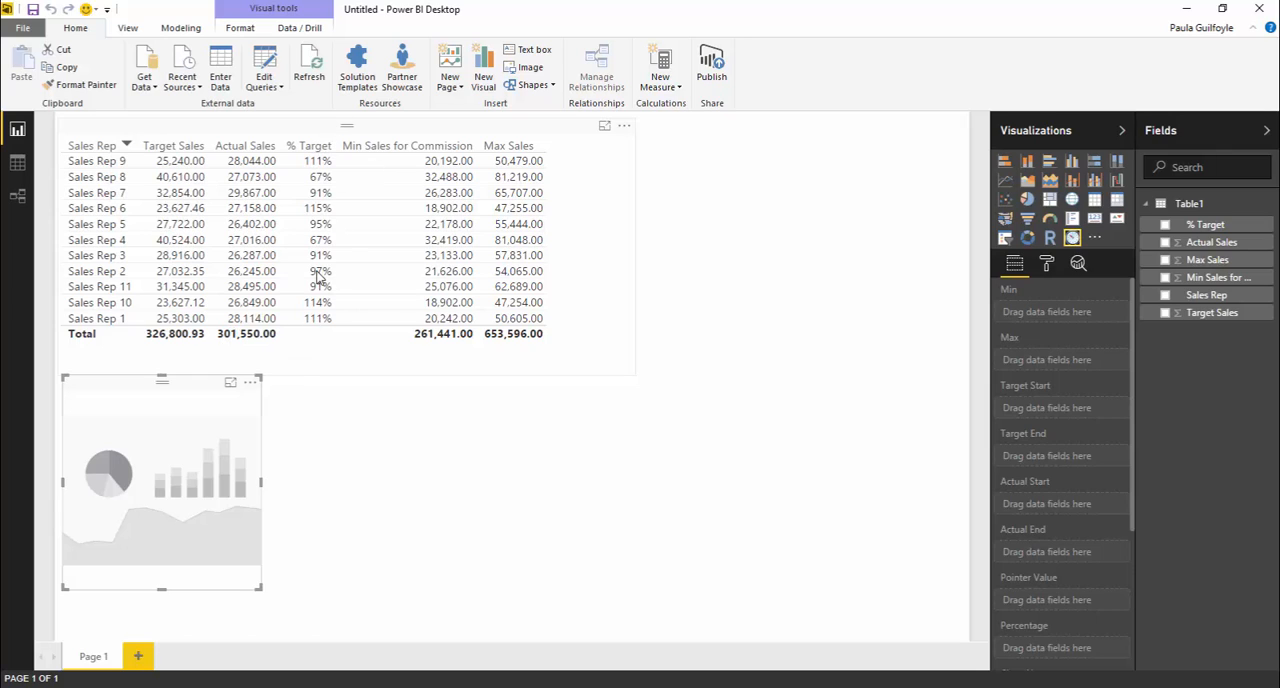
pyautogui.moveTo(322, 318)
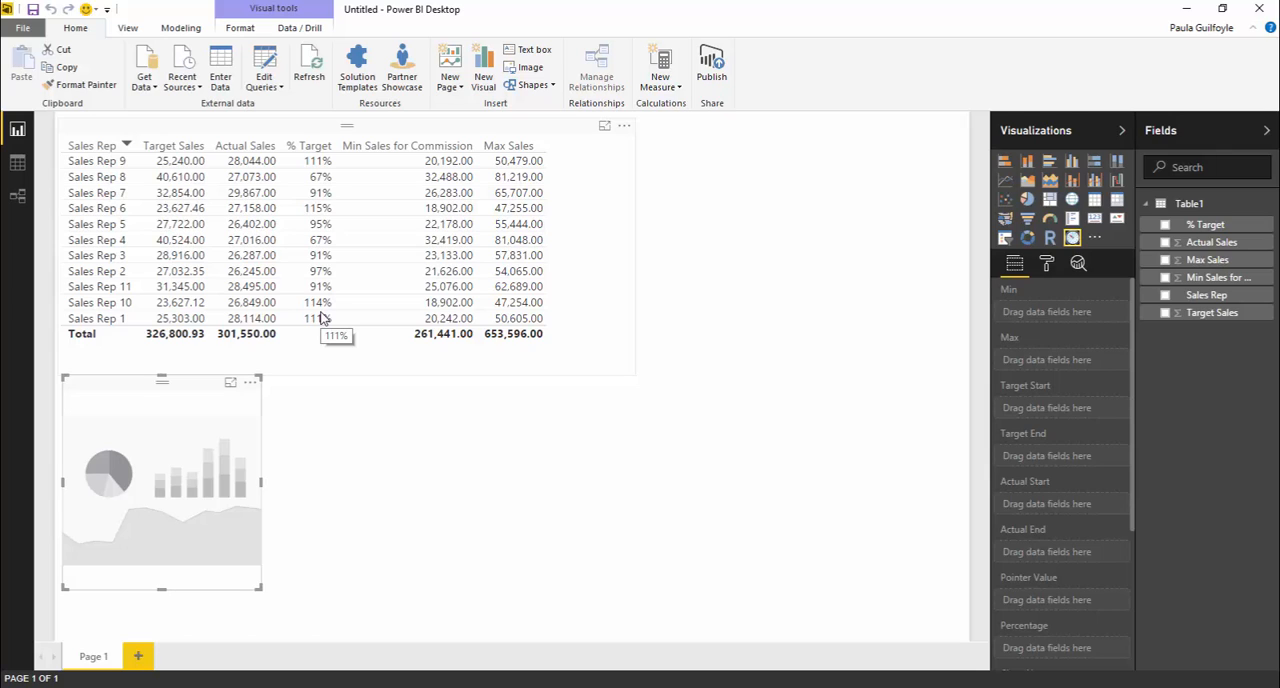
pyautogui.moveTo(208, 180)
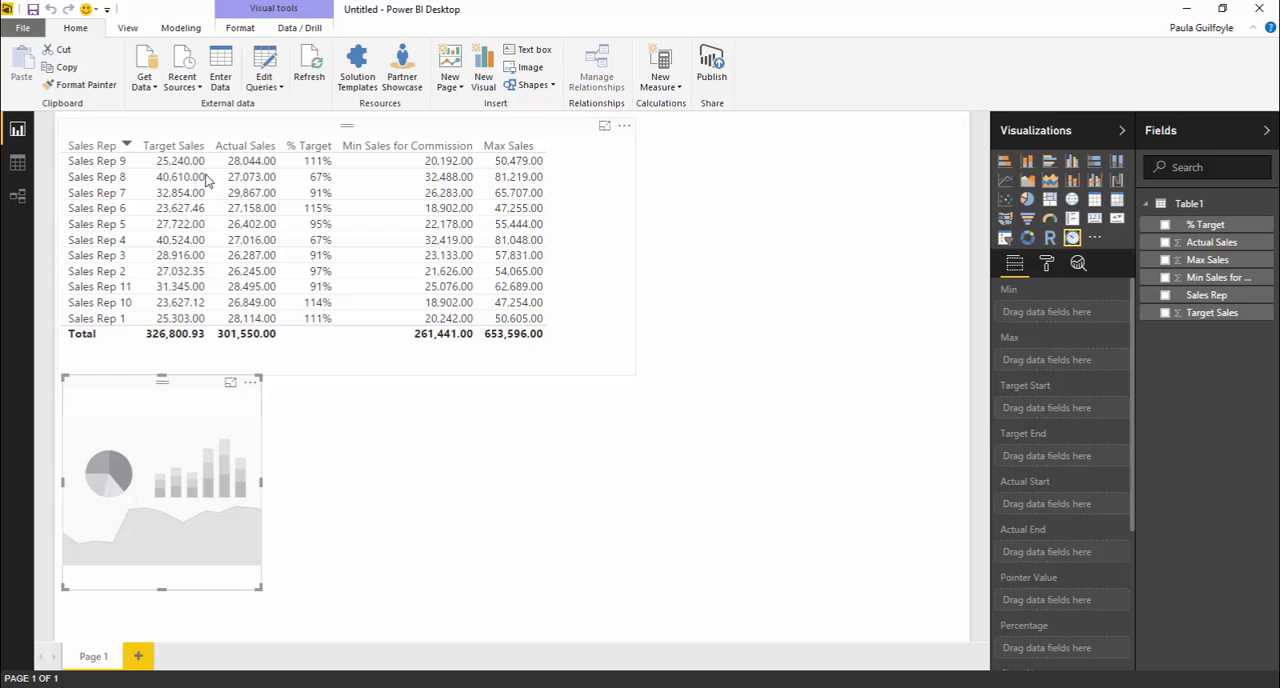
pyautogui.moveTo(176, 332)
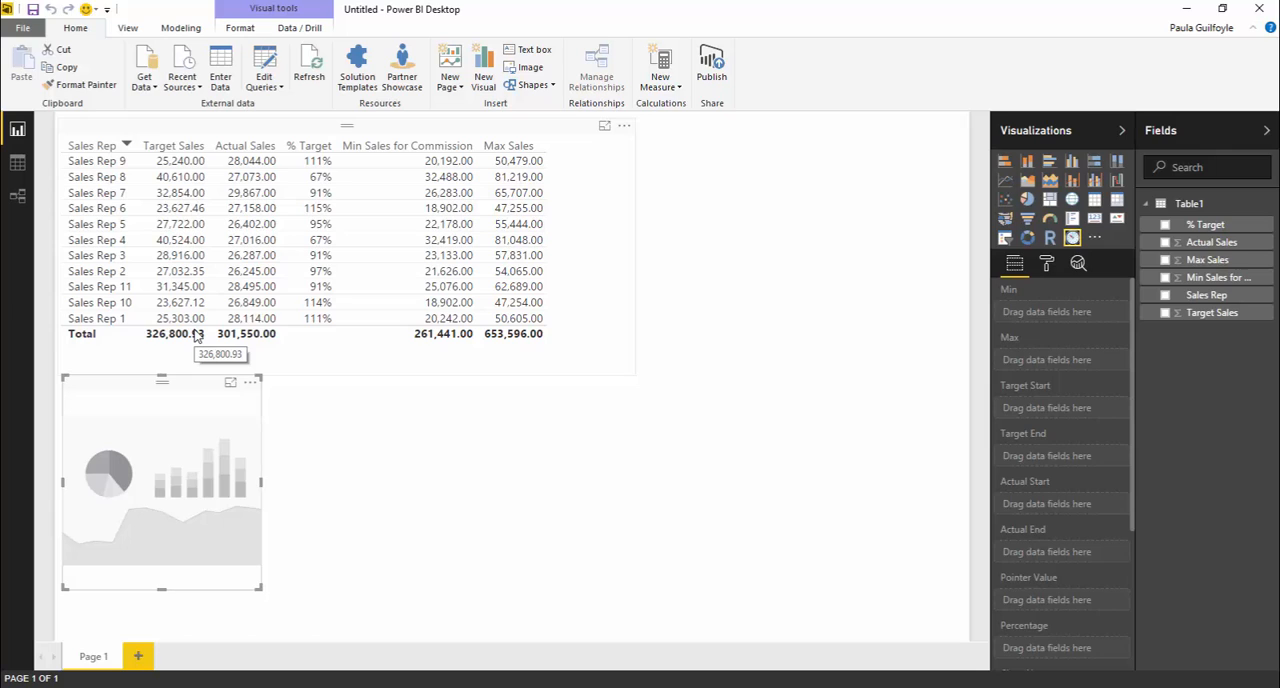
pyautogui.moveTo(210, 176)
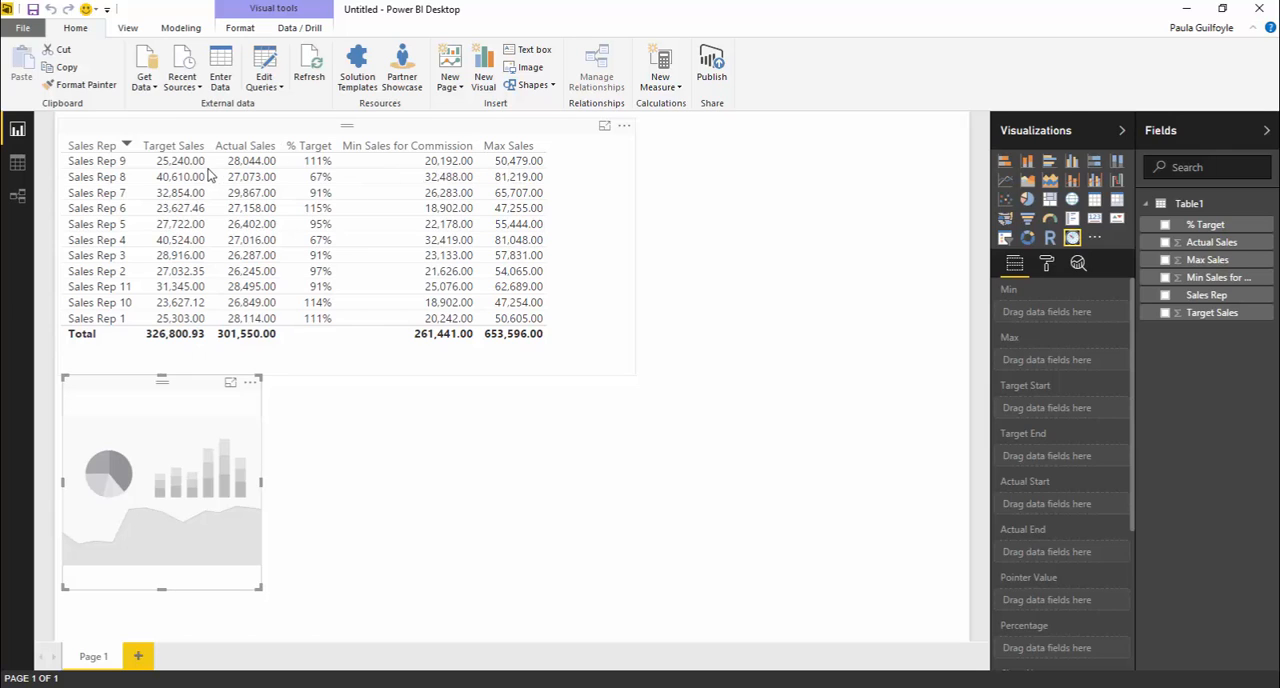
pyautogui.moveTo(196, 196)
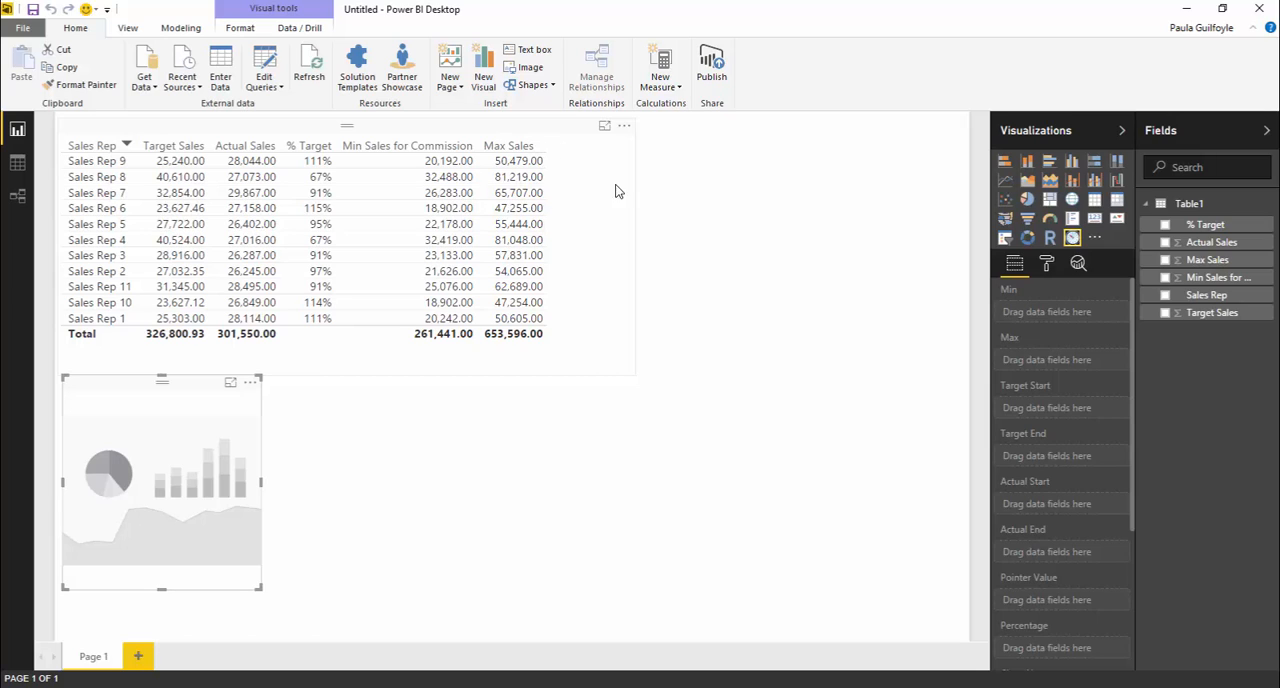
pyautogui.moveTo(586, 226)
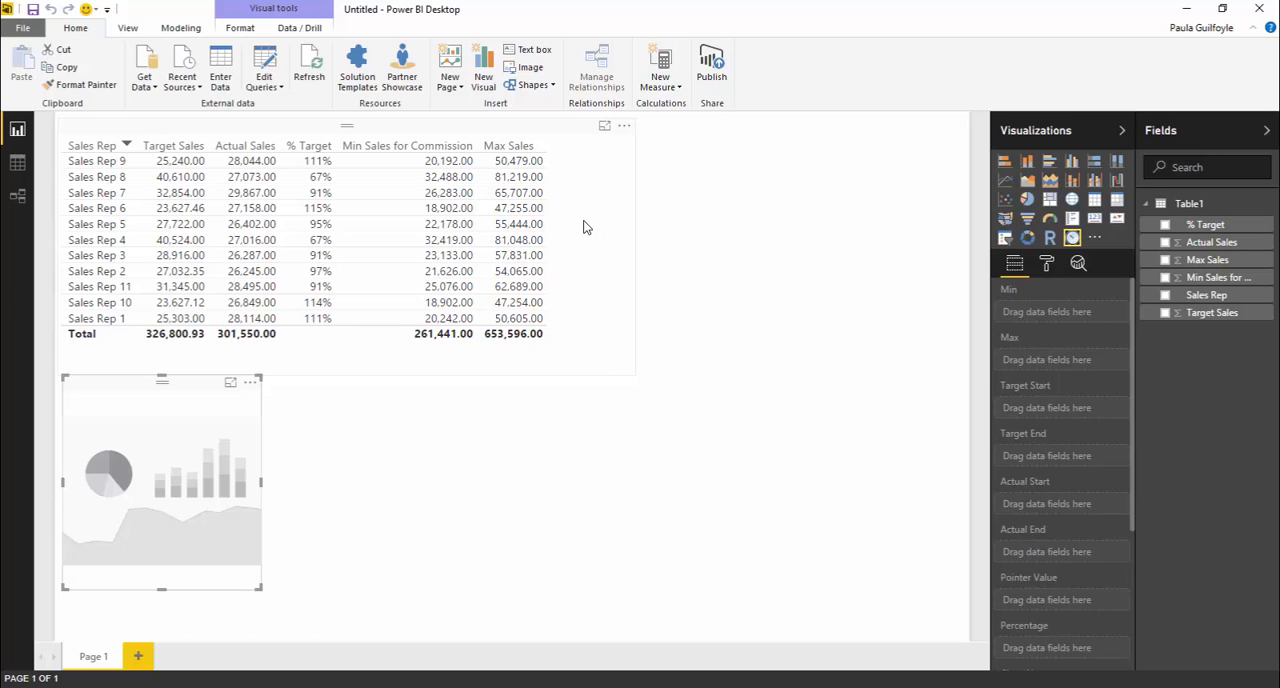
pyautogui.moveTo(288, 488)
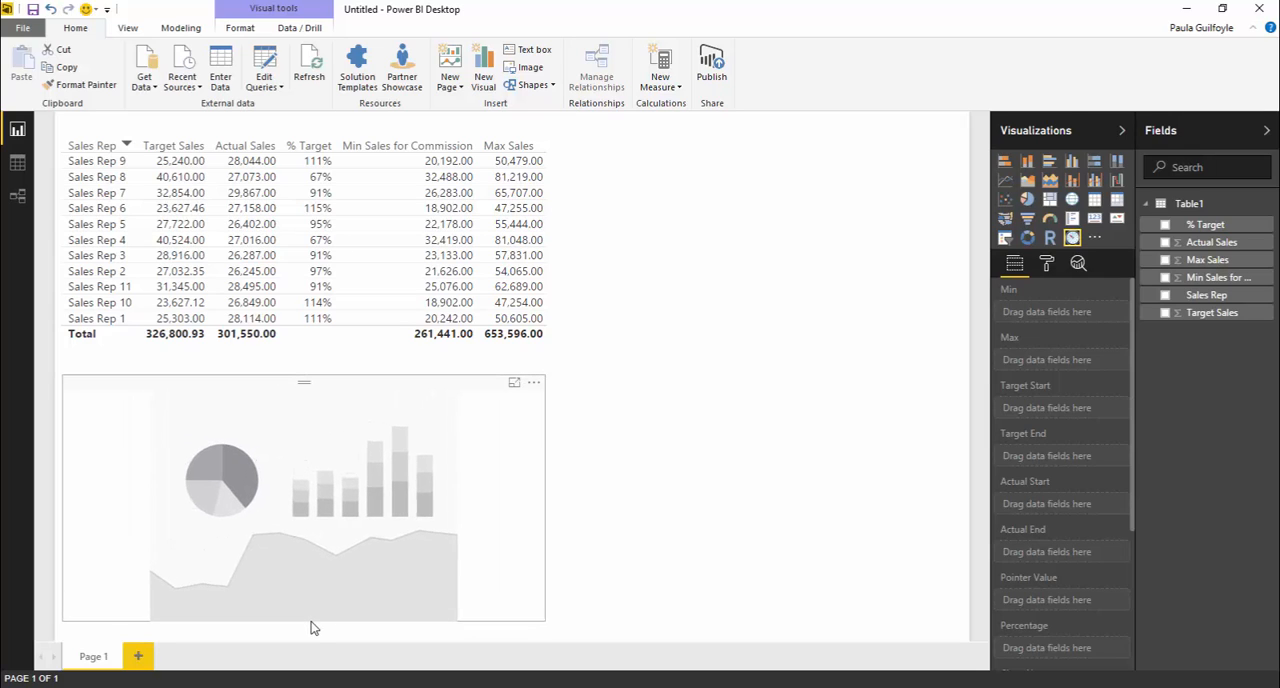
pyautogui.click(304, 500)
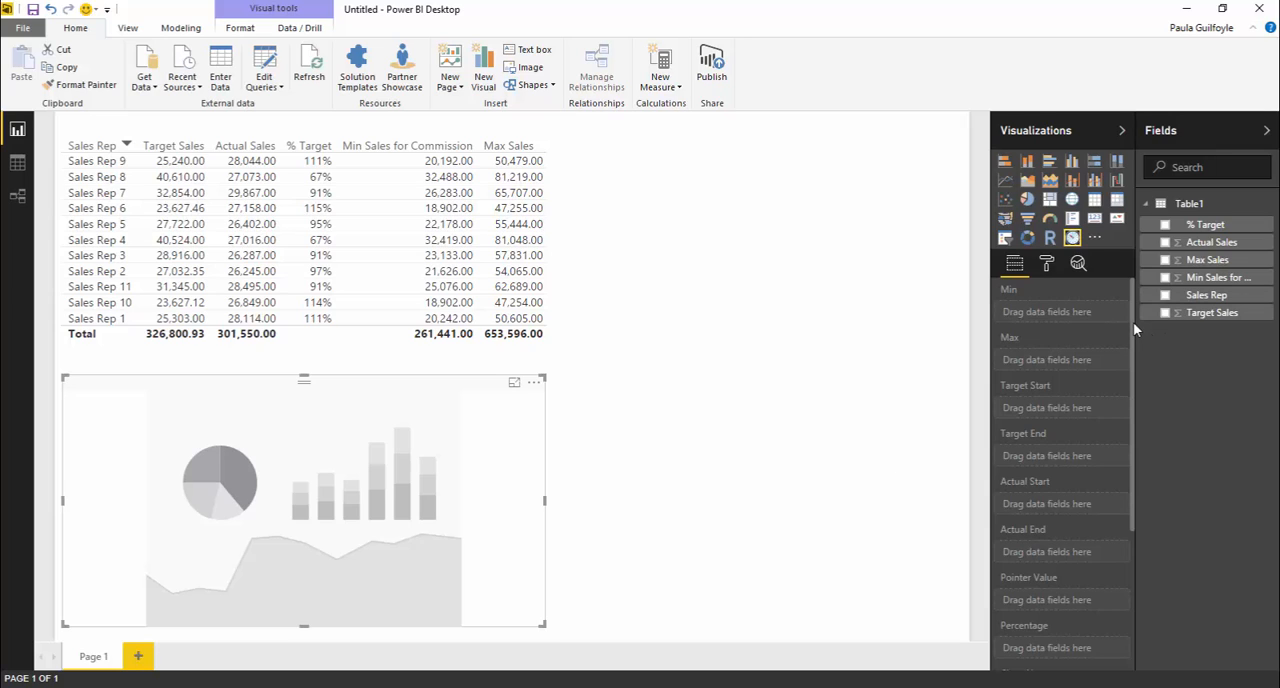
pyautogui.moveTo(1048, 364)
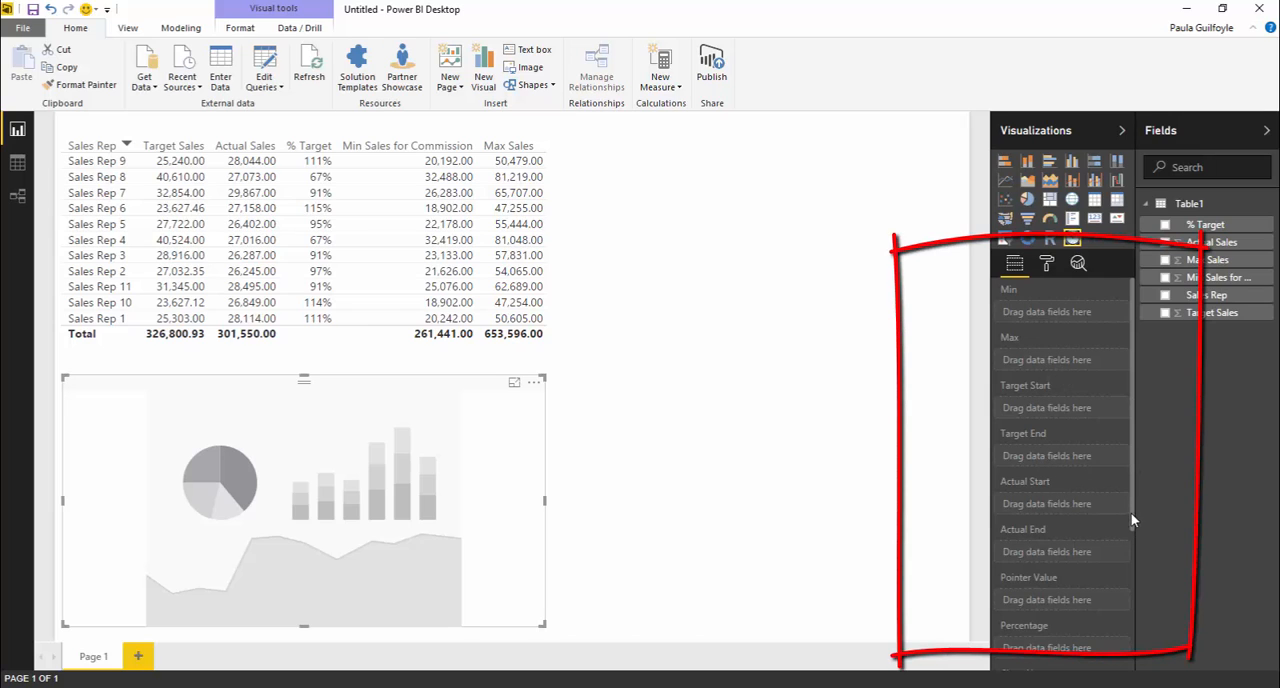
pyautogui.scroll(-3)
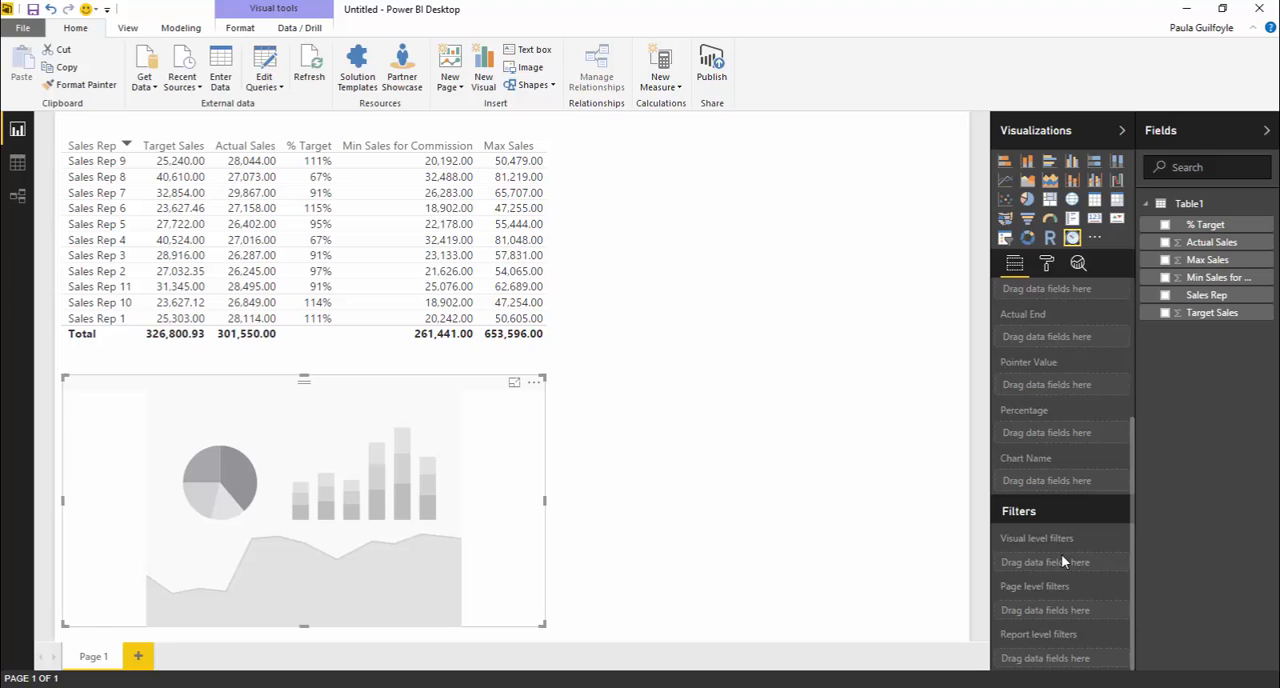
pyautogui.moveTo(1136, 584)
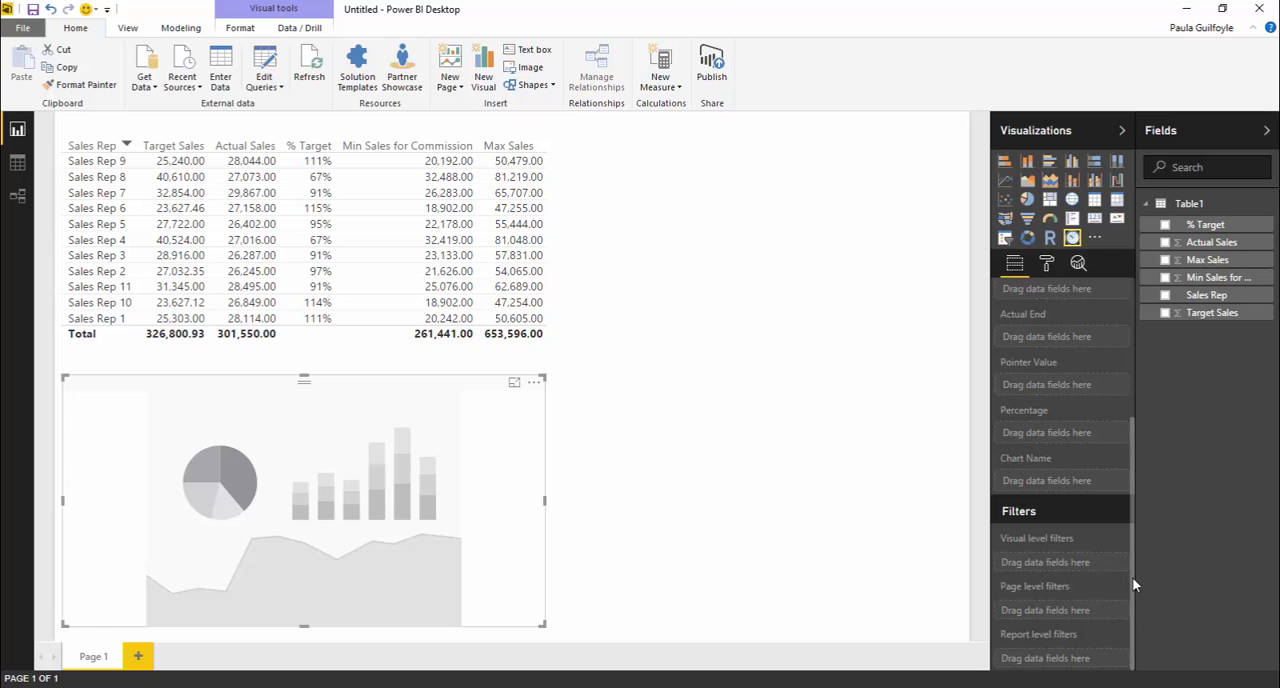
pyautogui.moveTo(1126, 616)
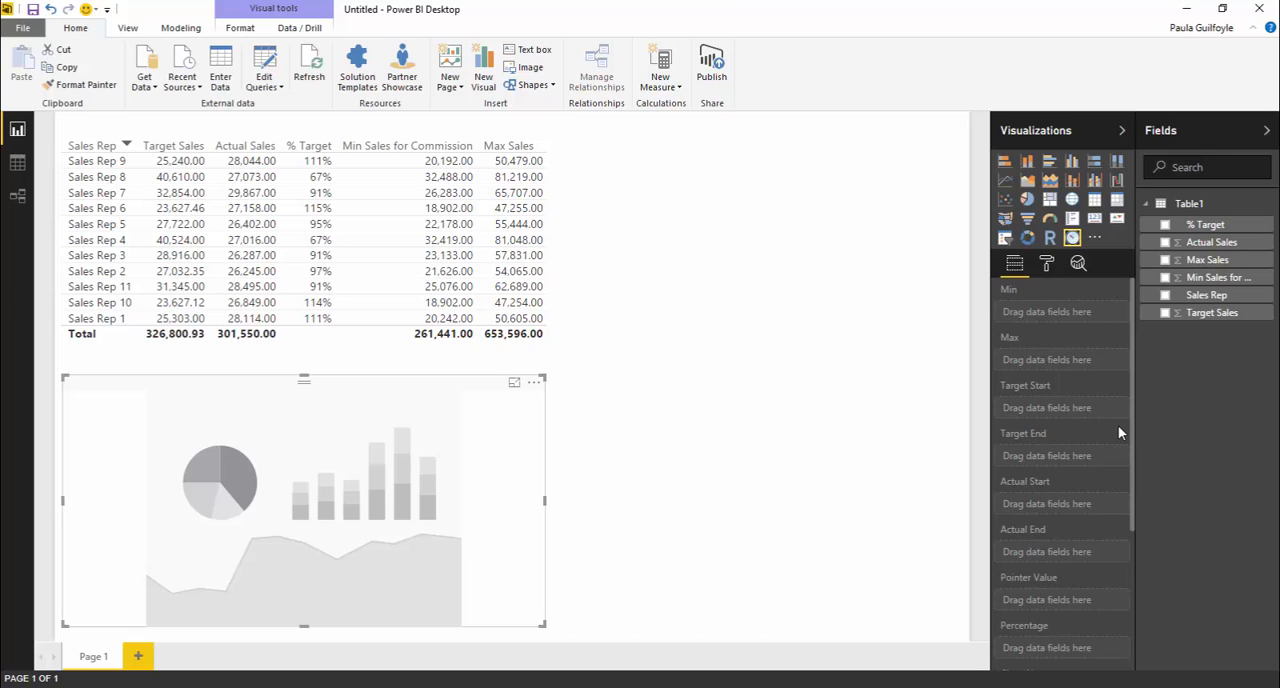
pyautogui.moveTo(1132, 496)
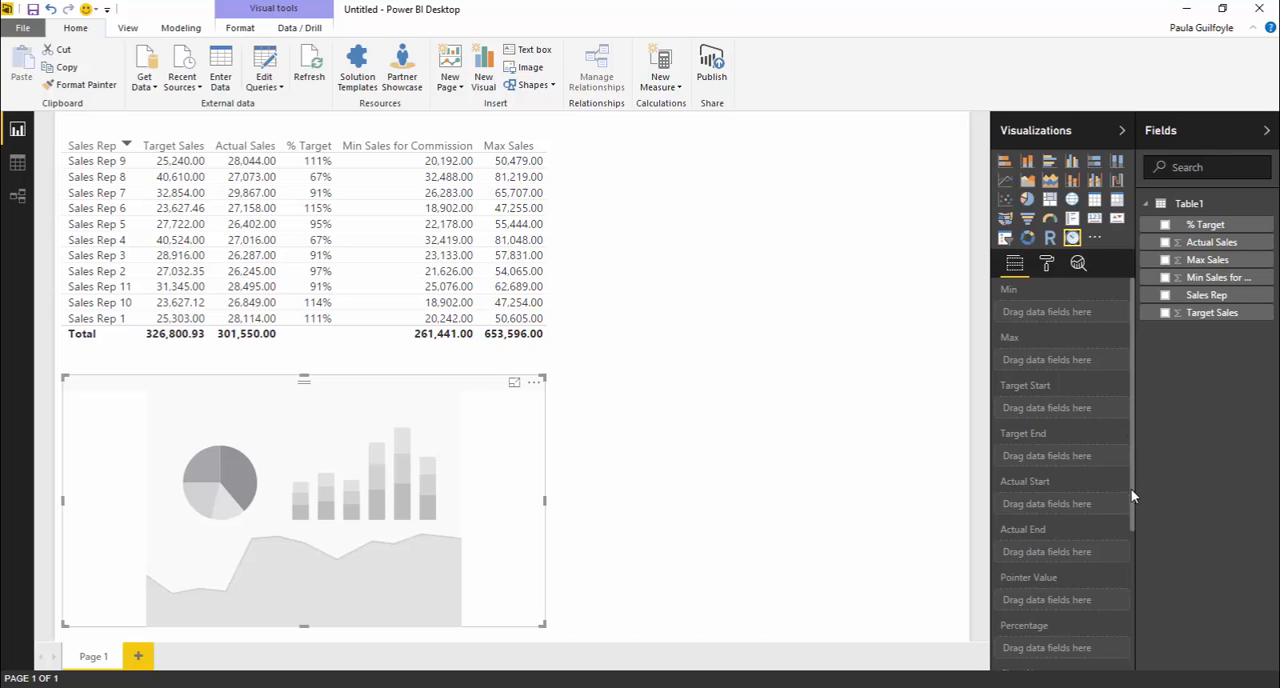
pyautogui.scroll(-3)
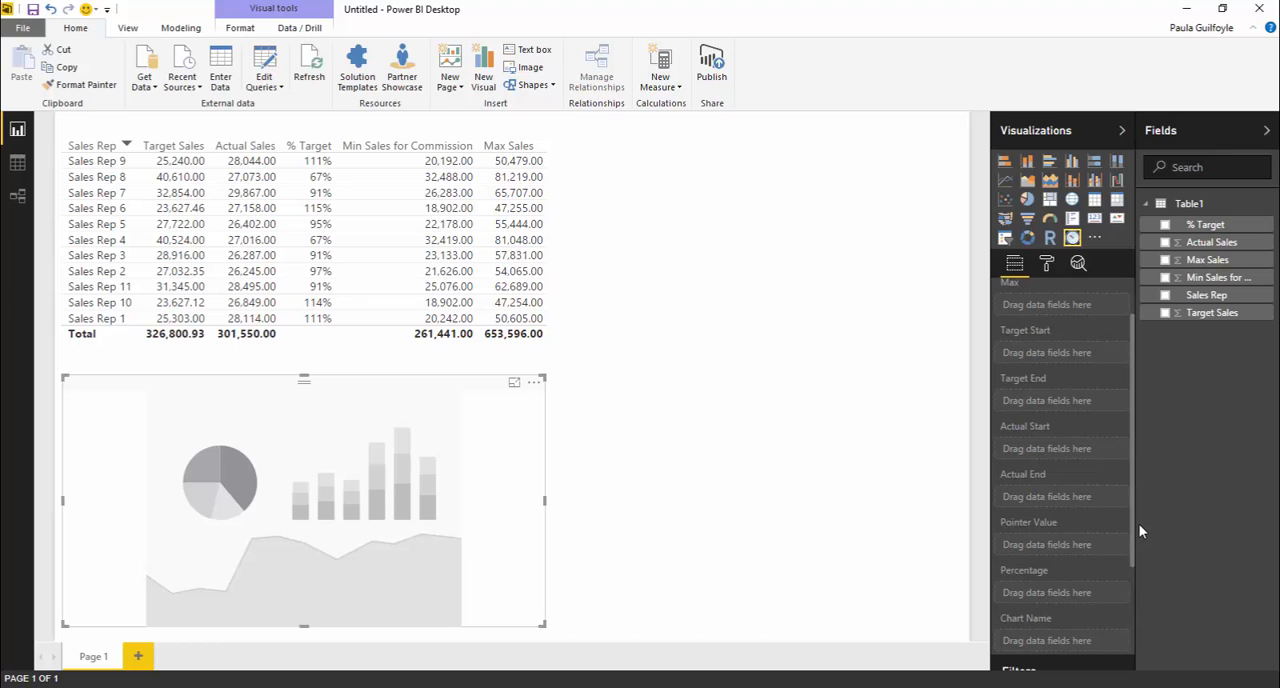
pyautogui.click(340, 164)
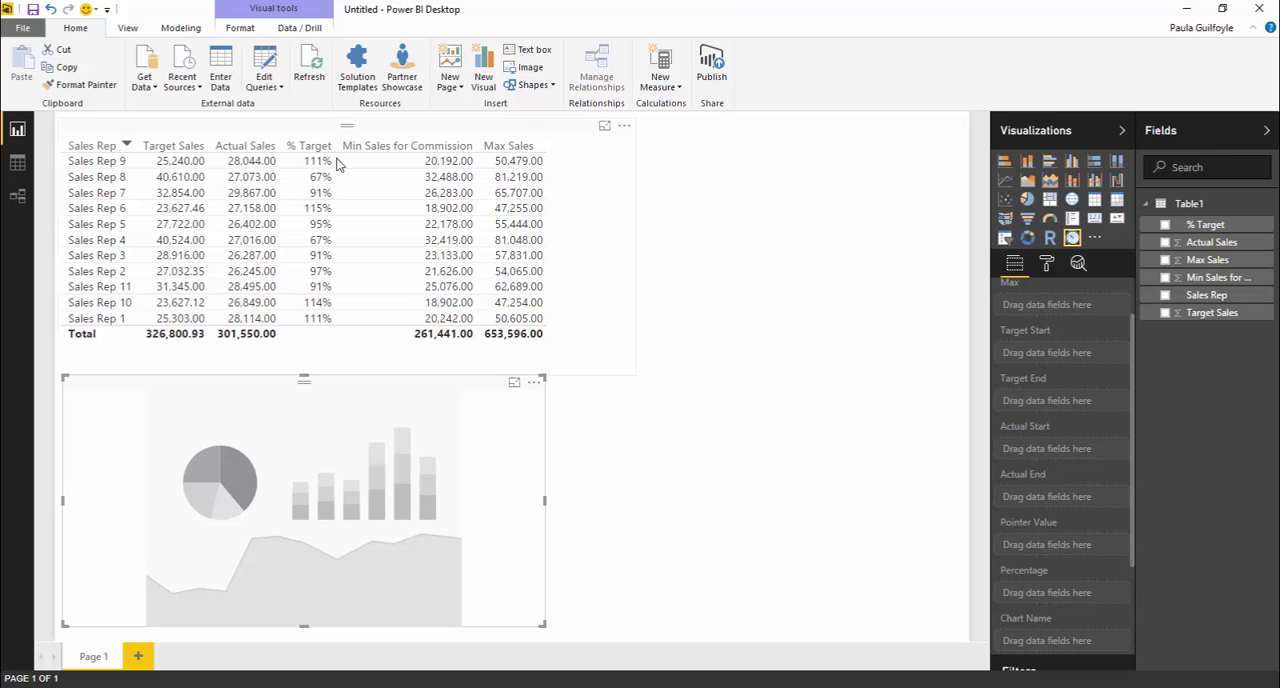
pyautogui.moveTo(248, 332)
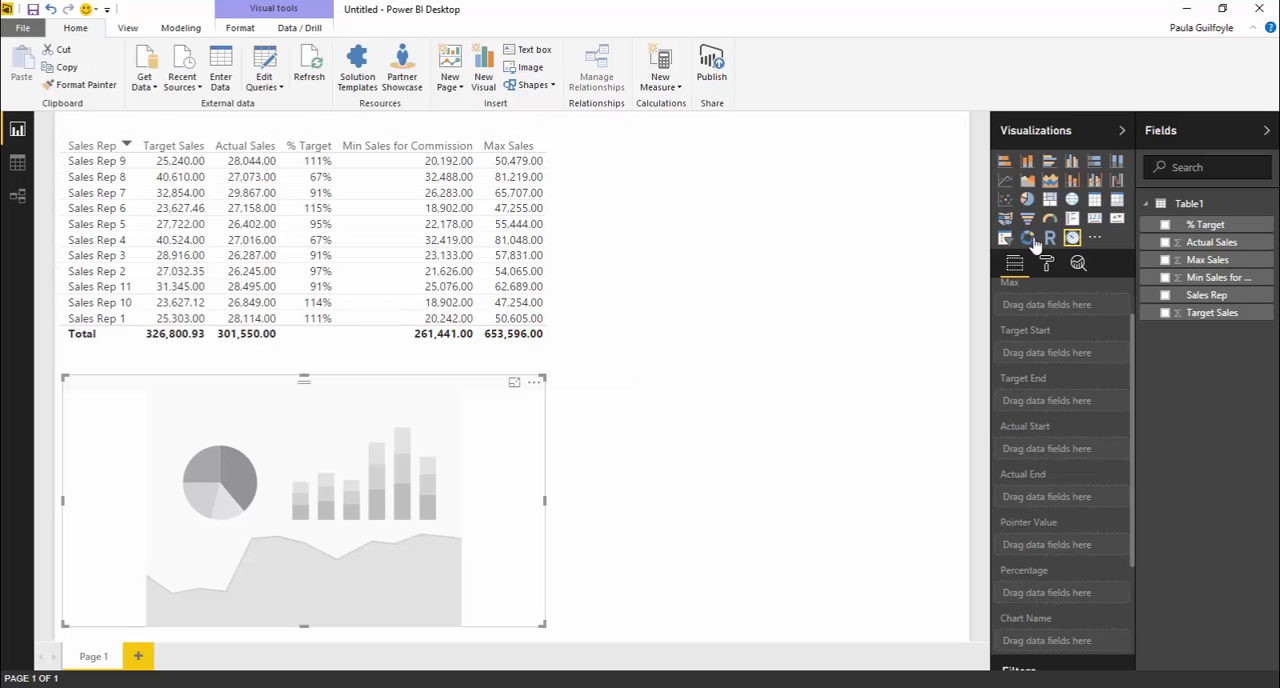
pyautogui.moveTo(1112, 532)
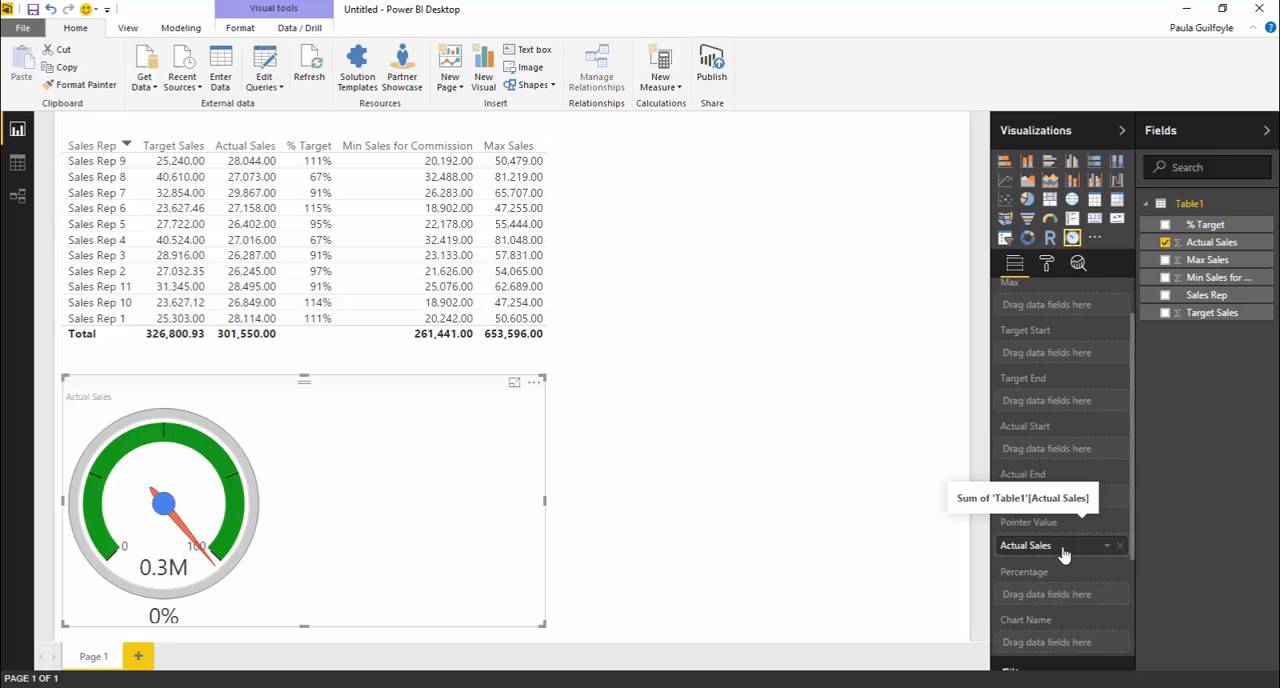
pyautogui.moveTo(644, 540)
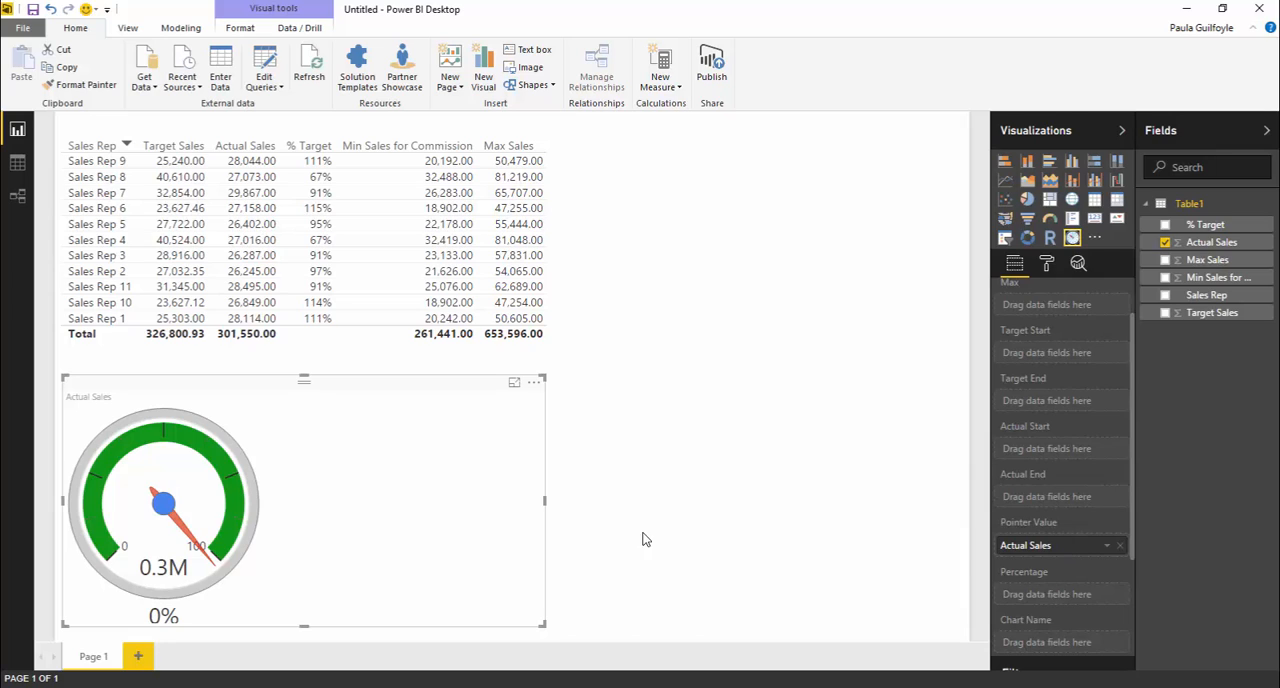
pyautogui.moveTo(168, 580)
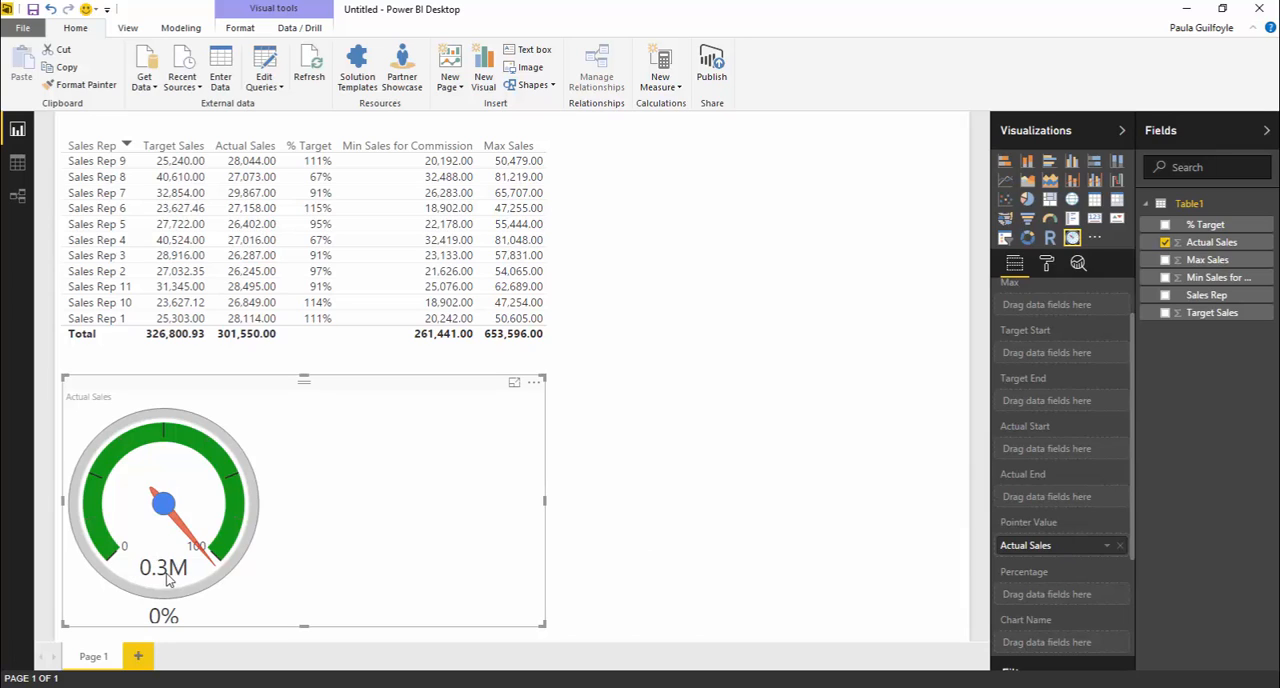
pyautogui.moveTo(180, 576)
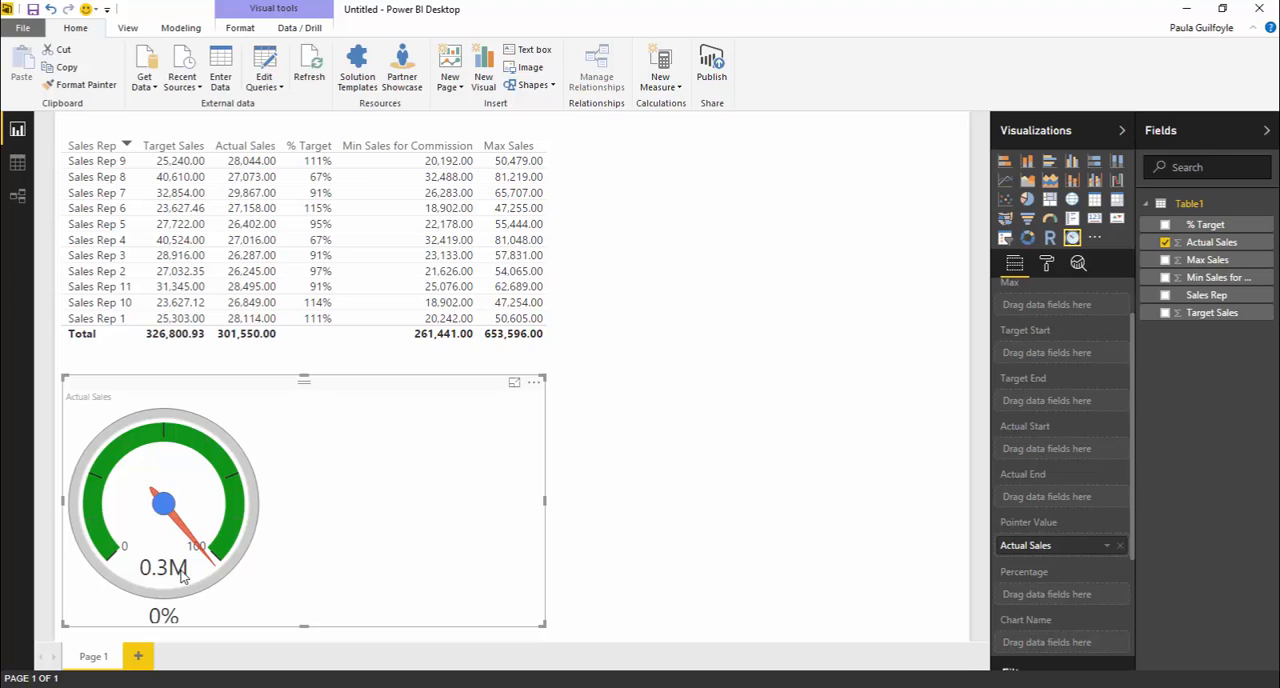
pyautogui.moveTo(108, 562)
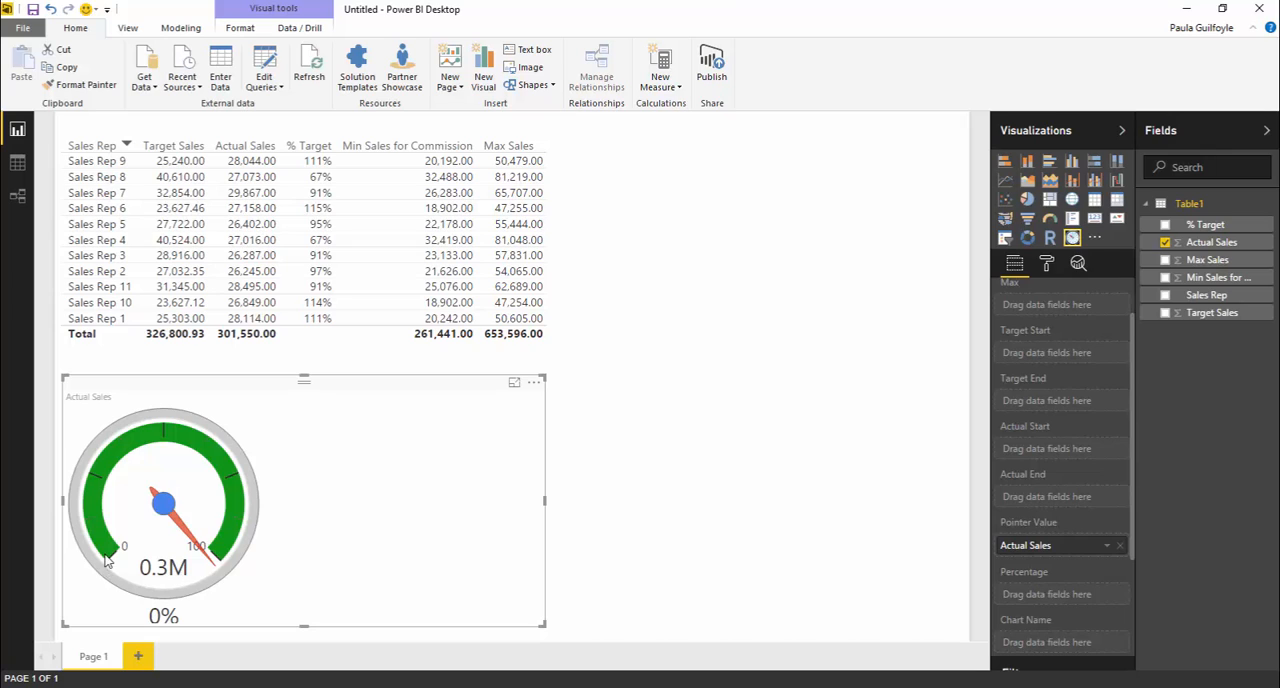
pyautogui.moveTo(224, 550)
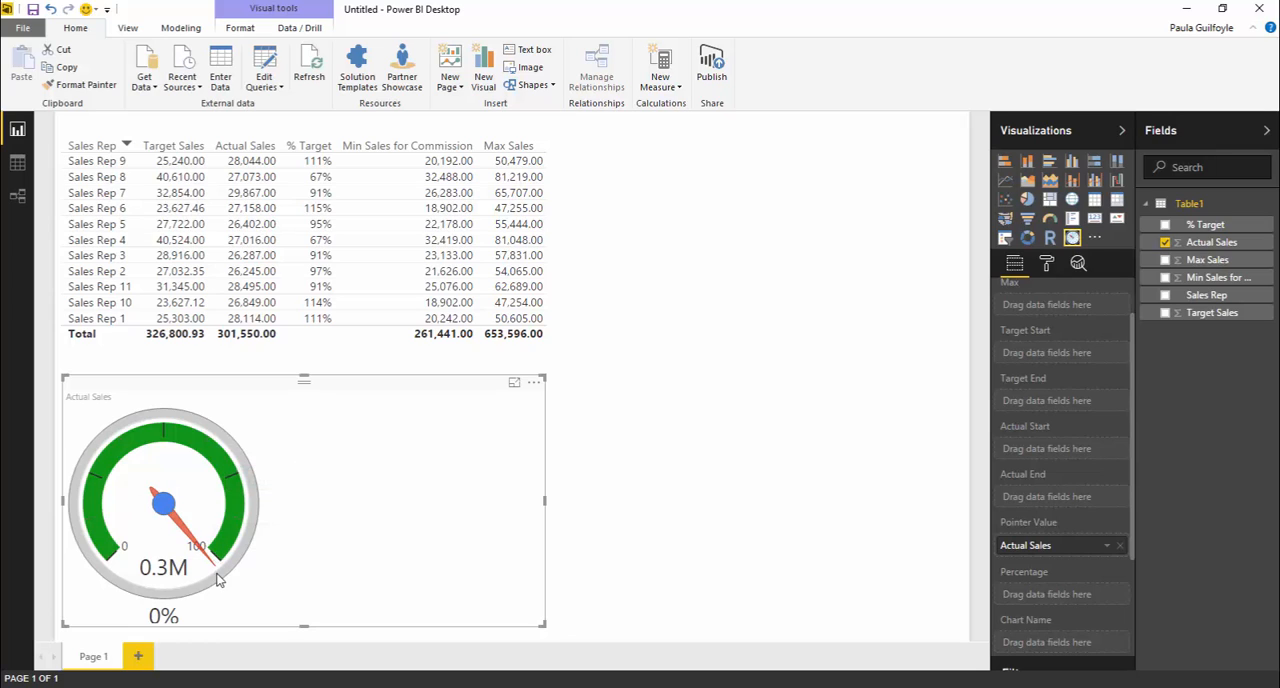
pyautogui.moveTo(216, 568)
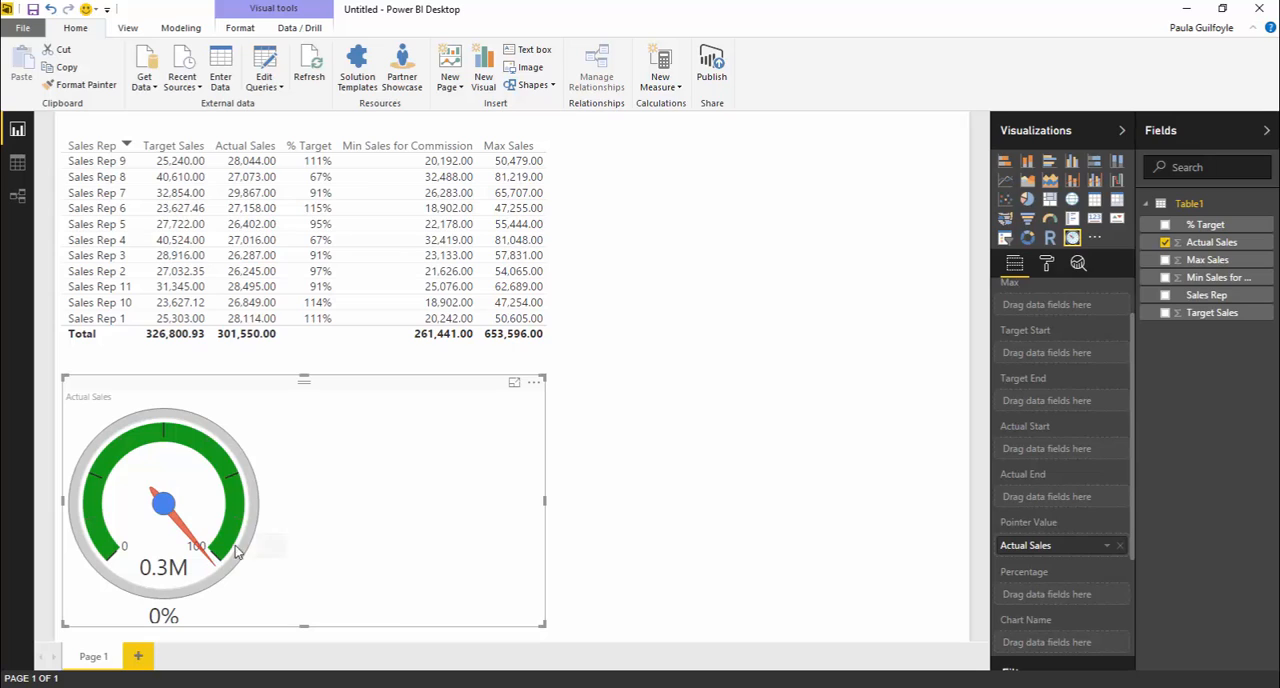
pyautogui.moveTo(224, 512)
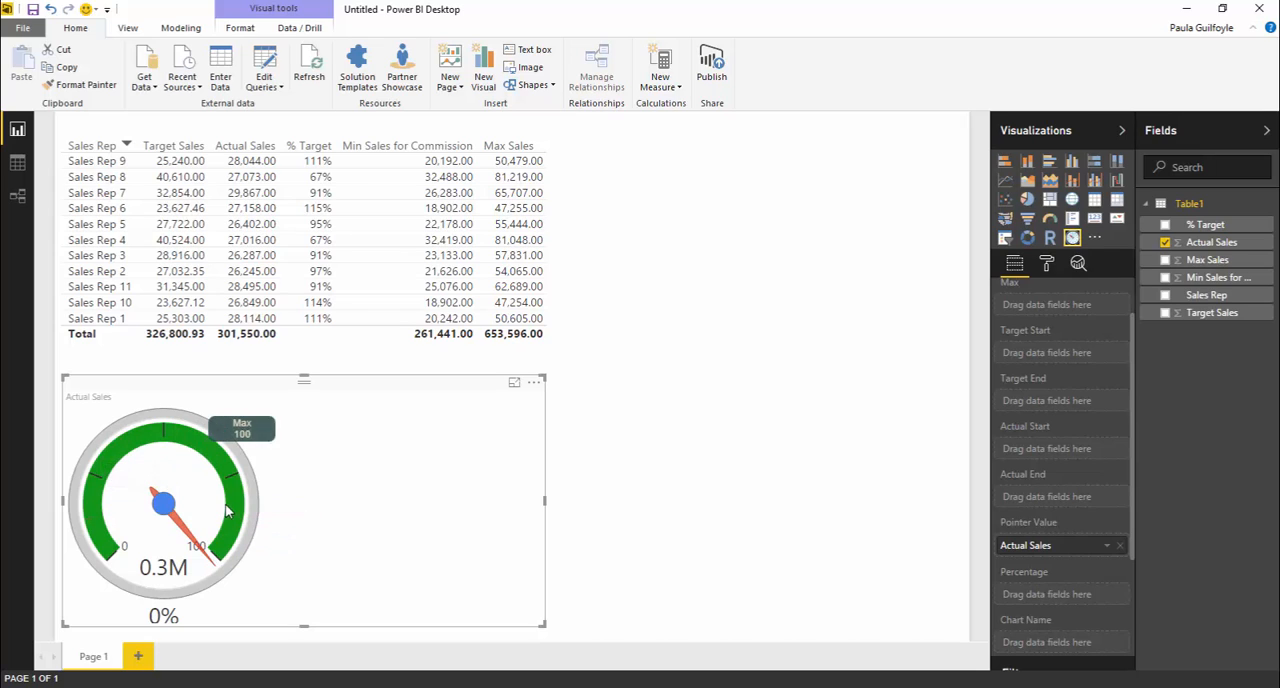
pyautogui.moveTo(476, 516)
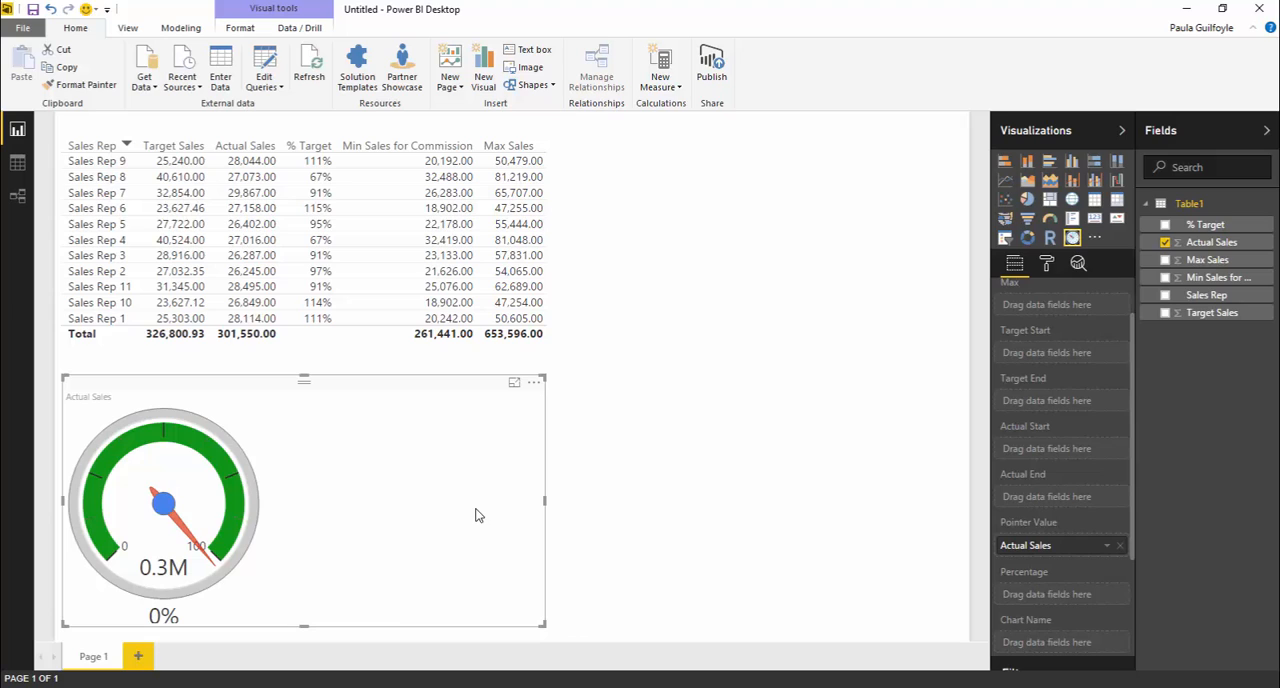
pyautogui.scroll(-3)
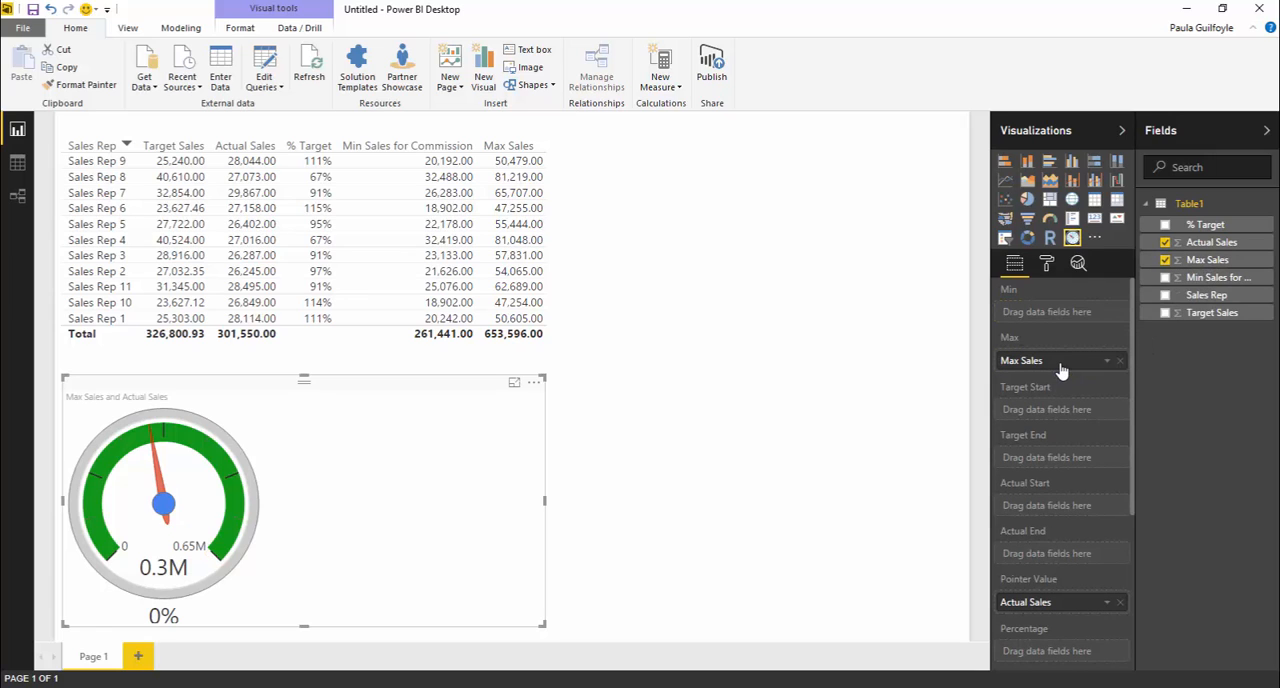
pyautogui.moveTo(308, 470)
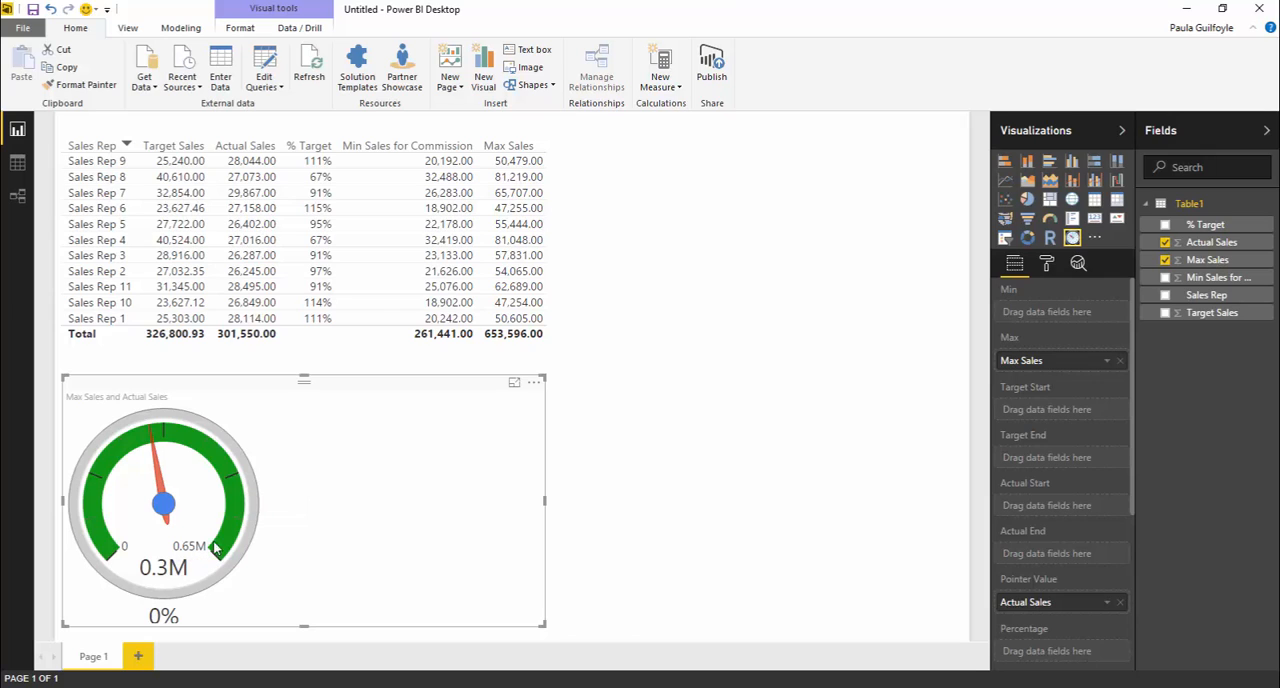
pyautogui.moveTo(244, 540)
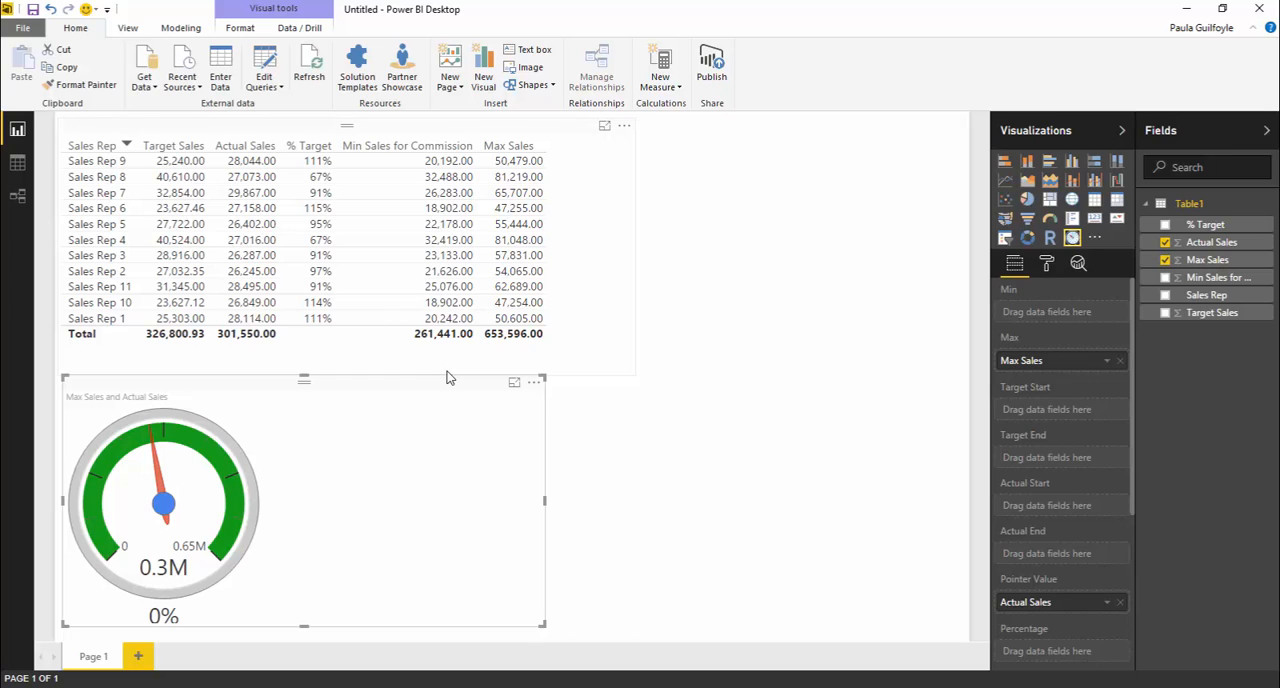
pyautogui.moveTo(444, 264)
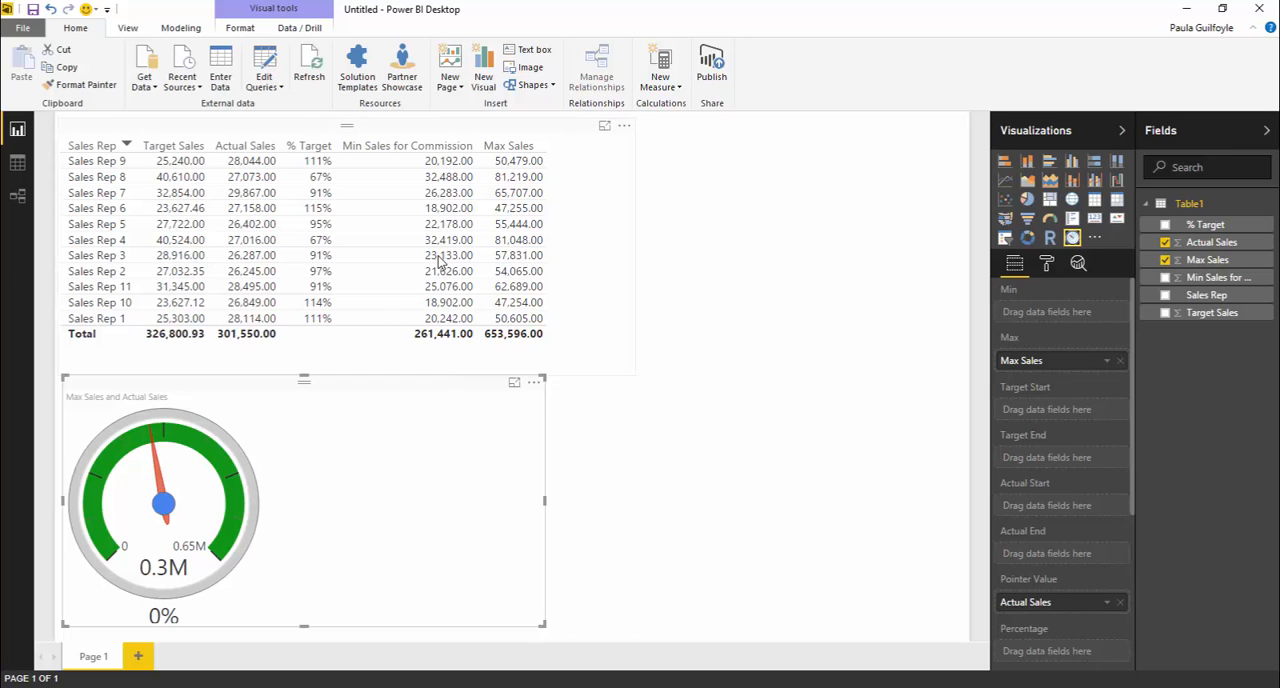
pyautogui.moveTo(444, 312)
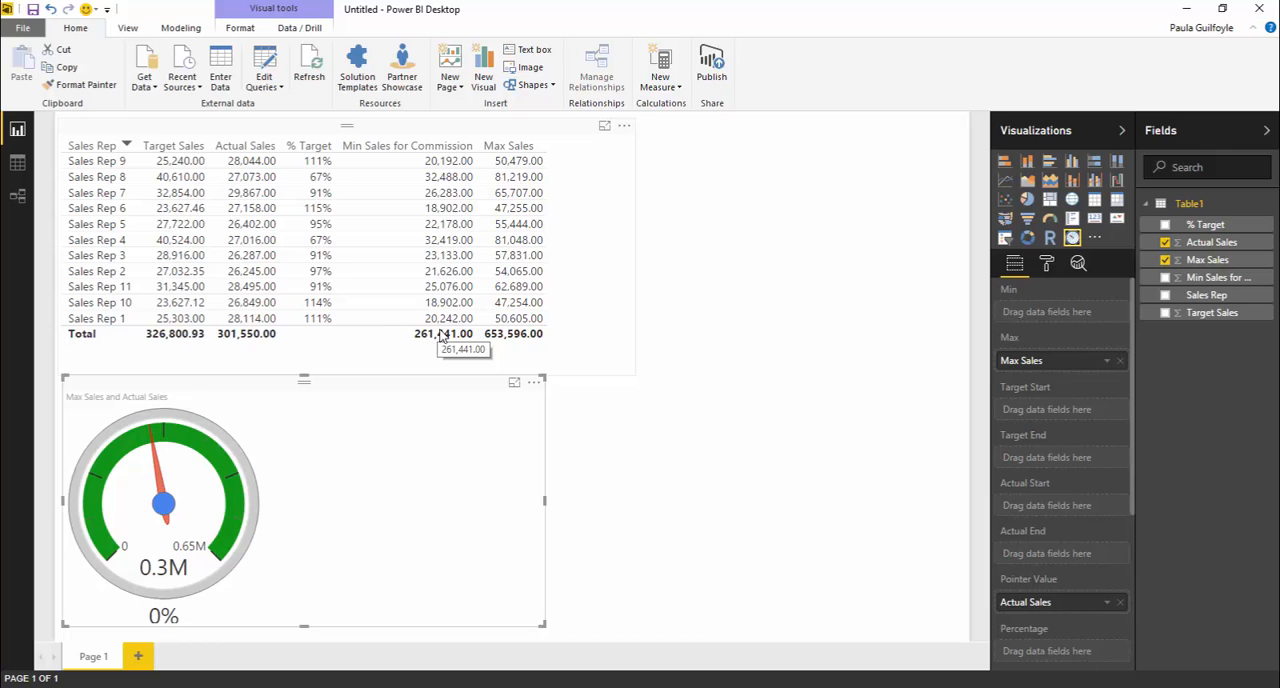
pyautogui.moveTo(176, 148)
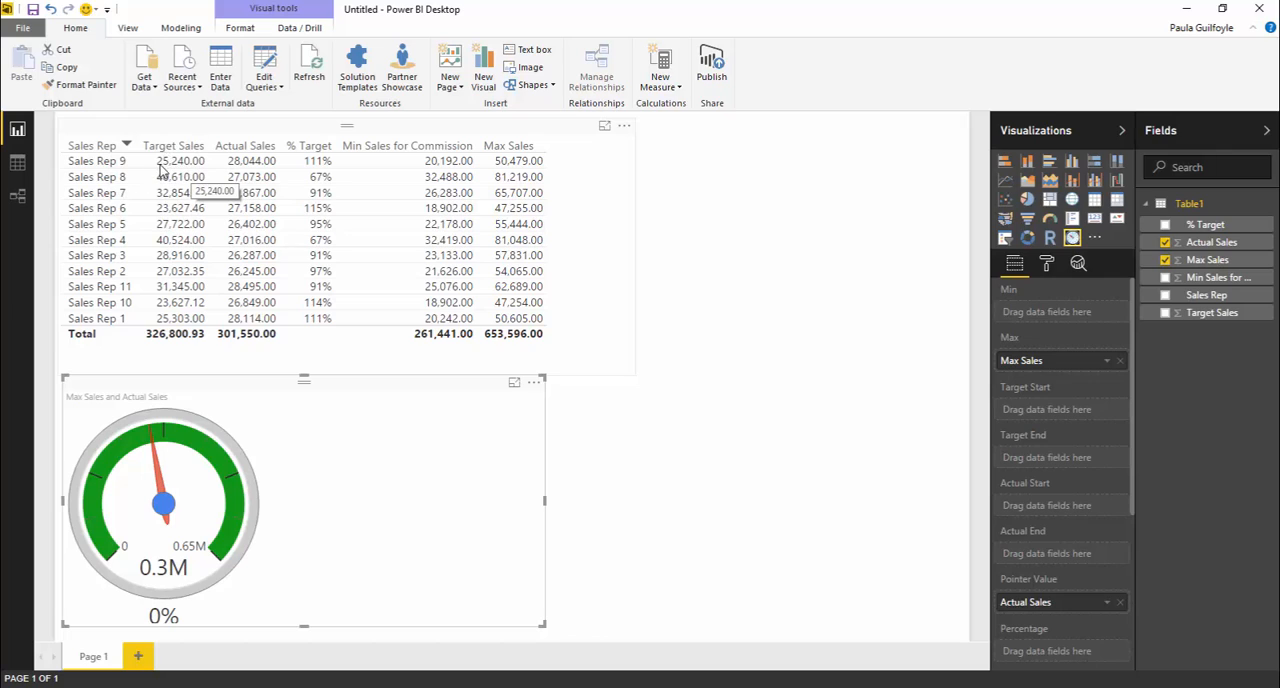
pyautogui.moveTo(168, 164)
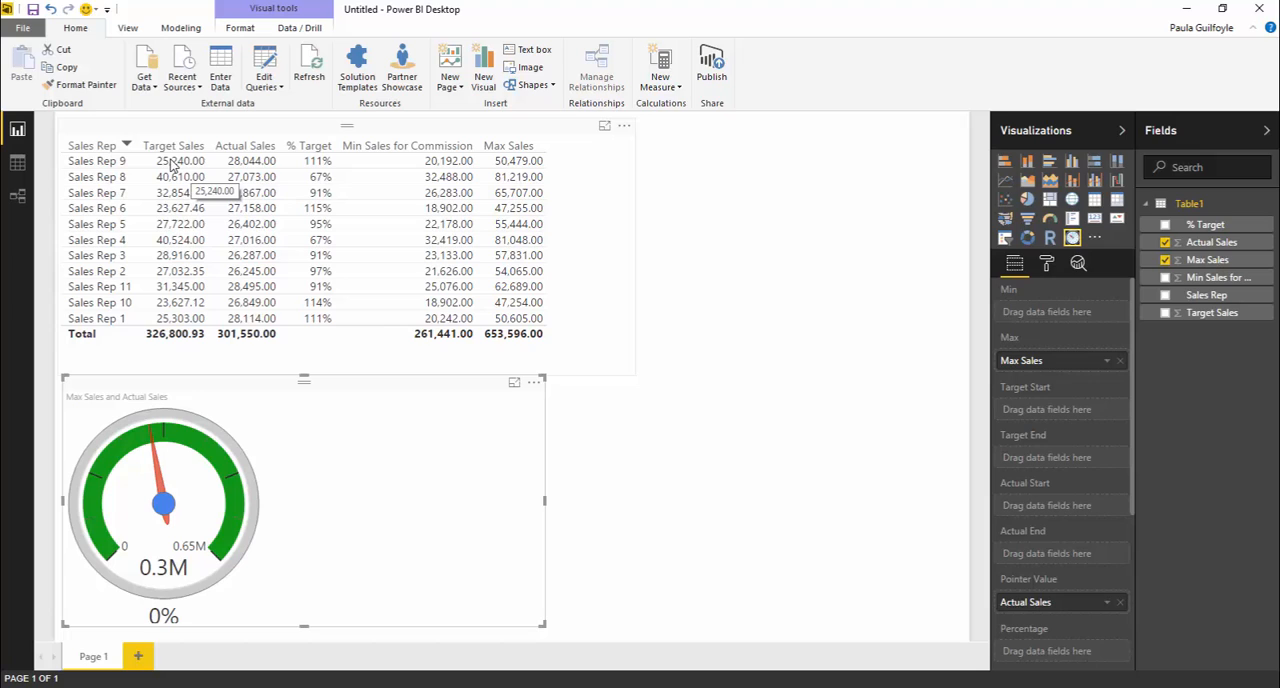
pyautogui.moveTo(424, 160)
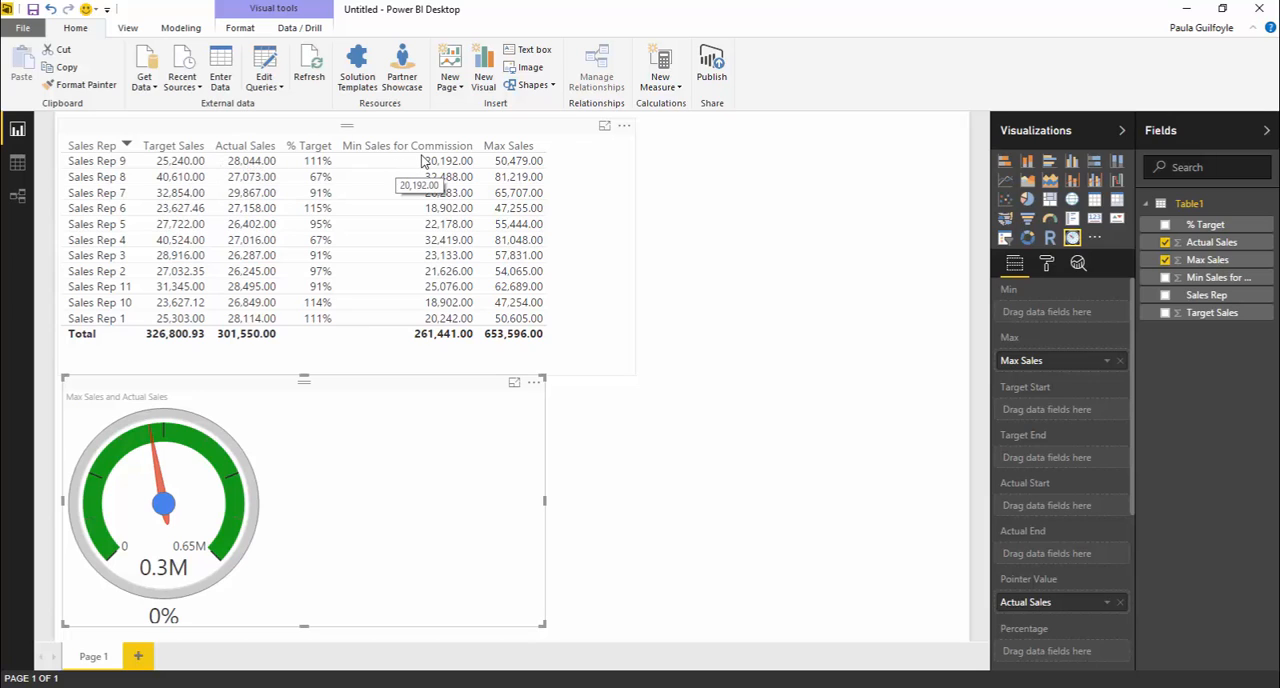
pyautogui.moveTo(988, 202)
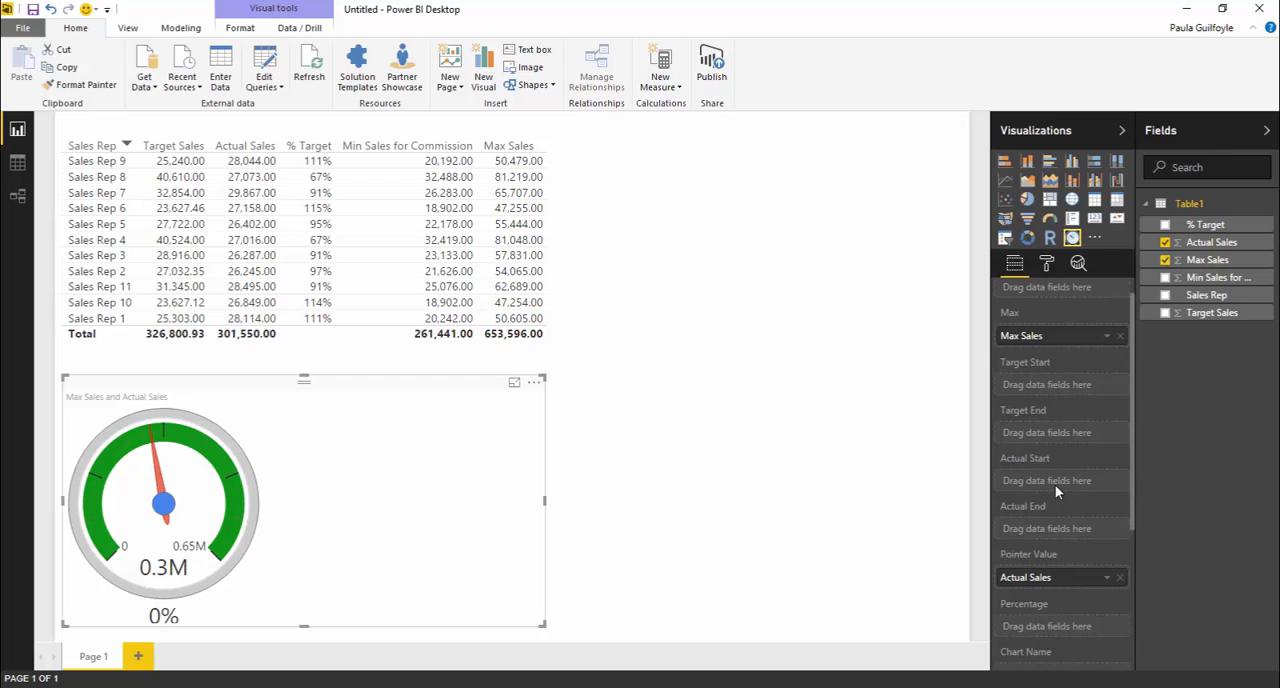
pyautogui.moveTo(1050, 504)
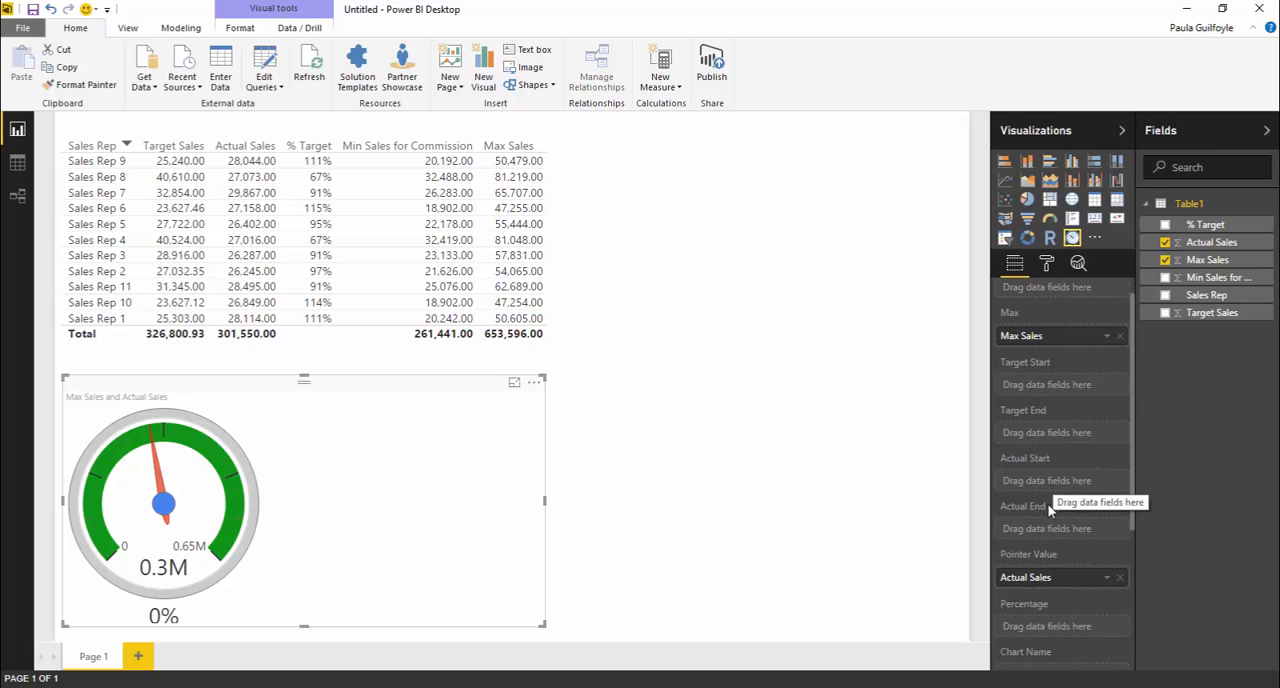
pyautogui.moveTo(920, 504)
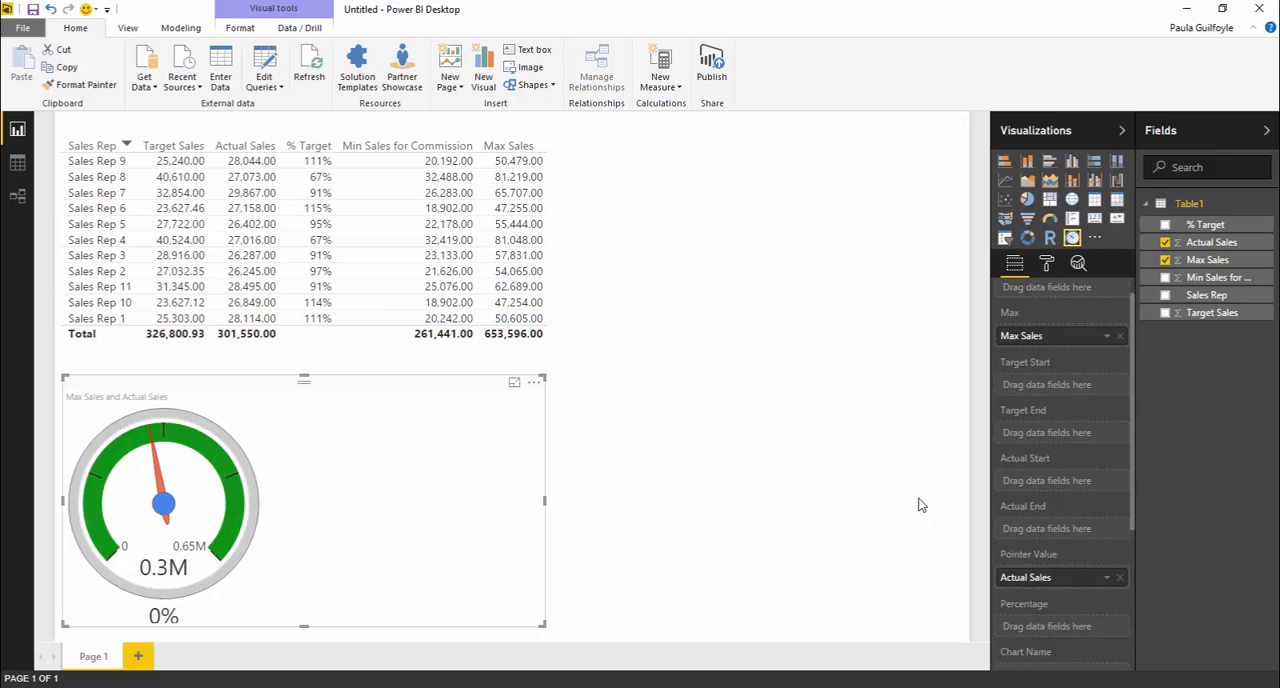
pyautogui.moveTo(1020, 468)
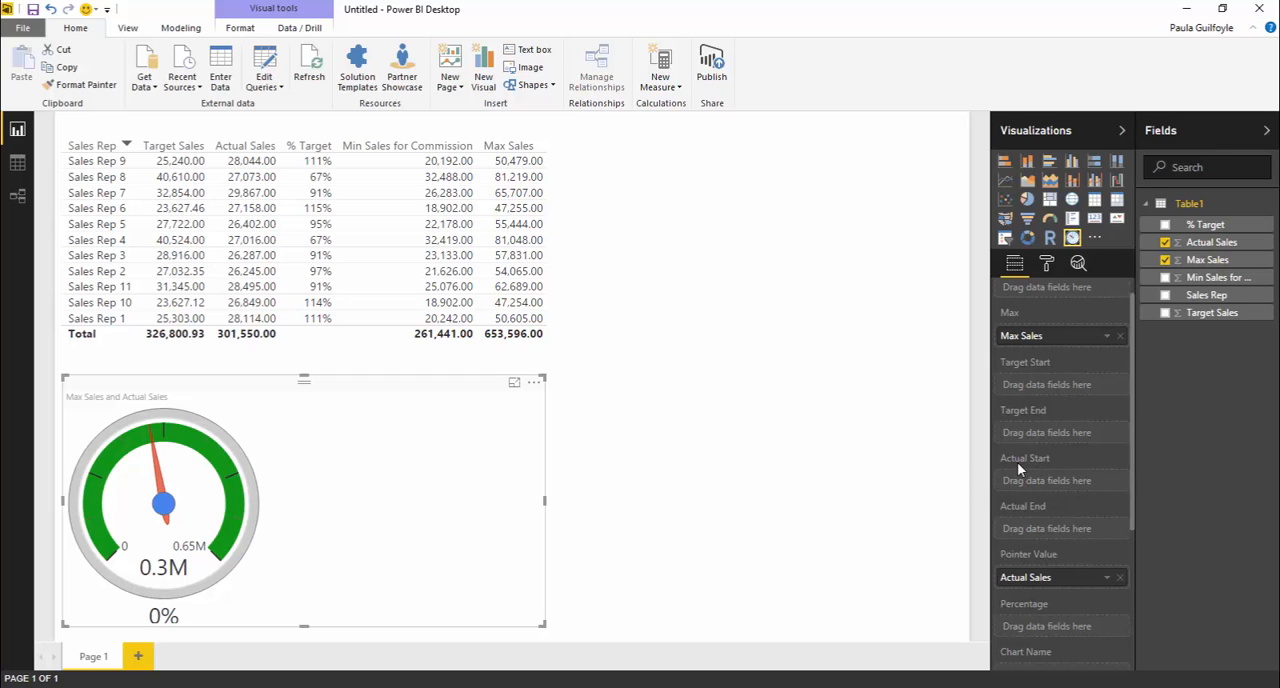
pyautogui.moveTo(1072, 476)
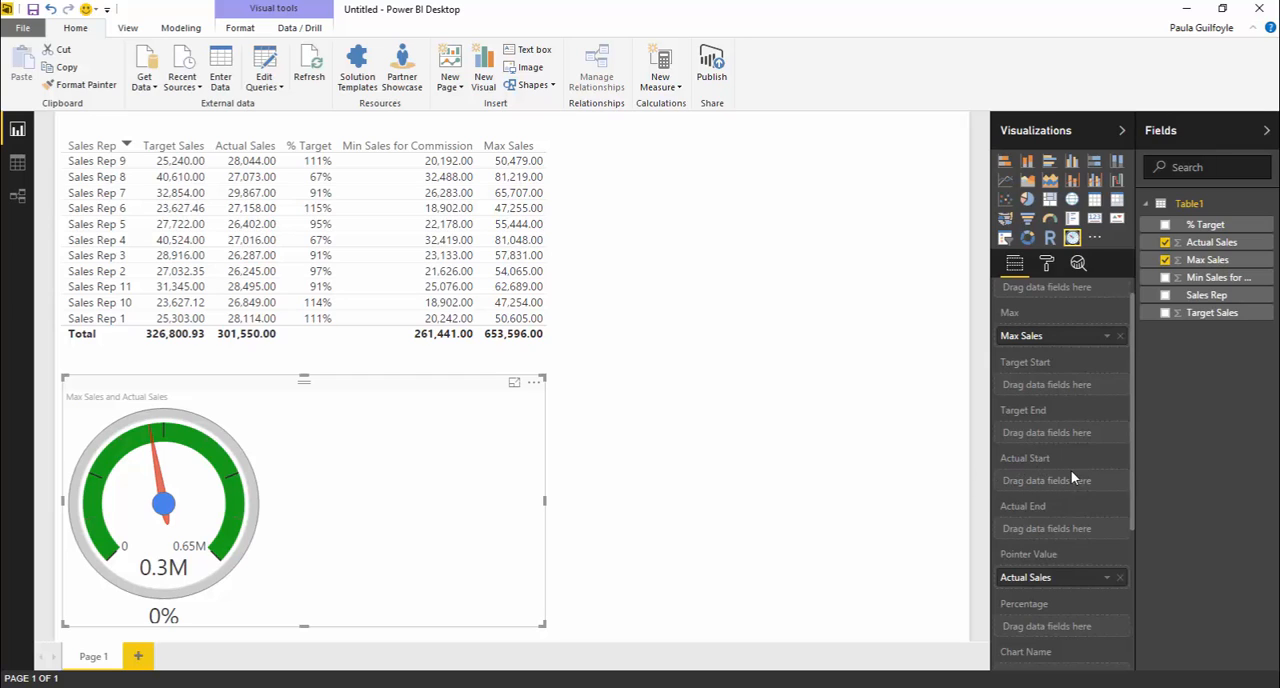
pyautogui.moveTo(1136, 480)
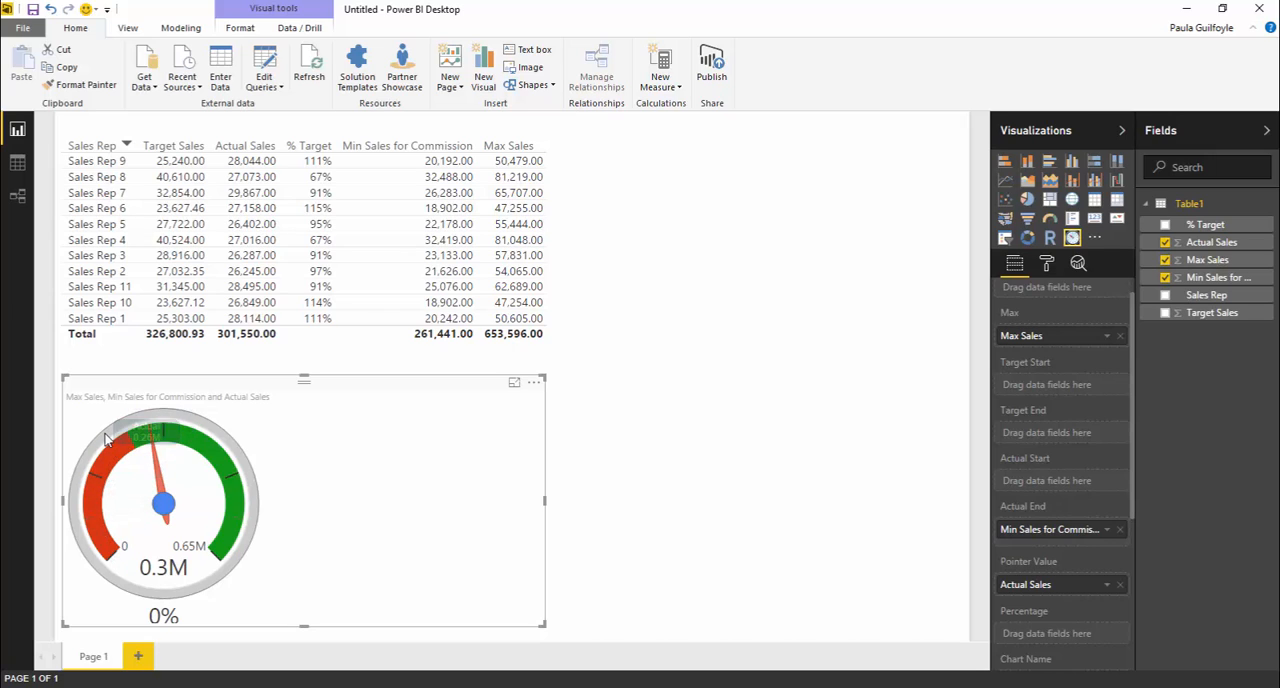
# Use Min Sales for Commission as the gauge's Actual End, adding a red band.
pyautogui.click(436, 316)
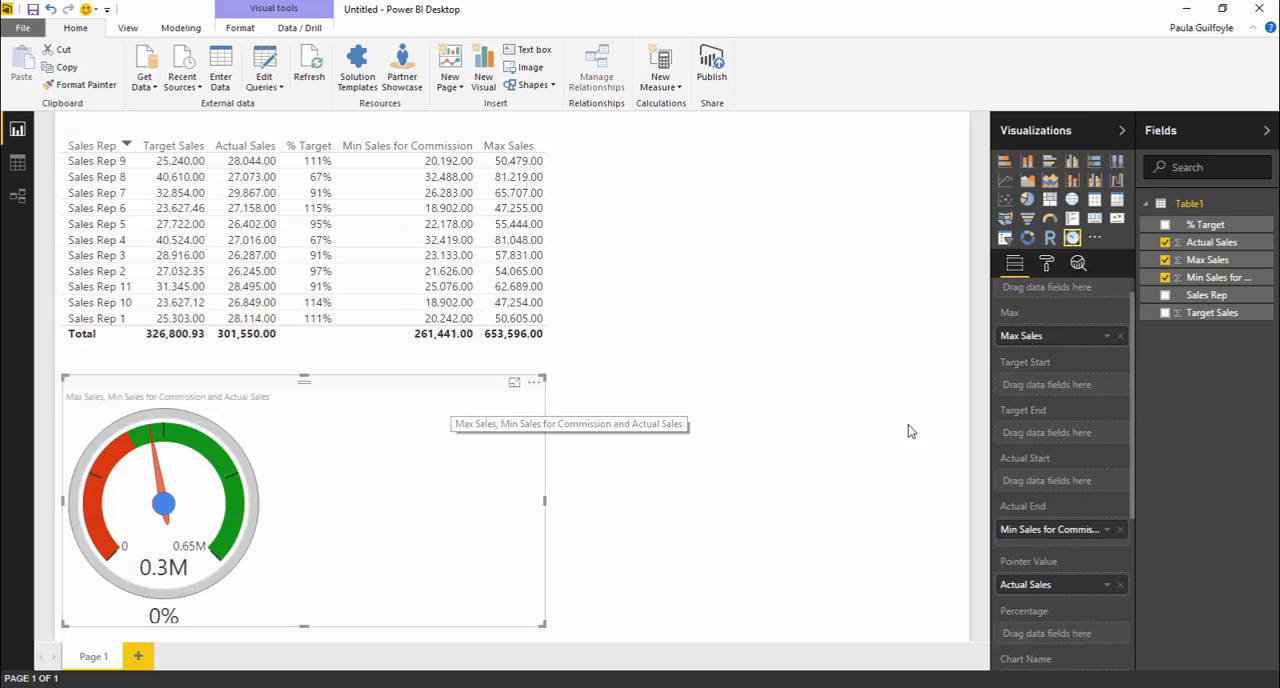
pyautogui.scroll(-3)
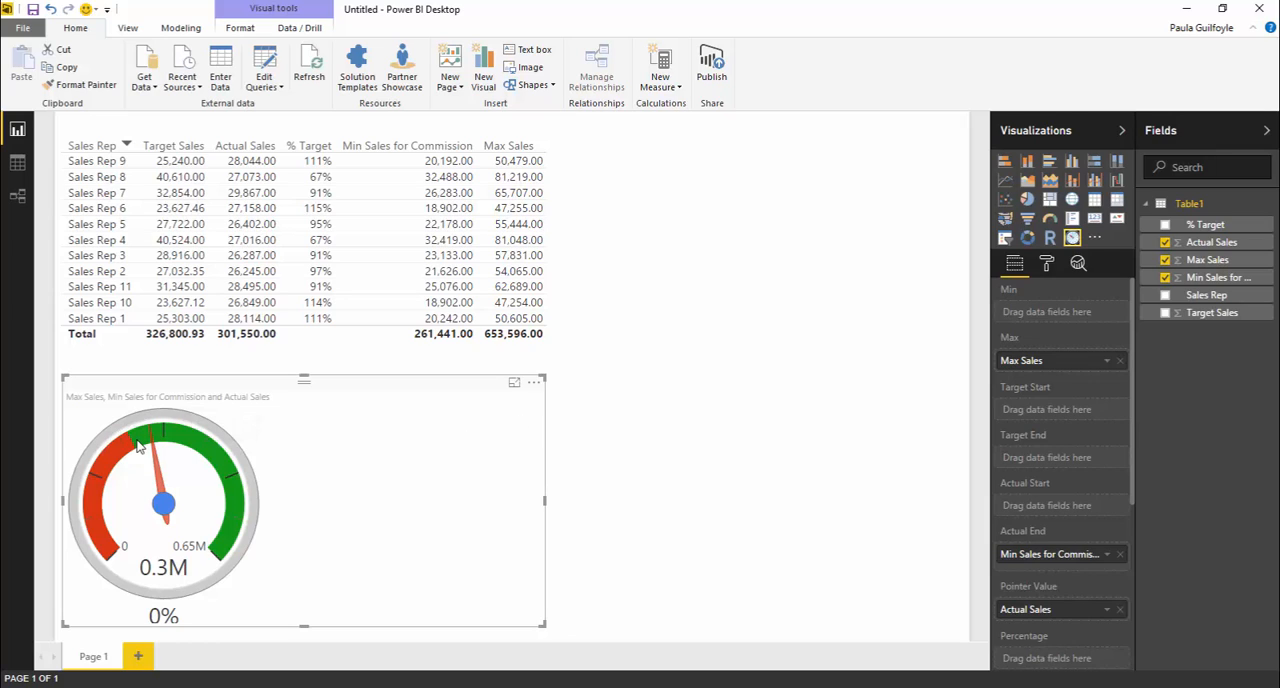
pyautogui.moveTo(152, 440)
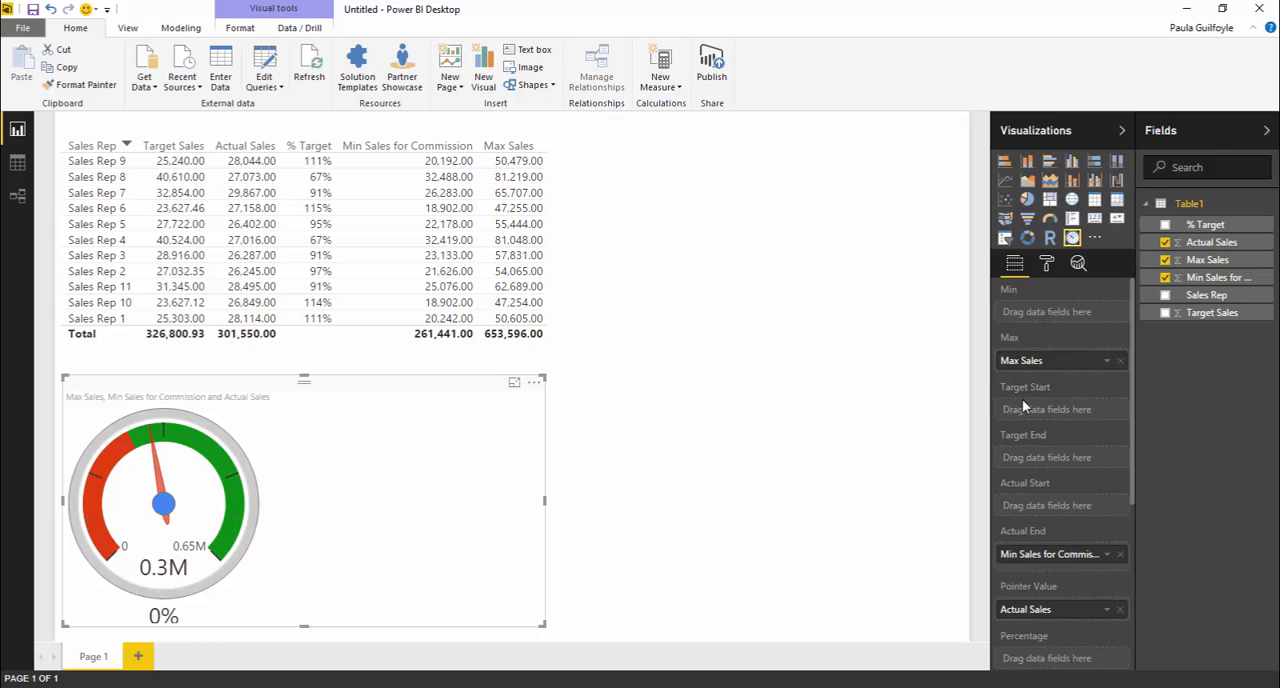
pyautogui.moveTo(1040, 410)
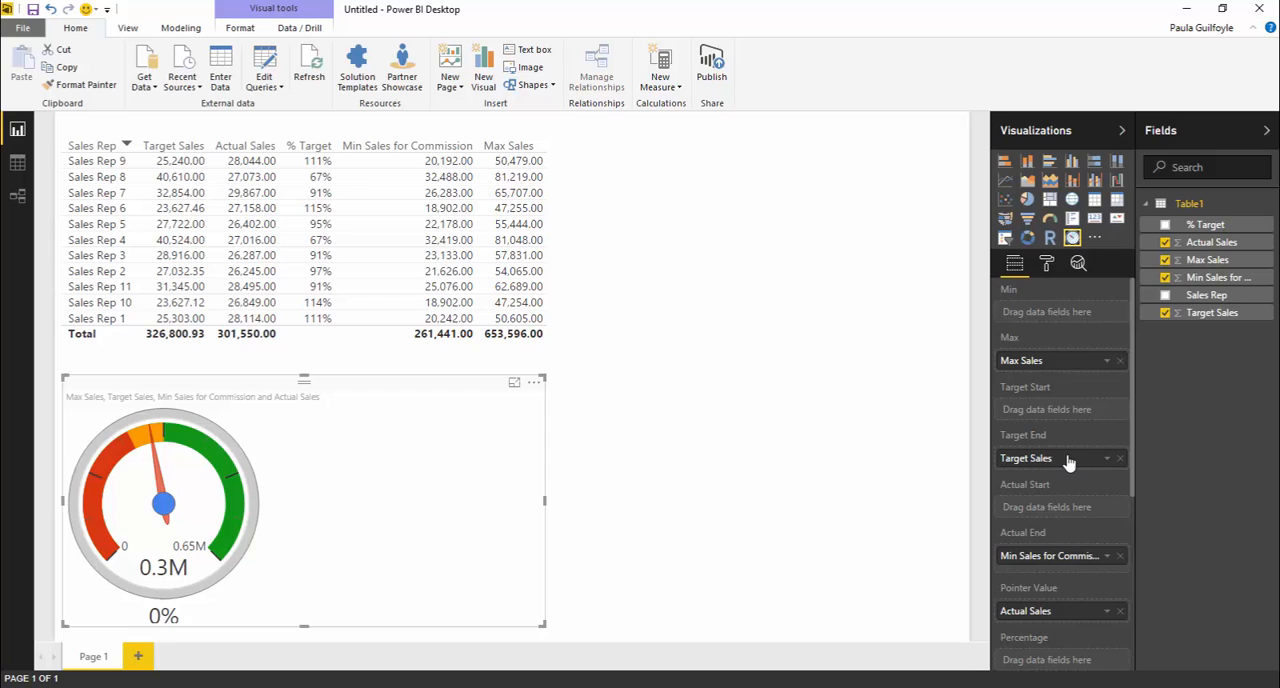
pyautogui.moveTo(152, 448)
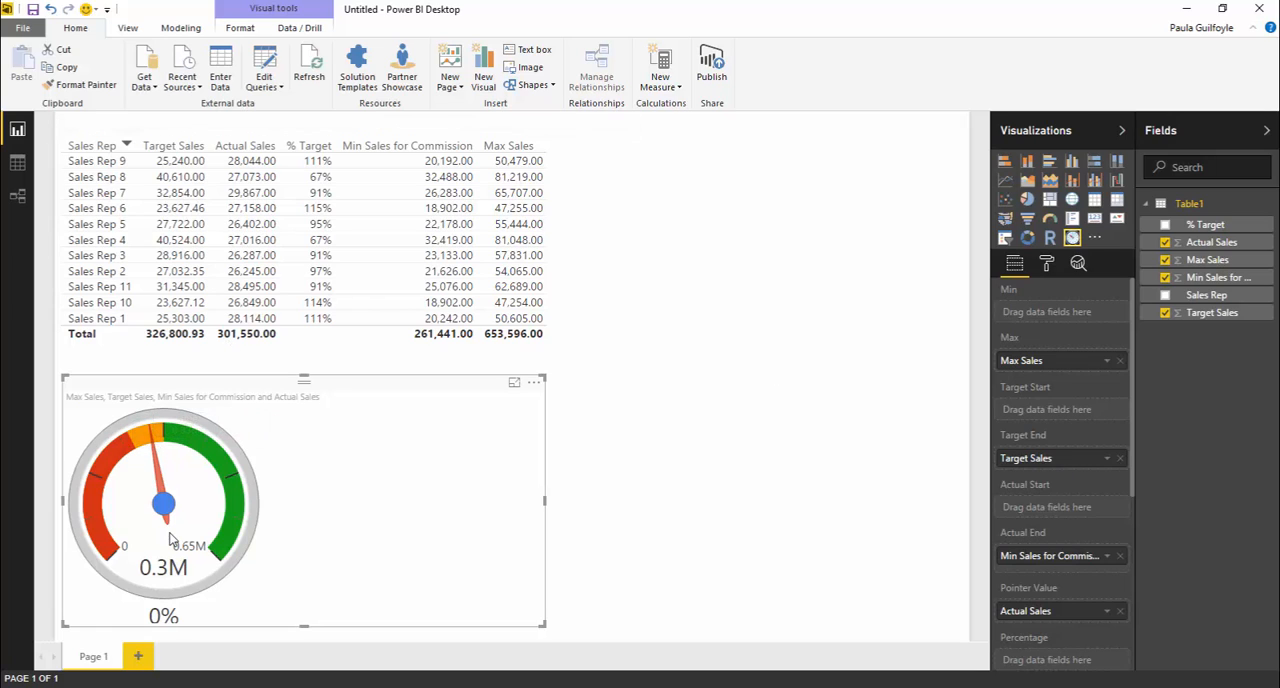
pyautogui.moveTo(150, 438)
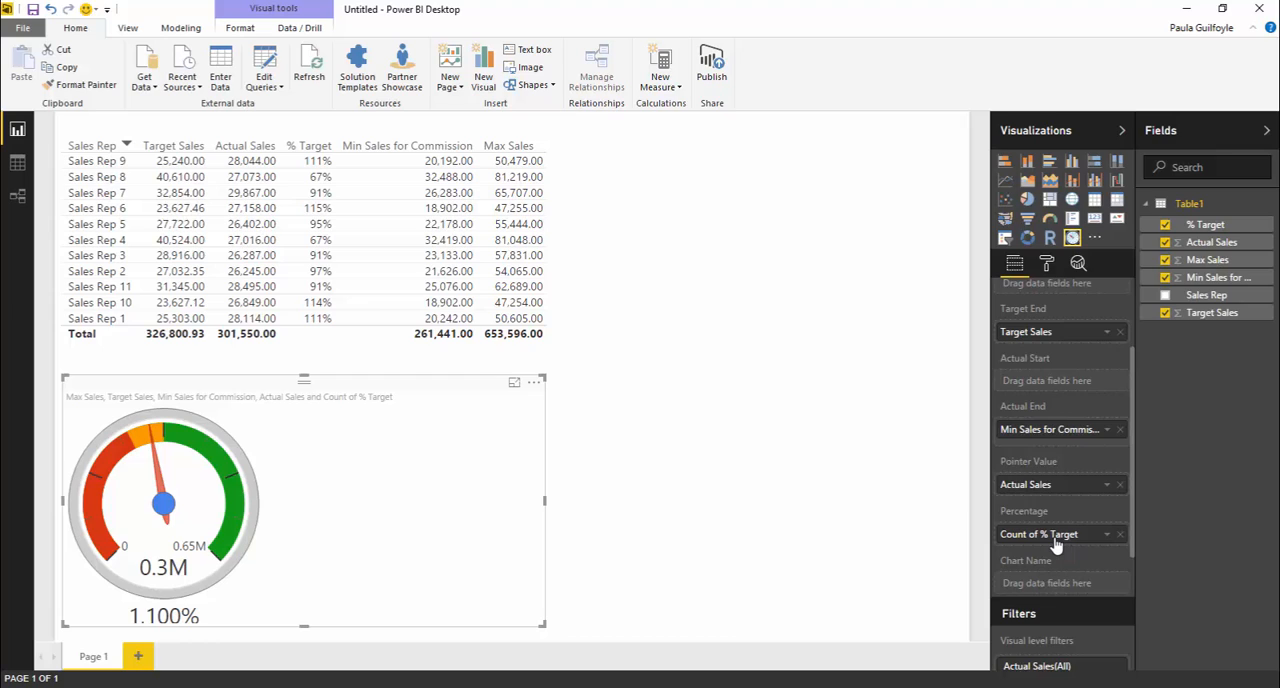
pyautogui.moveTo(1038, 532)
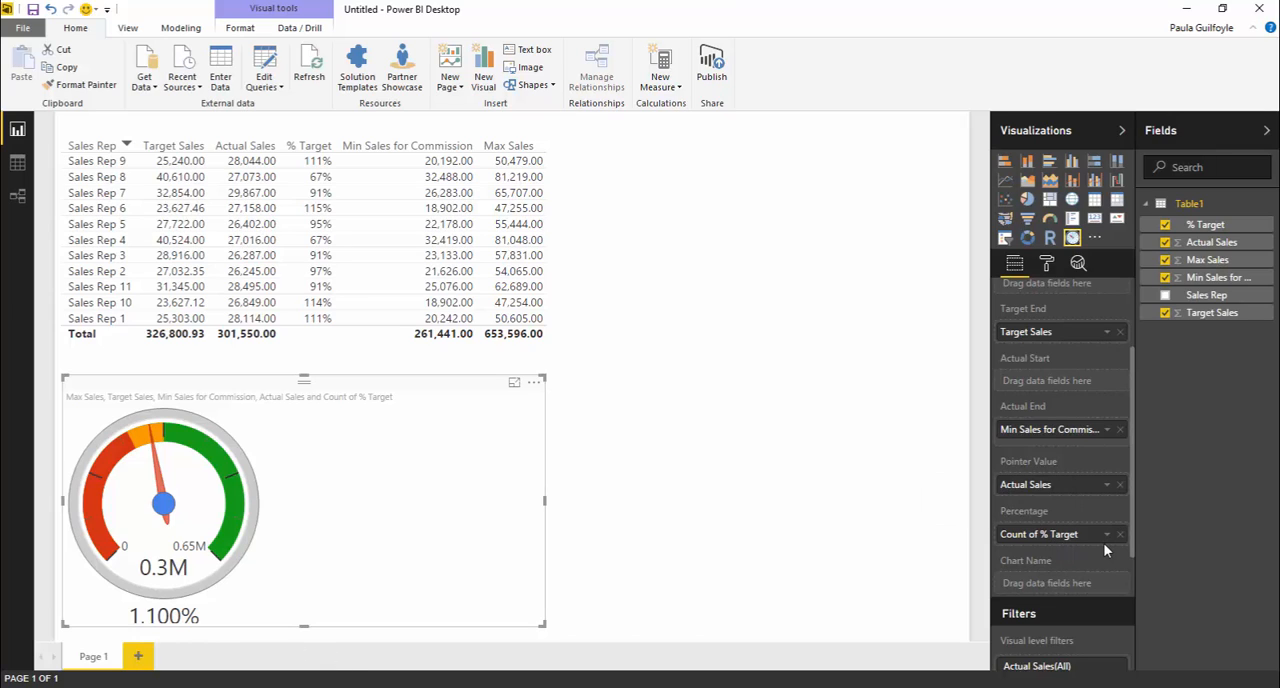
# Show the aggregation choices for the gauge's % Target percentage field.
pyautogui.click(1120, 532)
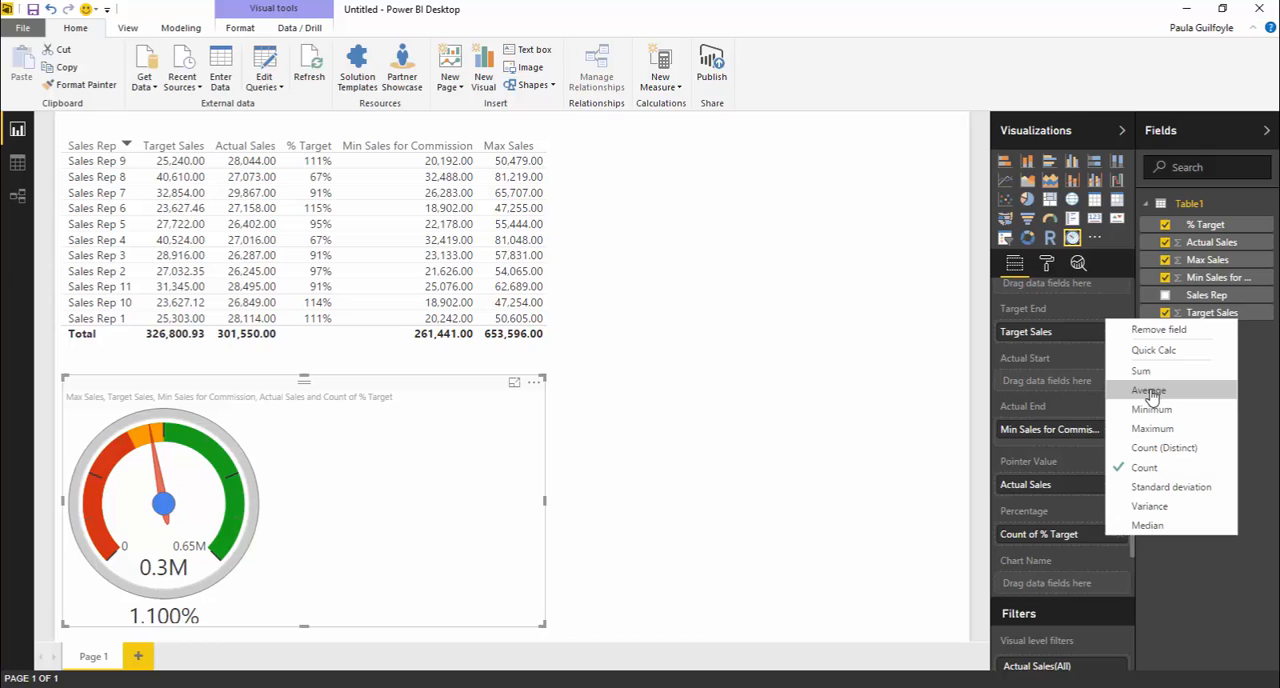
# Summarize the gauge's percentage as Average of % Target, reading 95.45%.
pyautogui.click(1148, 390)
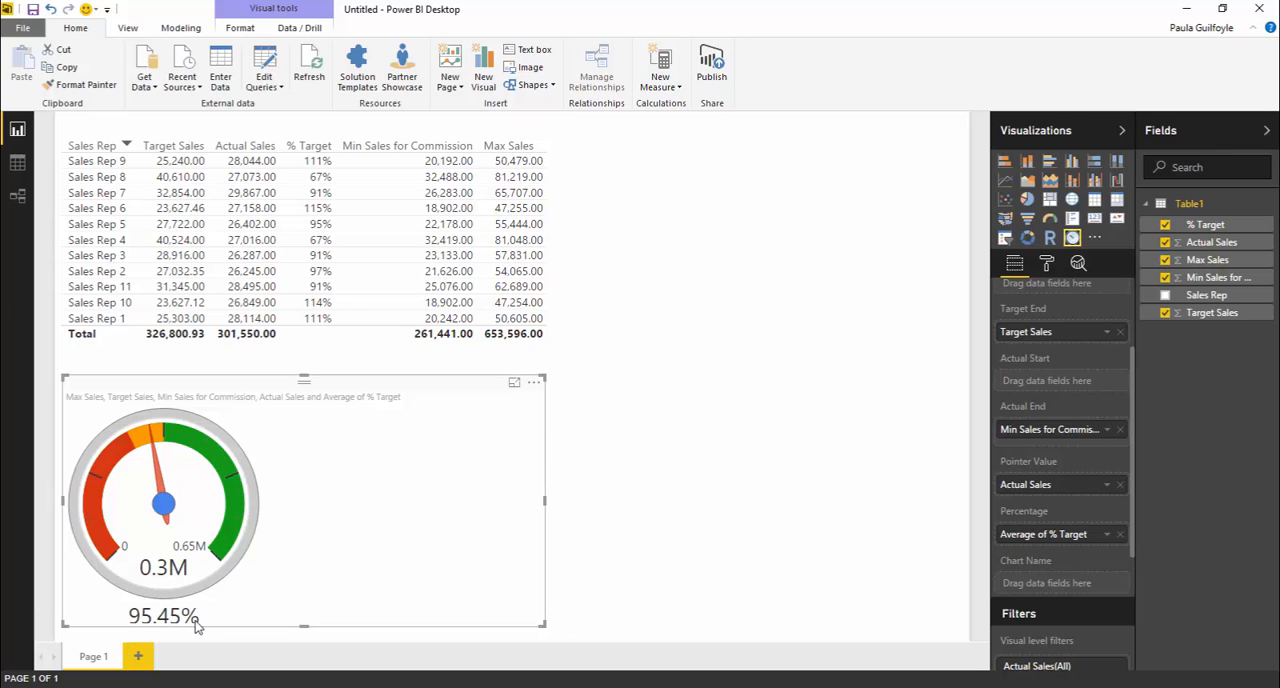
pyautogui.moveTo(224, 464)
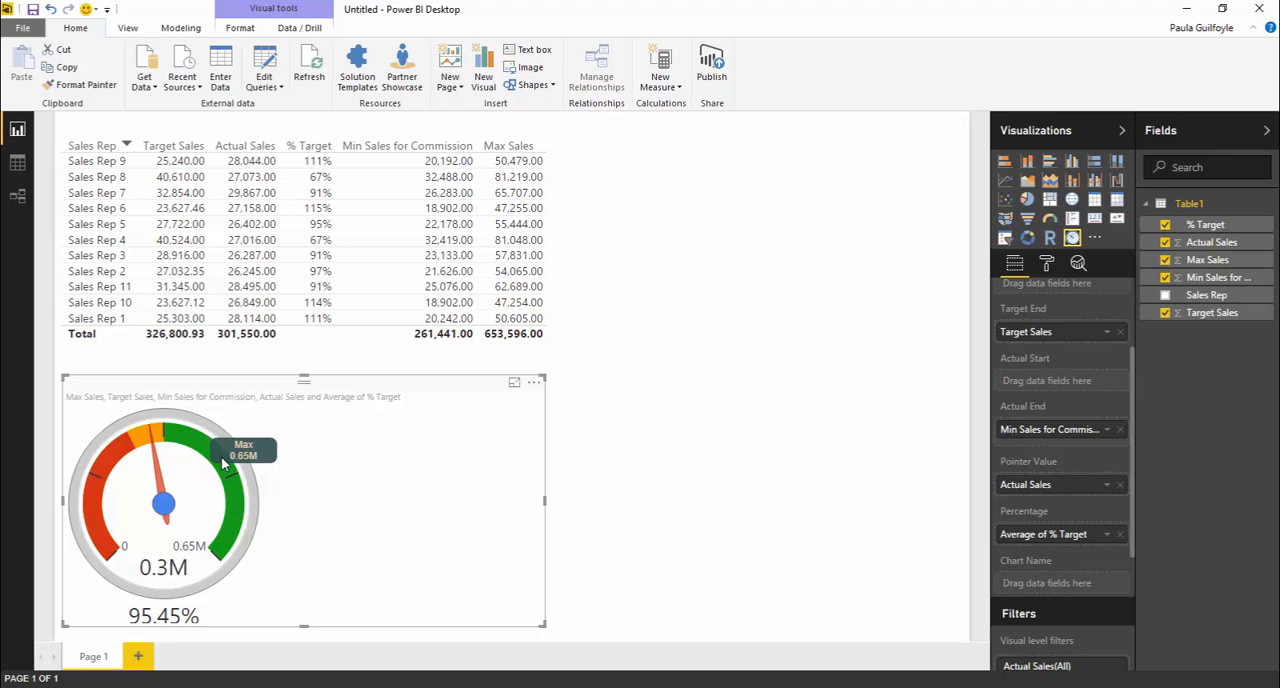
pyautogui.moveTo(220, 556)
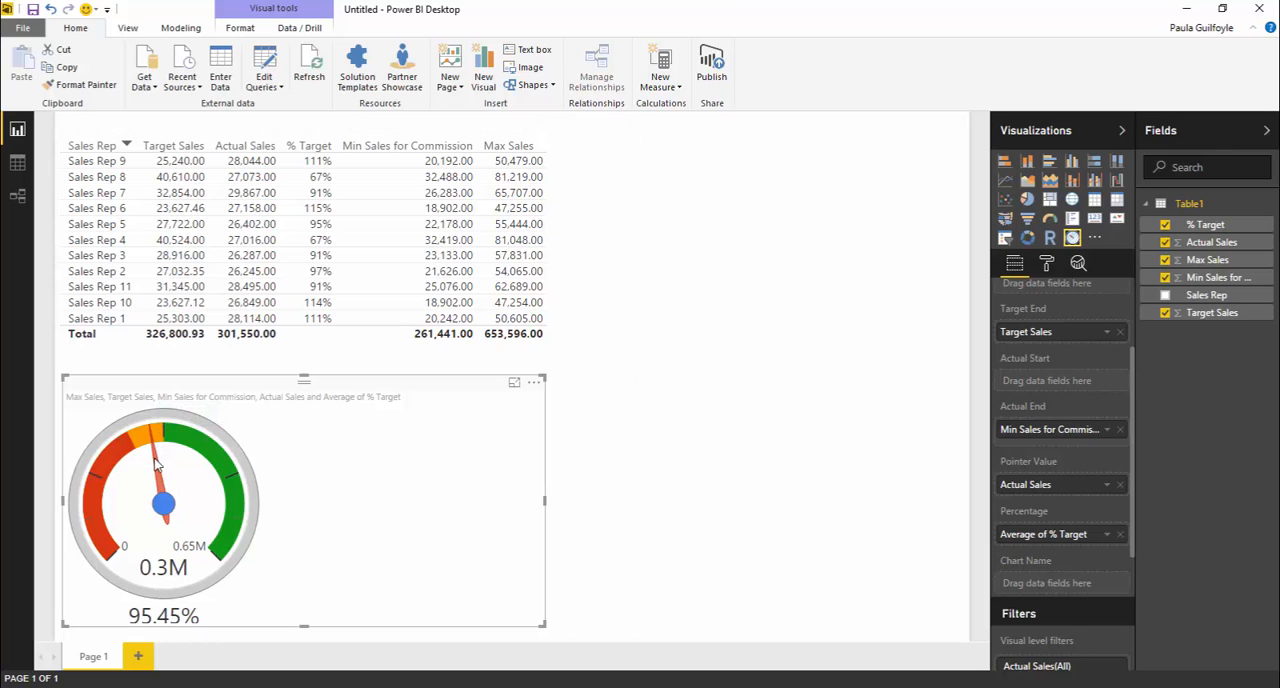
pyautogui.moveTo(152, 460)
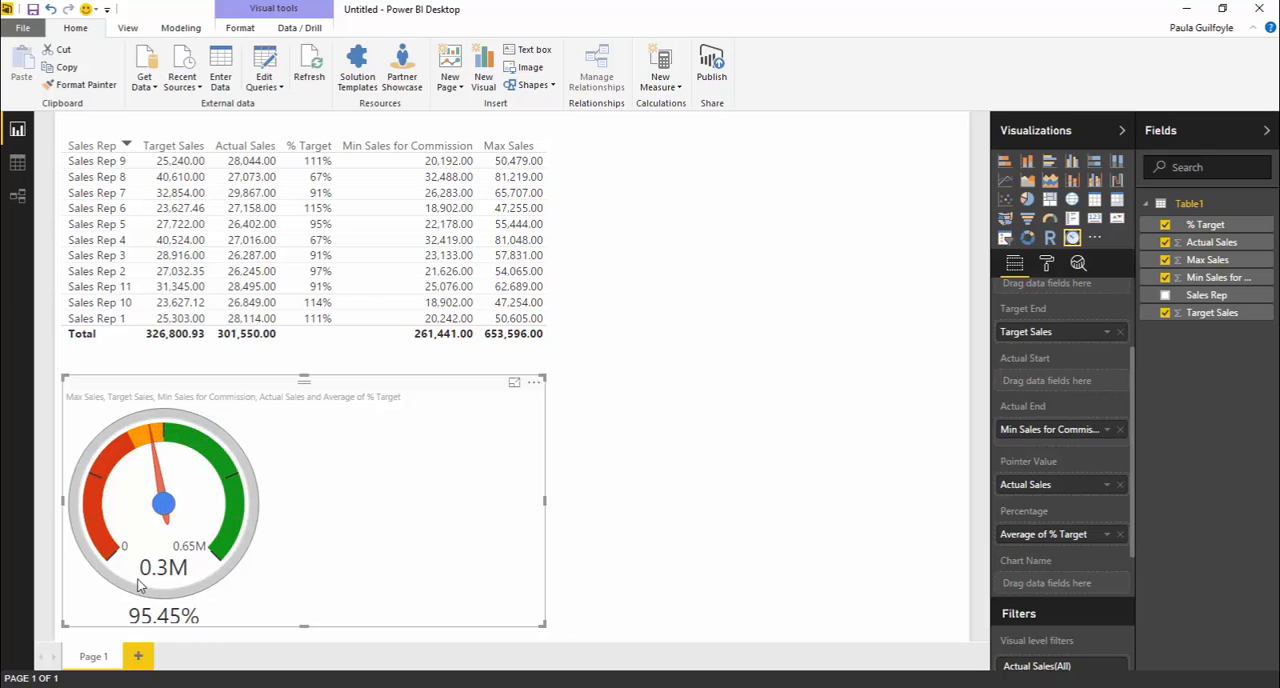
pyautogui.moveTo(120, 454)
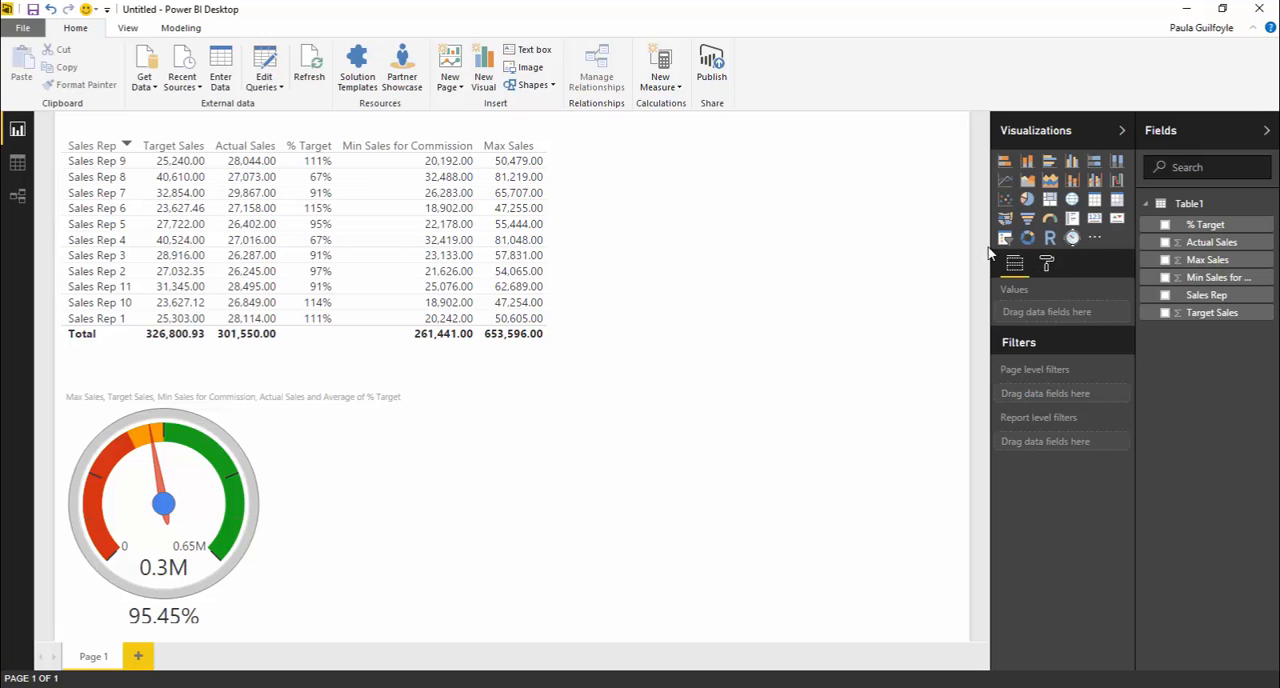
# Add a Sales Rep slicer beside the table and show its formatting options.
pyautogui.click(1004, 238)
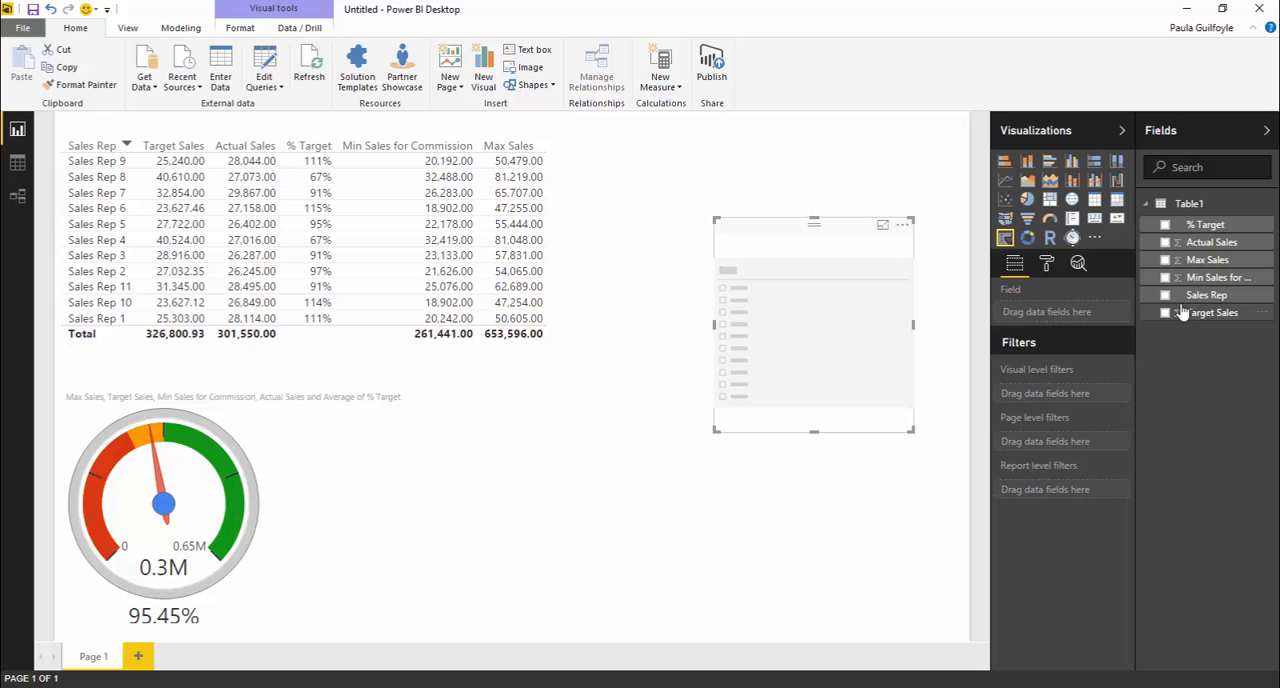
pyautogui.click(1166, 294)
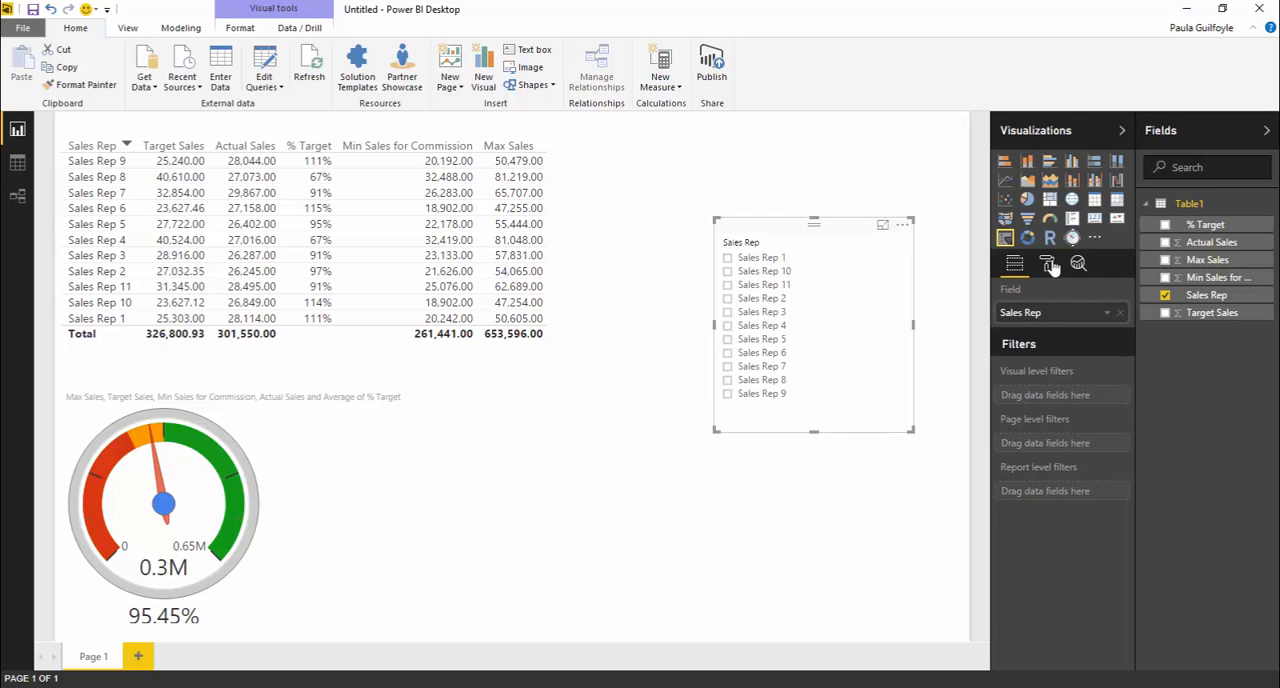
pyautogui.click(1046, 264)
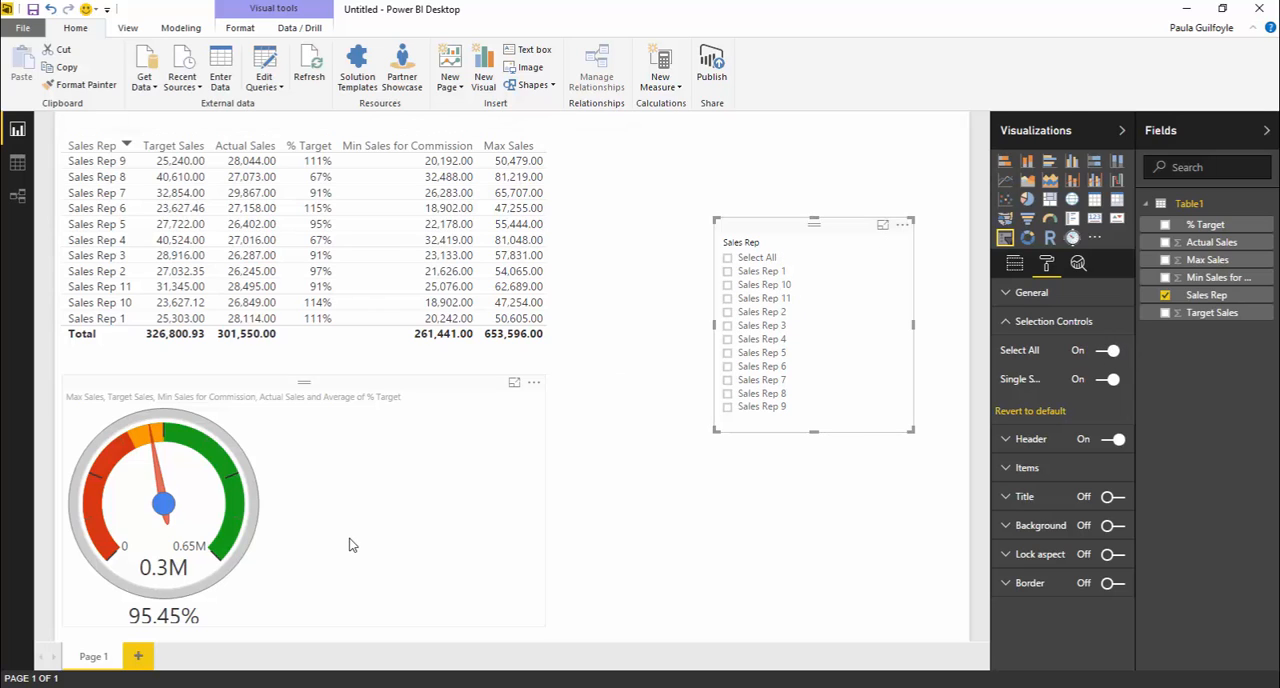
# Filter via the slicer to Sales Rep 9, add Sales Rep 11, then Sales Rep 4 alone.
pyautogui.click(728, 406)
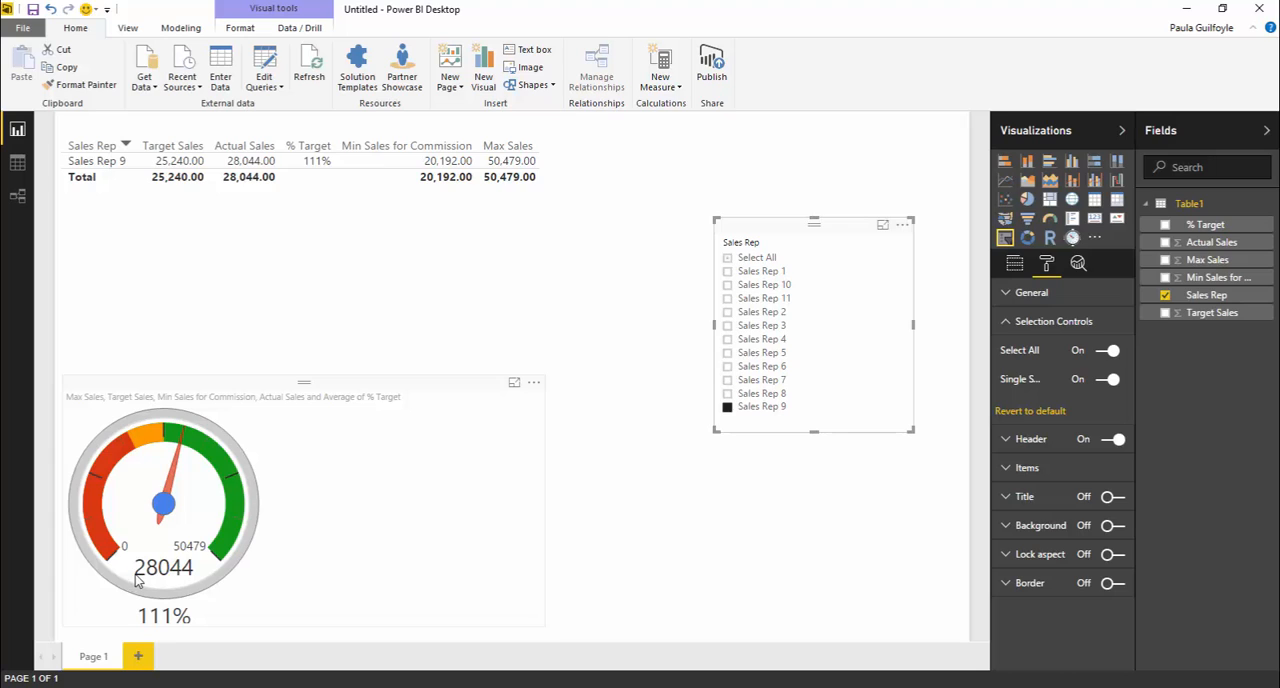
pyautogui.moveTo(150, 440)
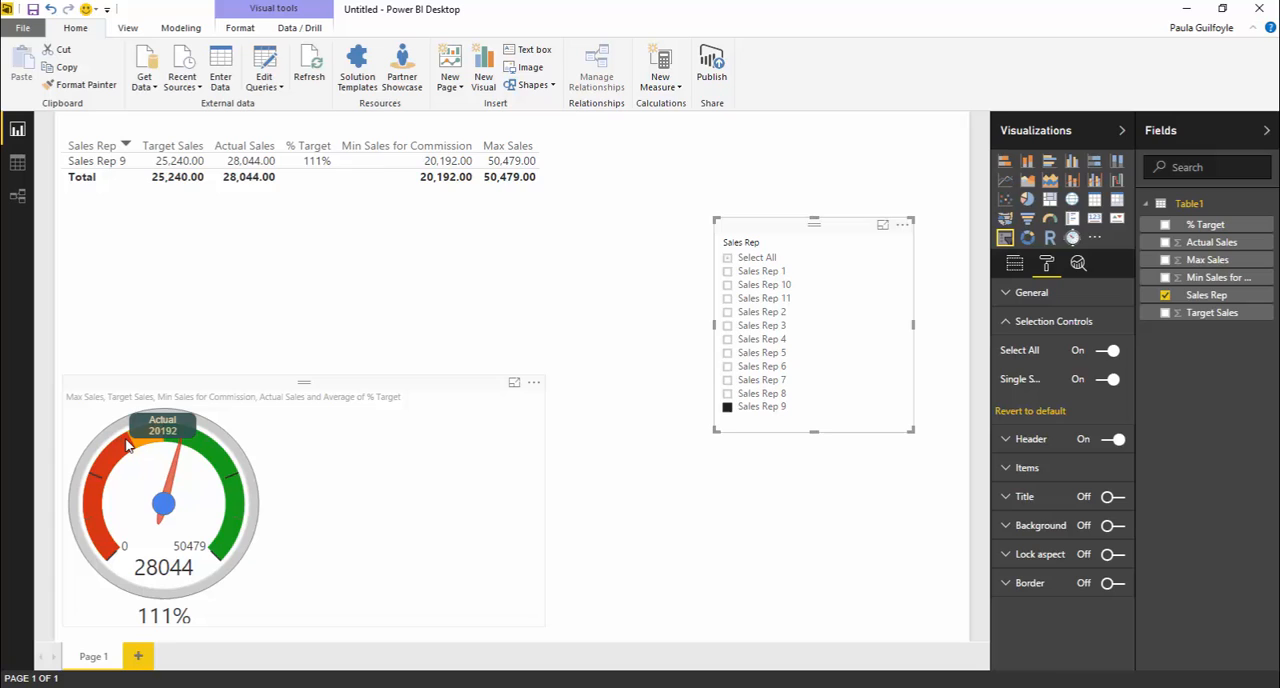
pyautogui.moveTo(164, 618)
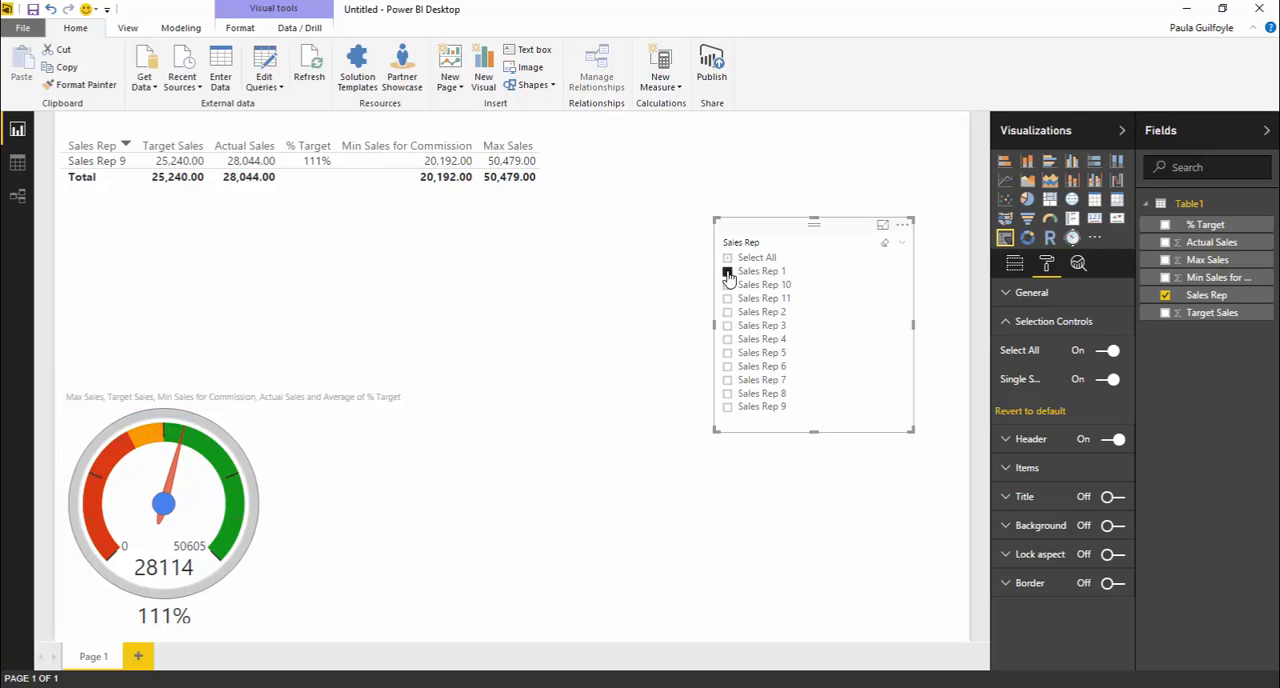
pyautogui.click(728, 298)
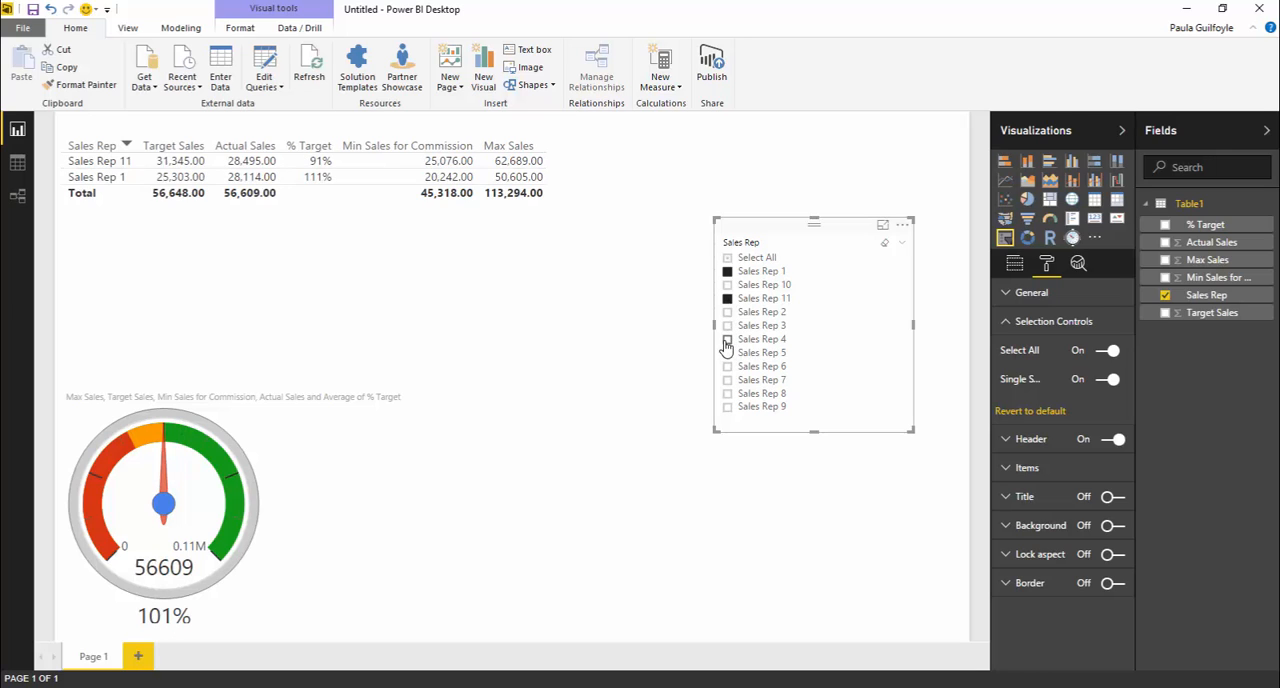
pyautogui.click(728, 338)
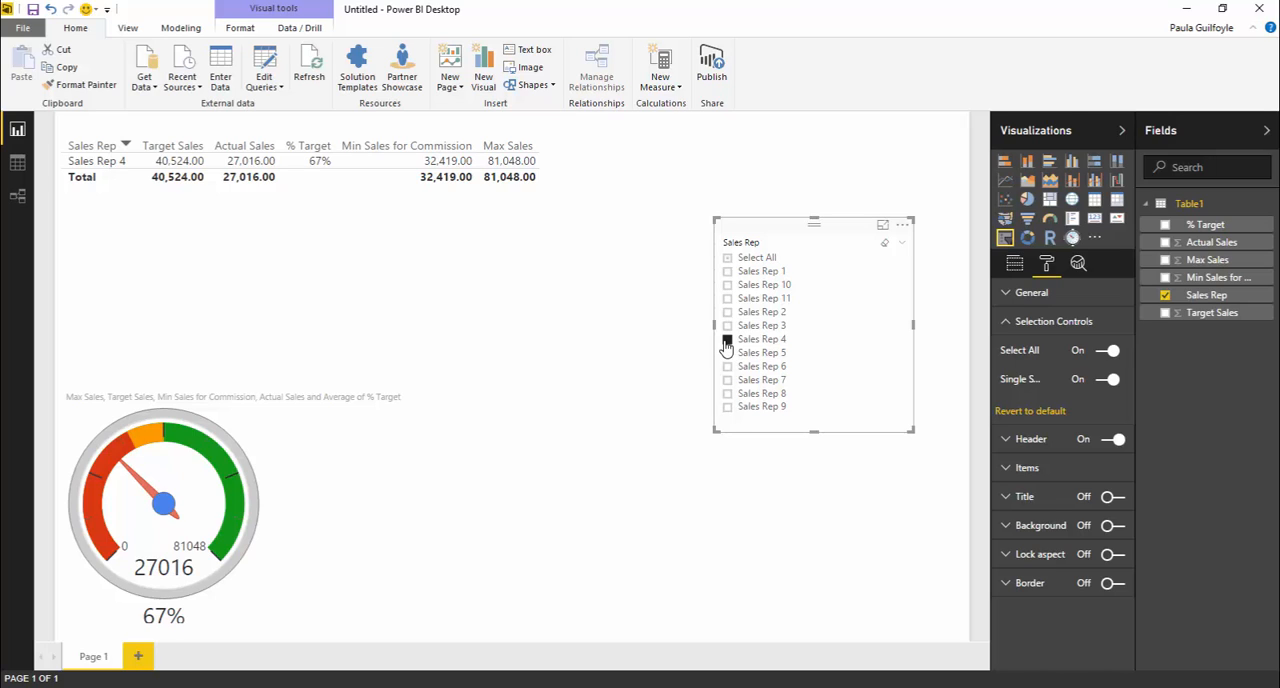
pyautogui.click(728, 340)
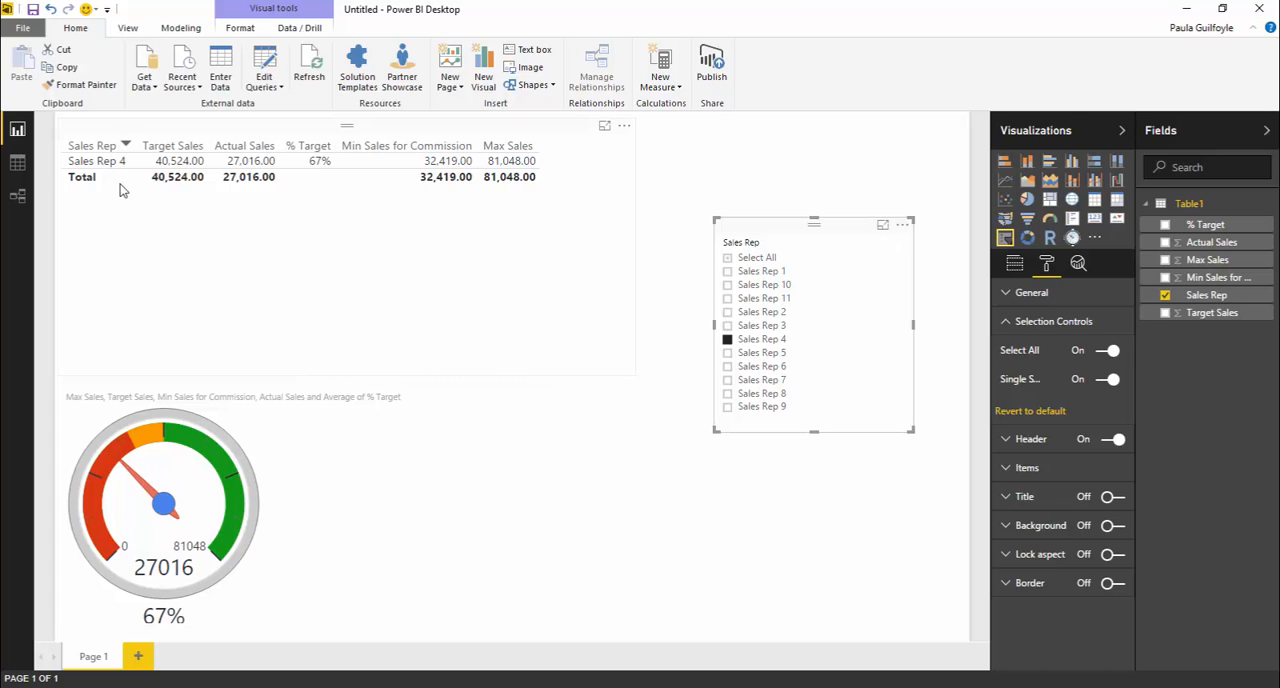
pyautogui.moveTo(340, 176)
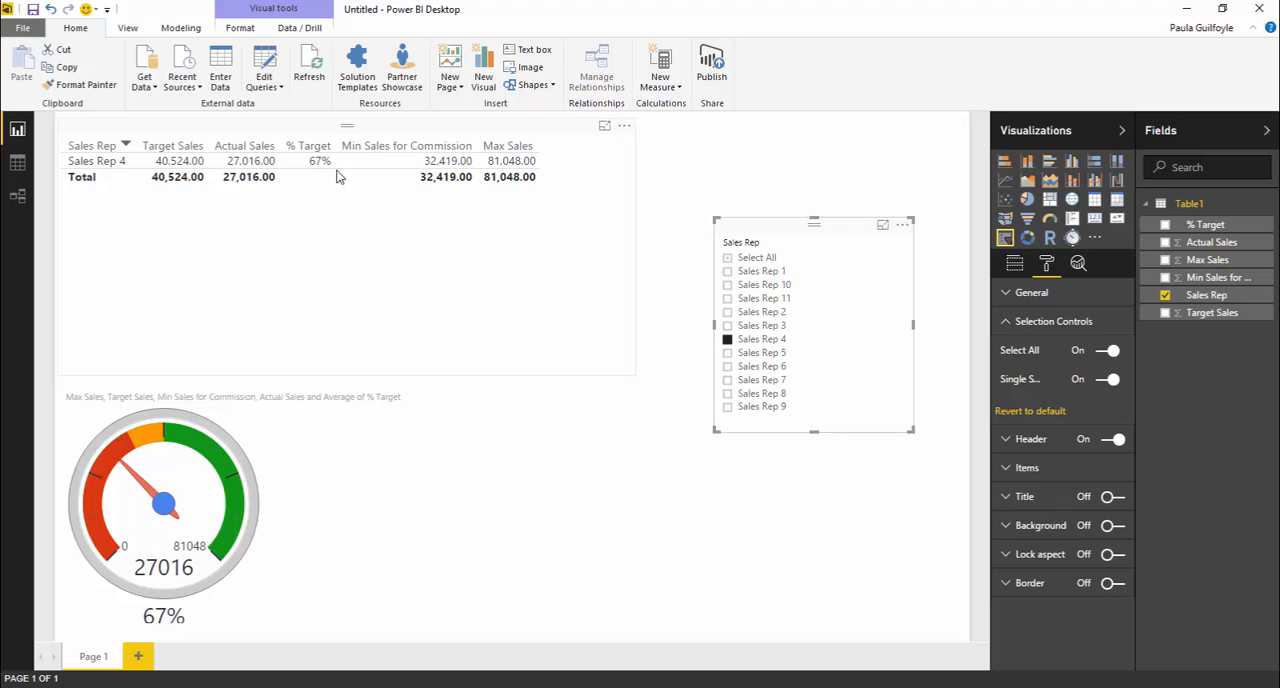
pyautogui.moveTo(334, 176)
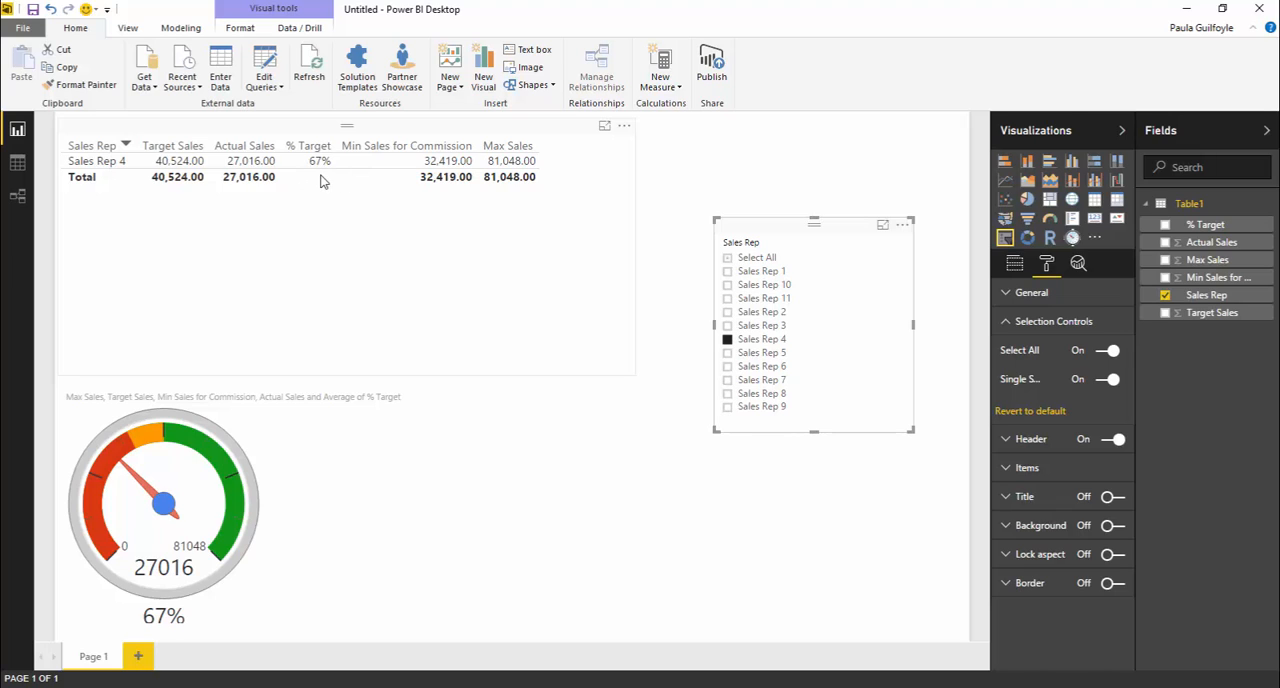
pyautogui.moveTo(172, 164)
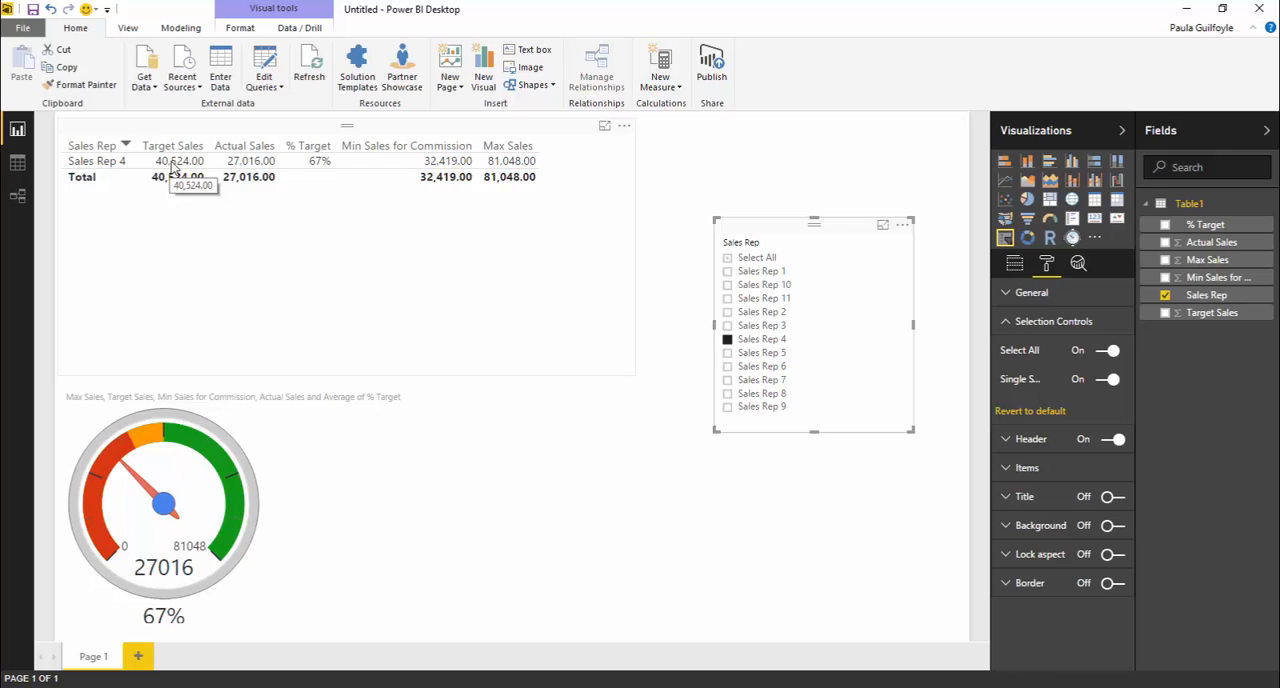
pyautogui.moveTo(428, 186)
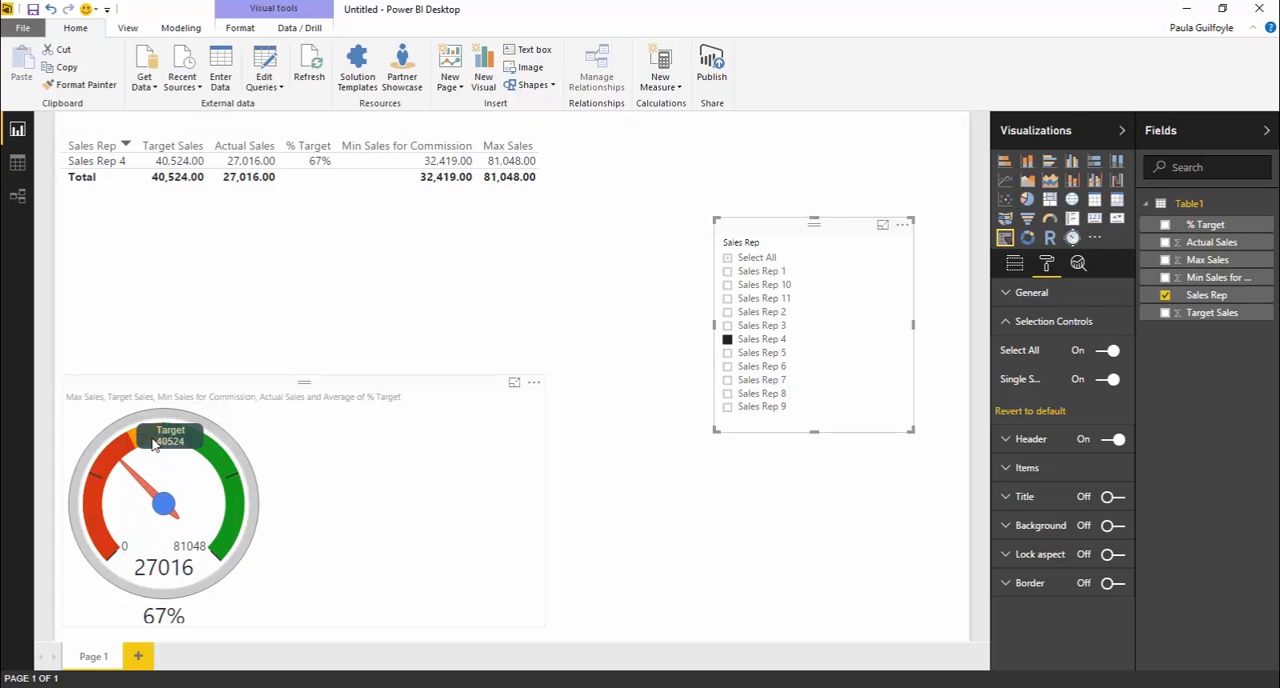
pyautogui.moveTo(448, 280)
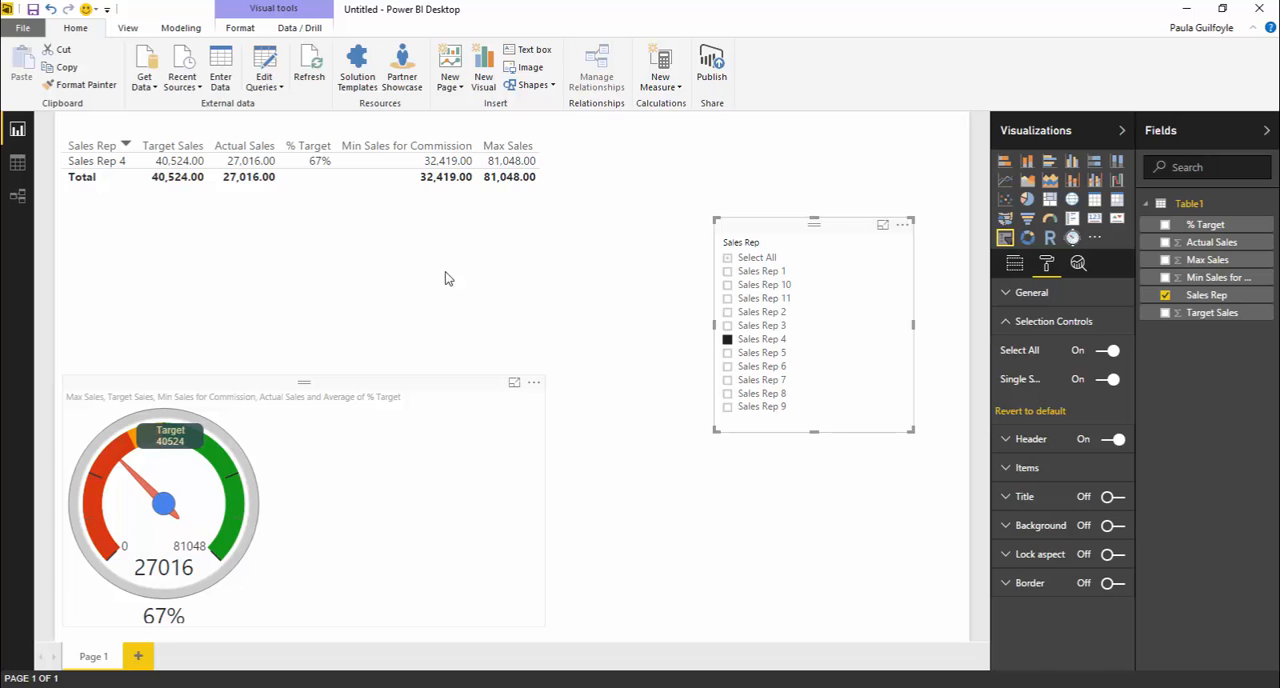
# Review the gauge's Format settings and its unavailable Analytics options.
pyautogui.click(1014, 264)
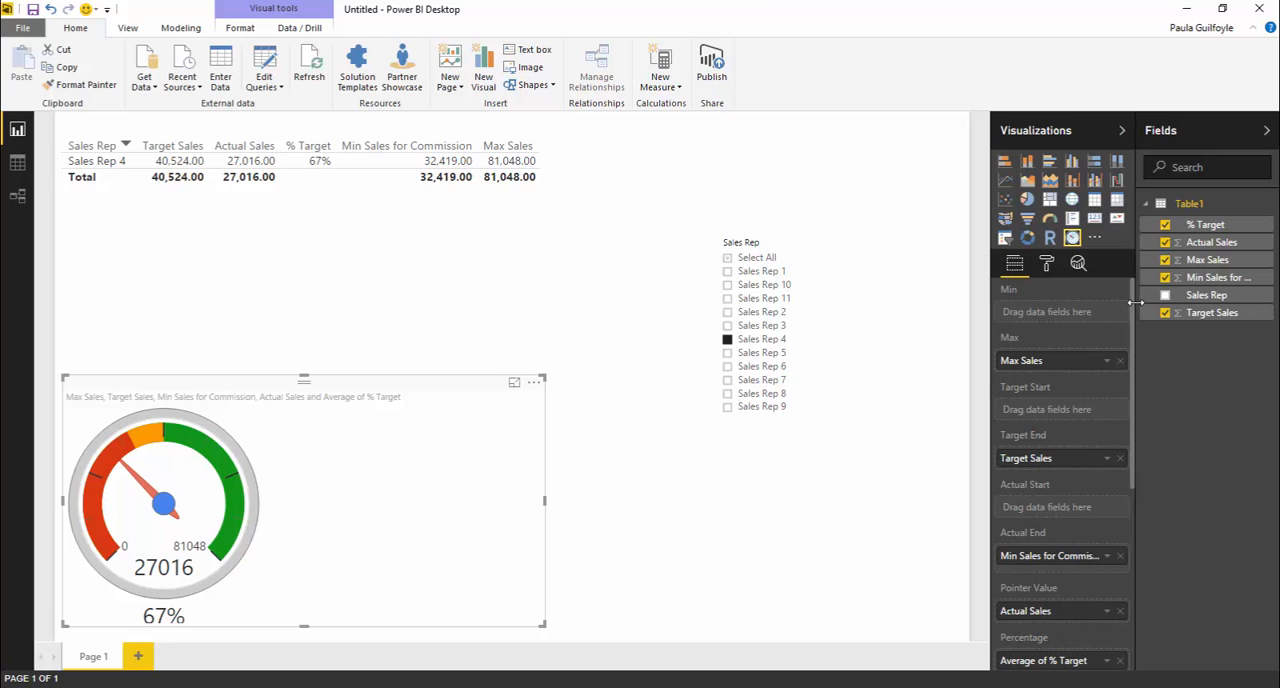
pyautogui.click(1046, 264)
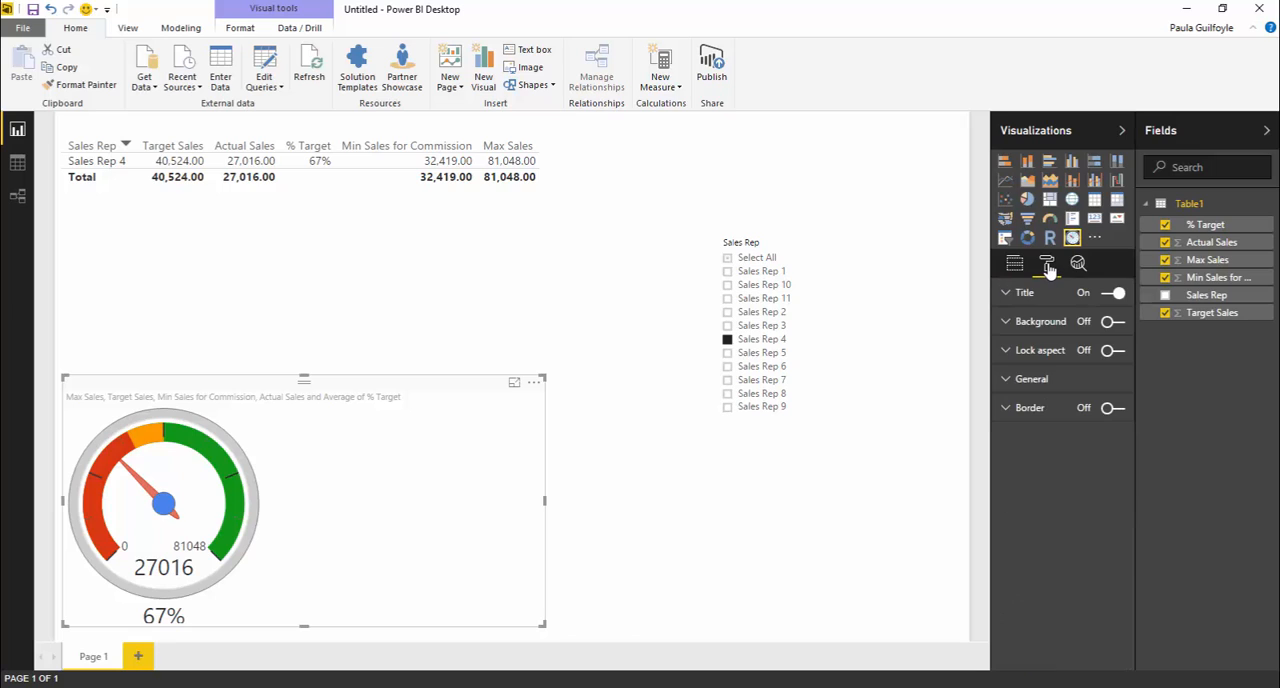
pyautogui.moveTo(1030, 292)
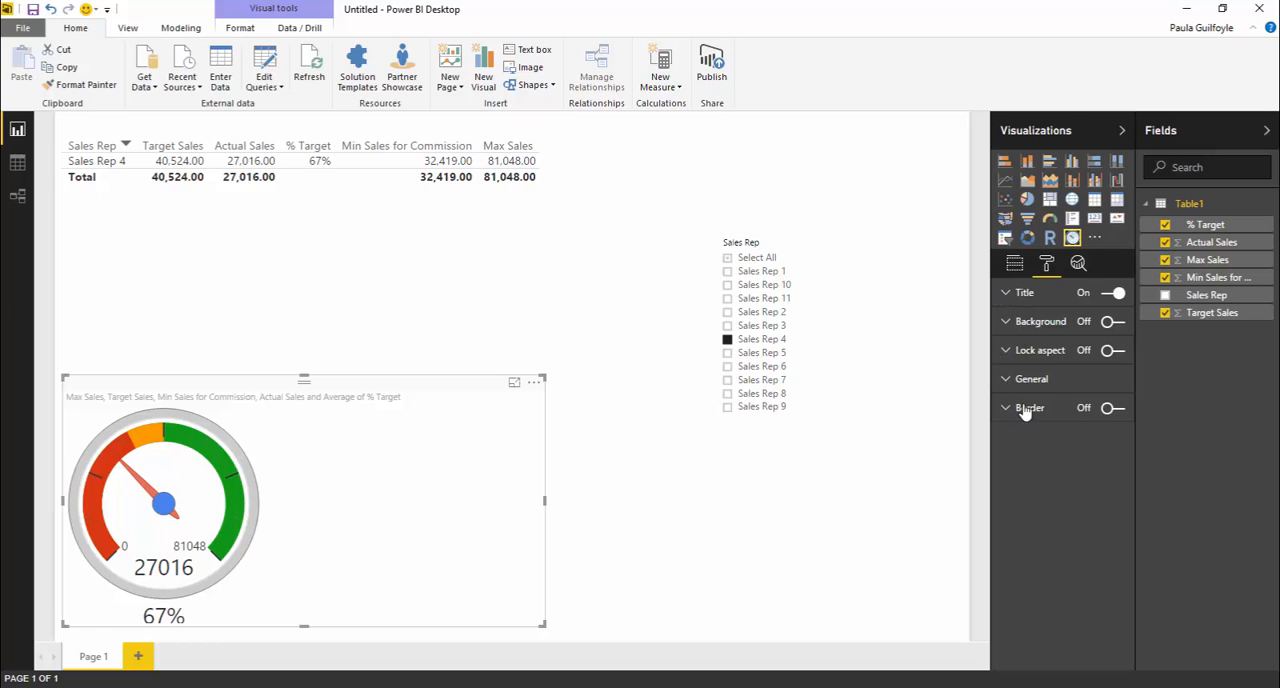
pyautogui.moveTo(1078, 264)
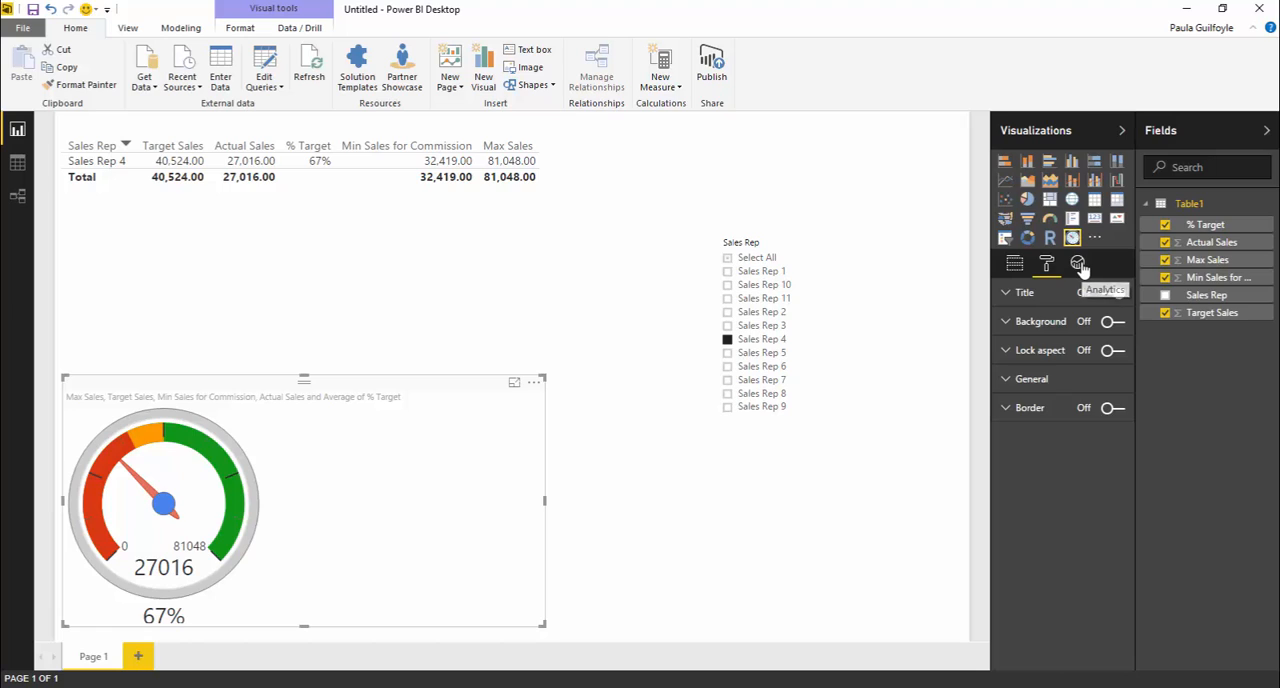
pyautogui.click(1078, 264)
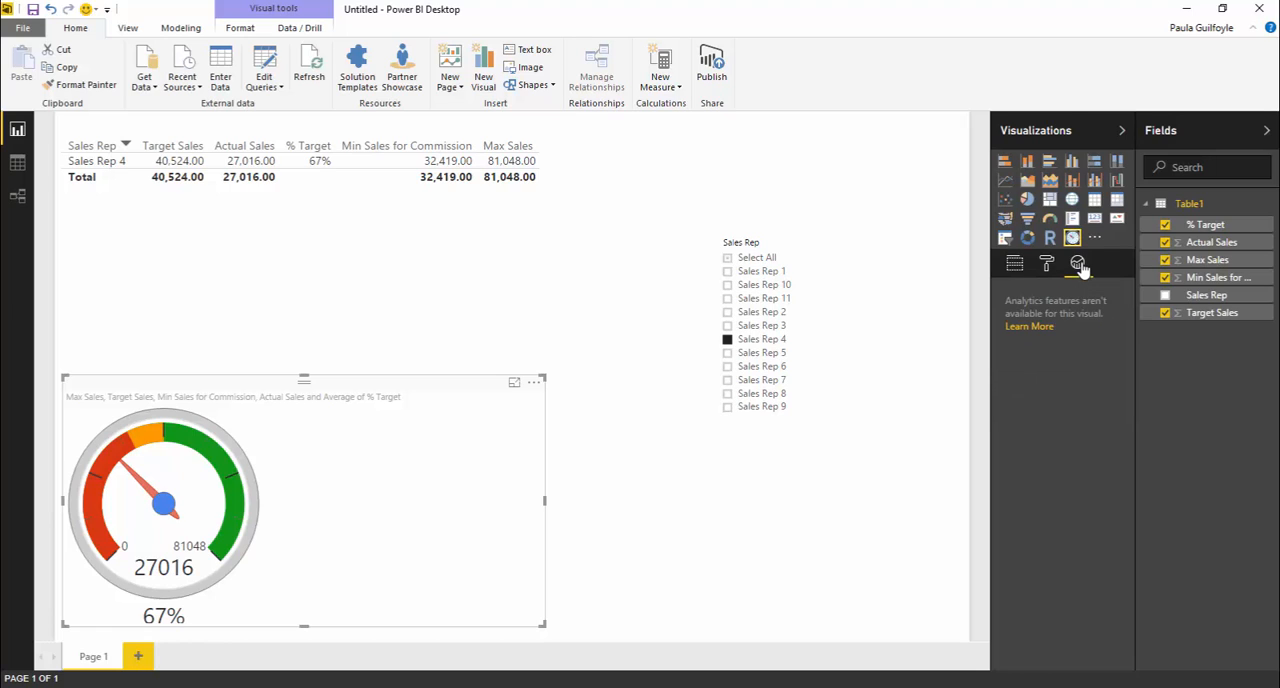